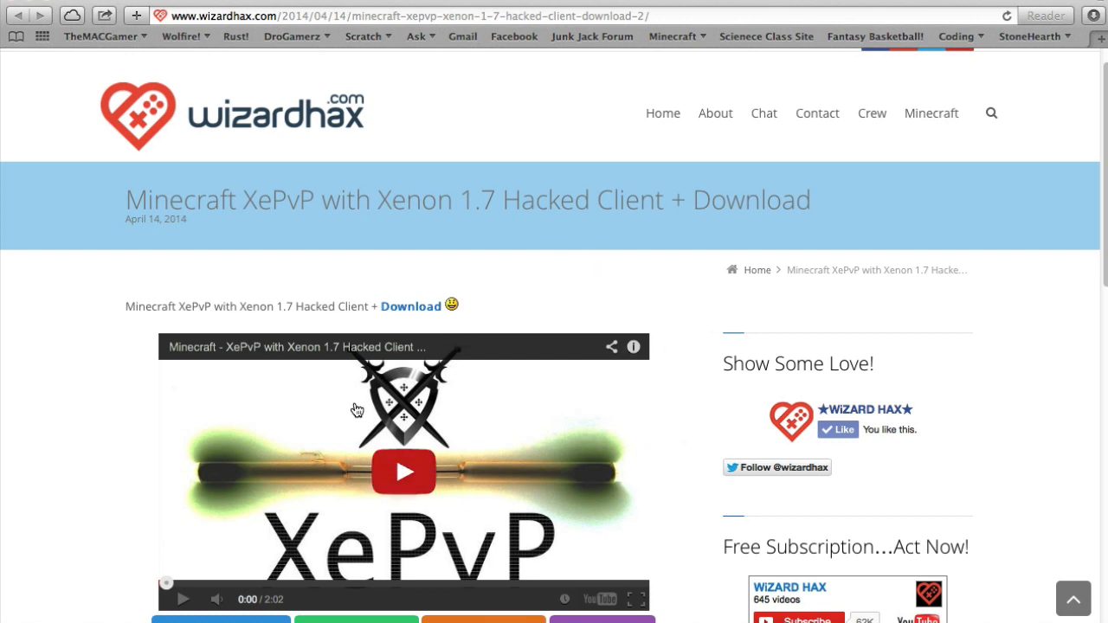
mouse_move(998, 442)
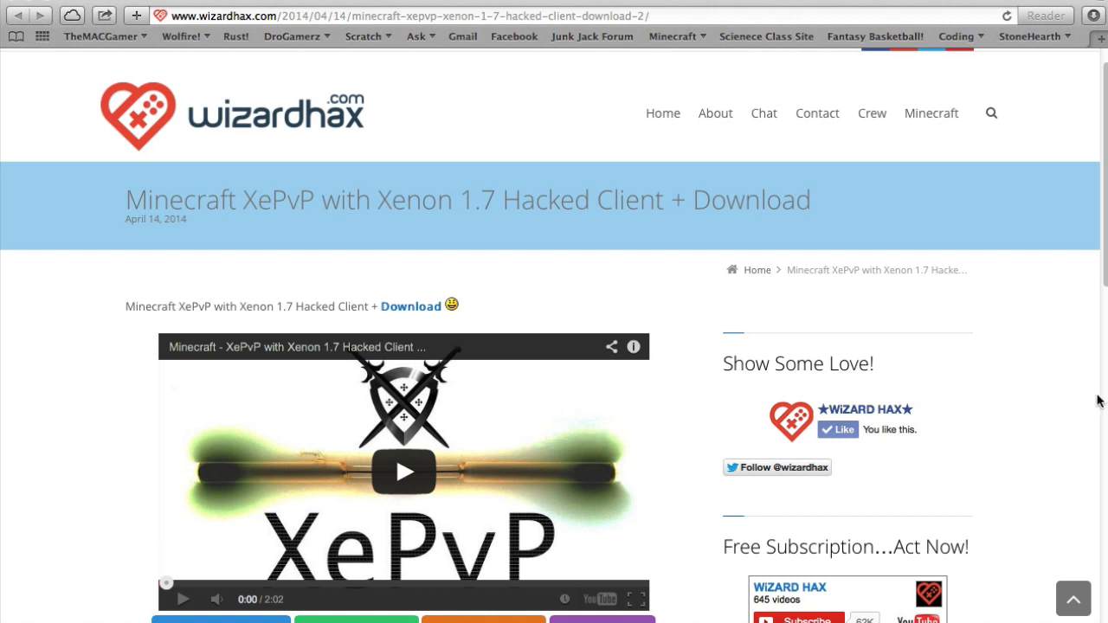
mouse_move(1064, 434)
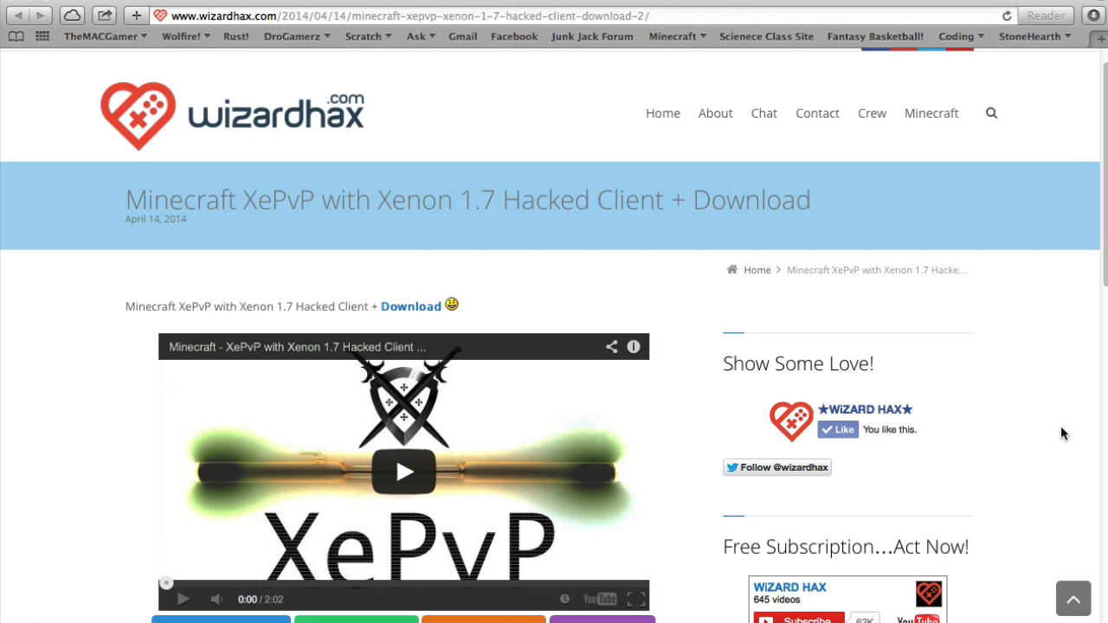
Step: Scroll the wizardhax article to its 'HERE!!!' link and follow it into a new download tab
scroll("down", 3)
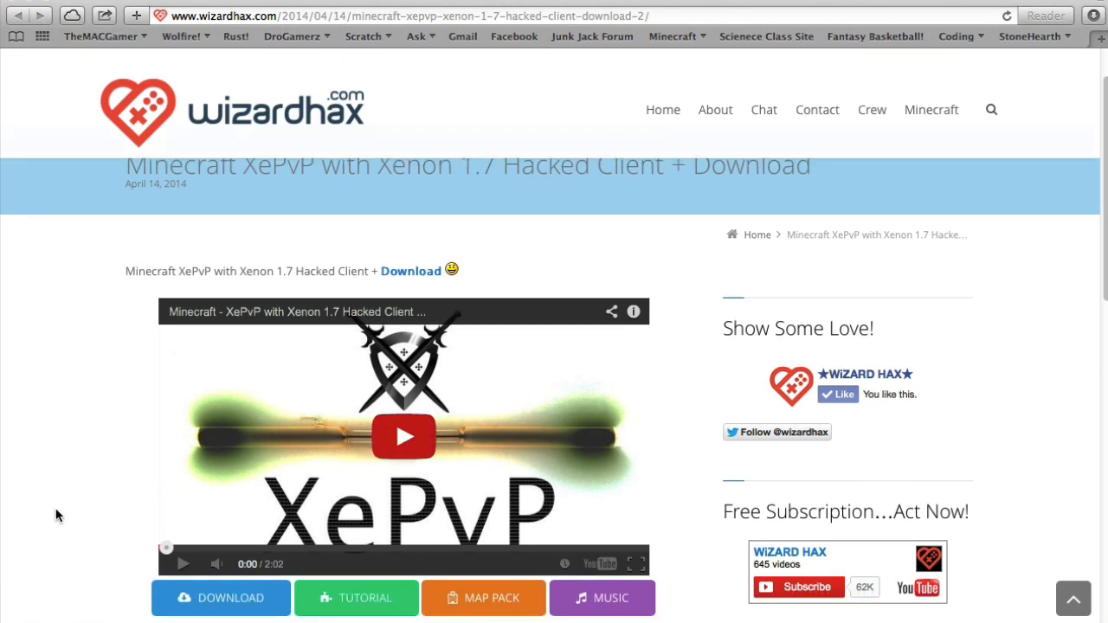
scroll("down", 3)
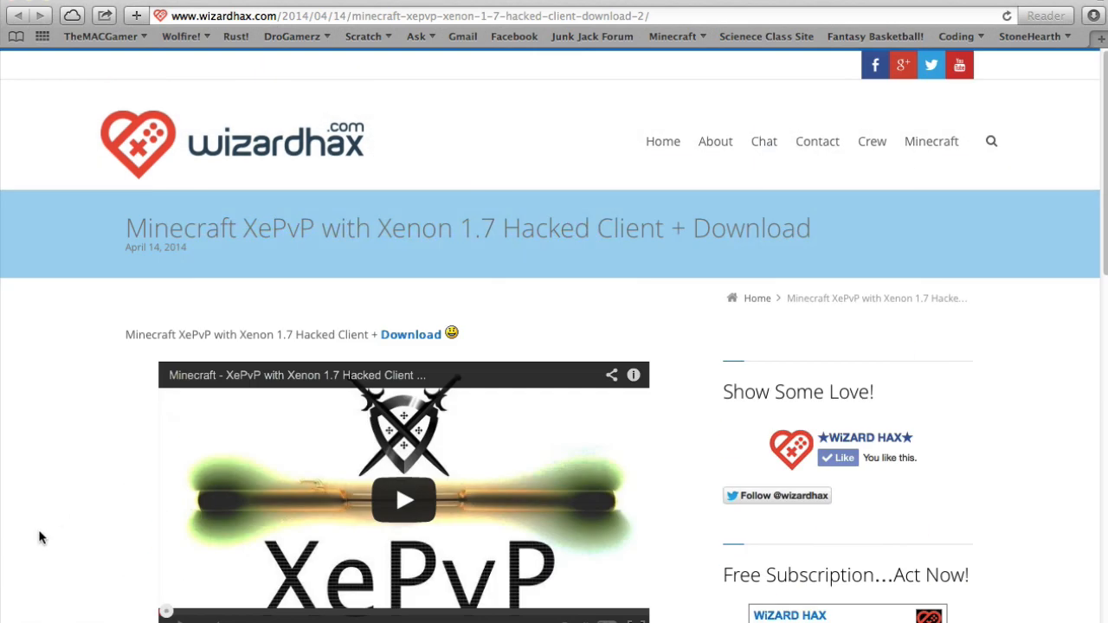
scroll("down", 3)
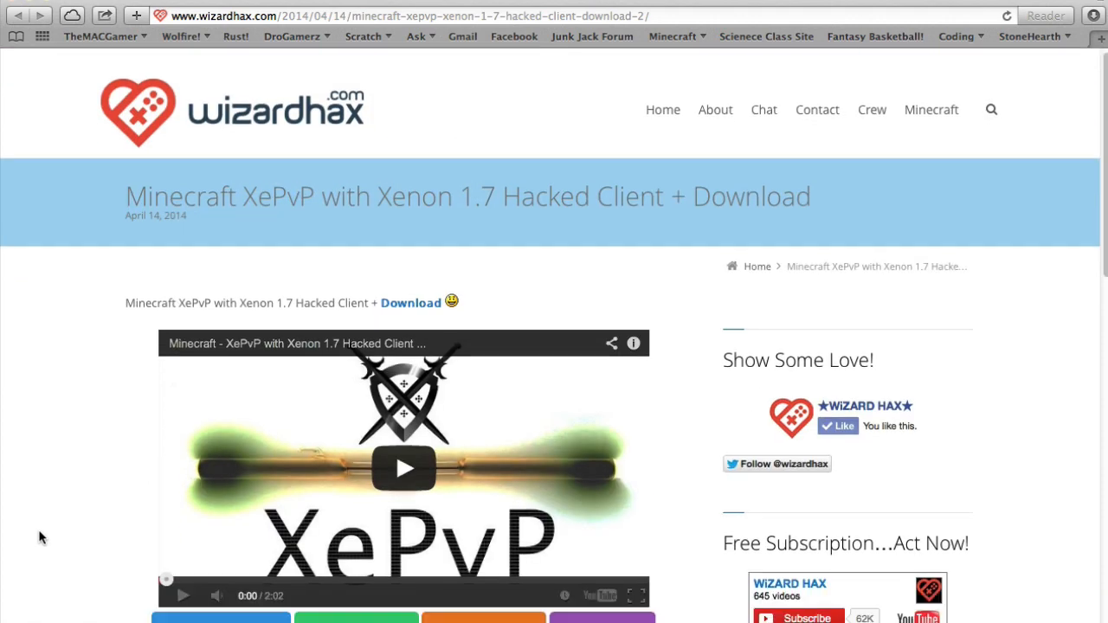
scroll("down", 3)
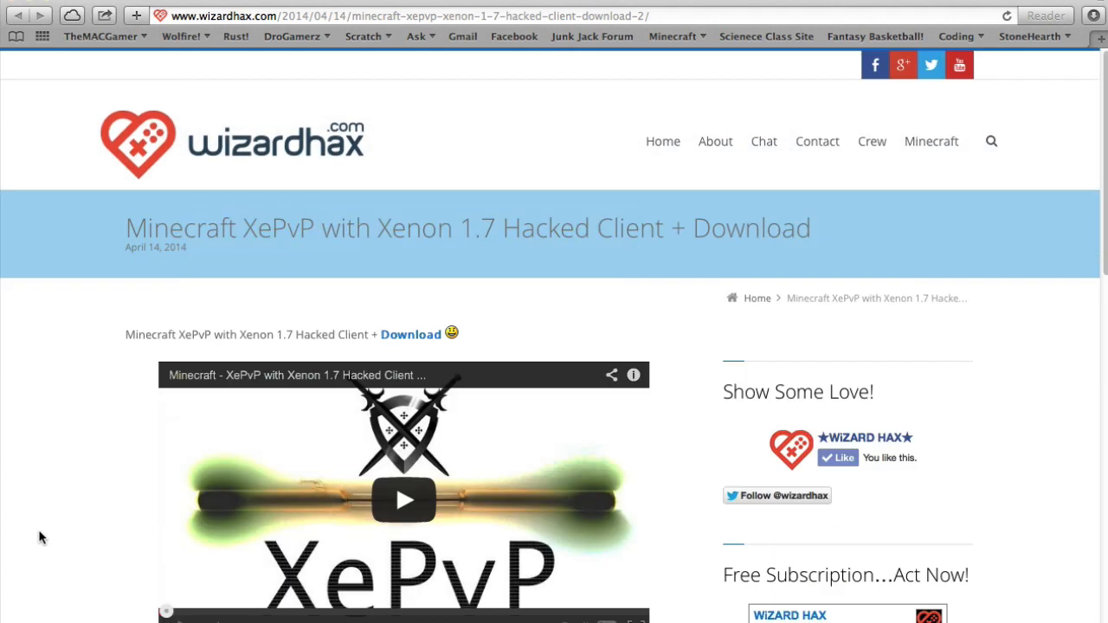
scroll("down", 3)
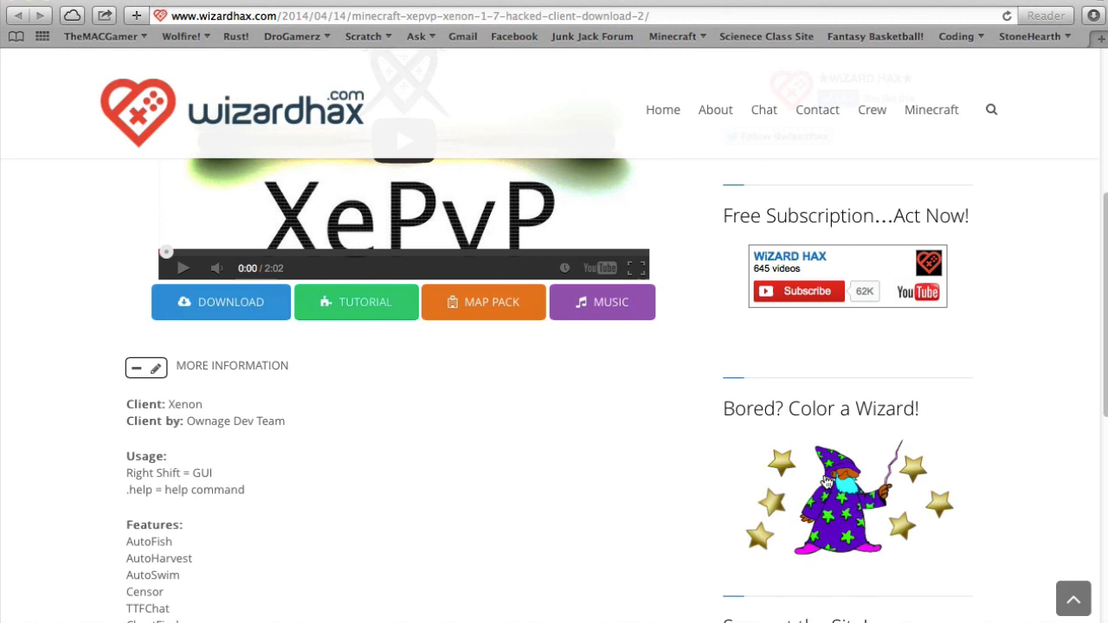
scroll("down", 3)
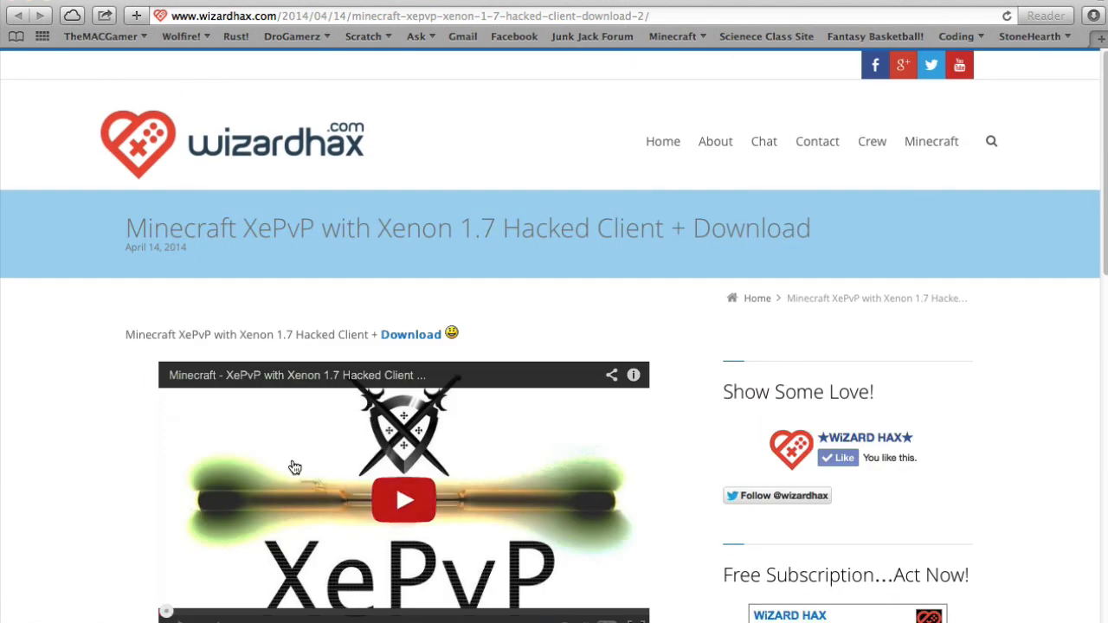
scroll("down", 3)
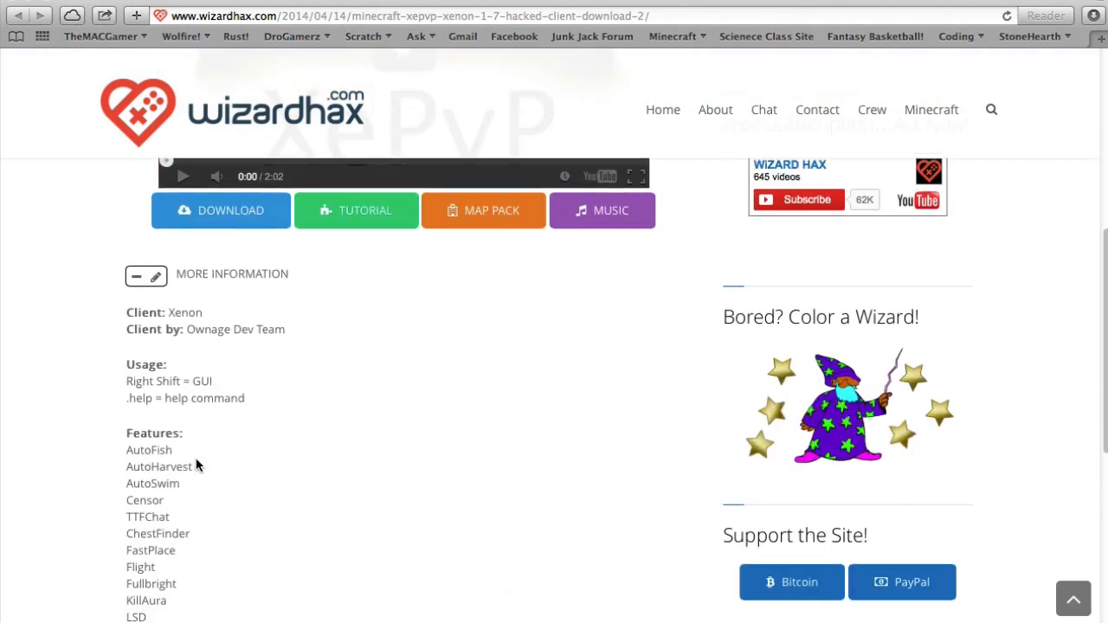
mouse_move(246, 379)
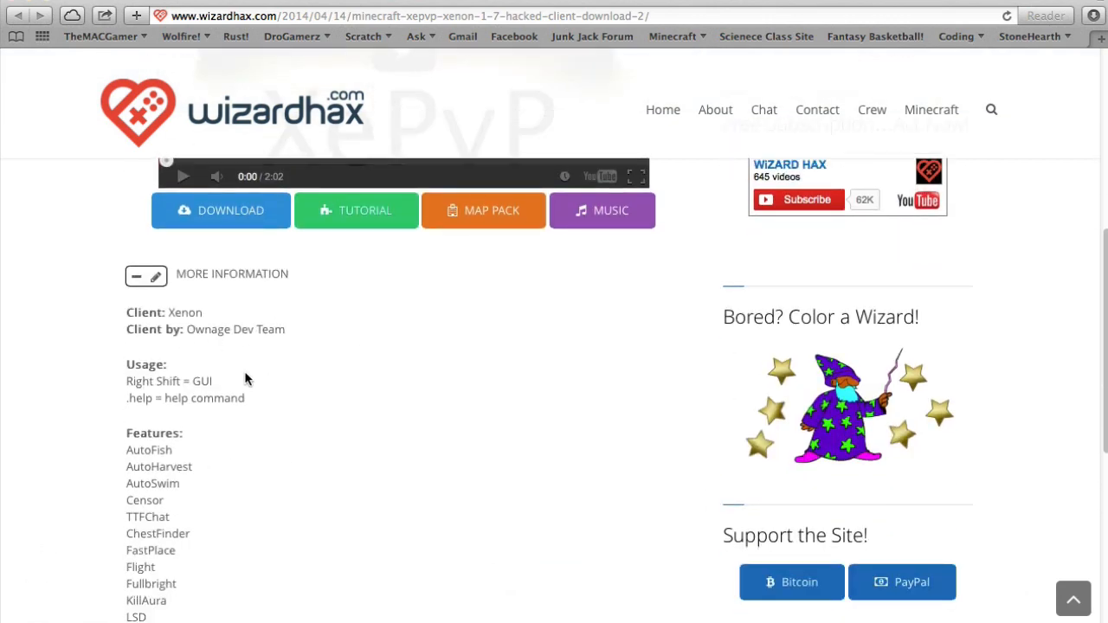
scroll("down", 3)
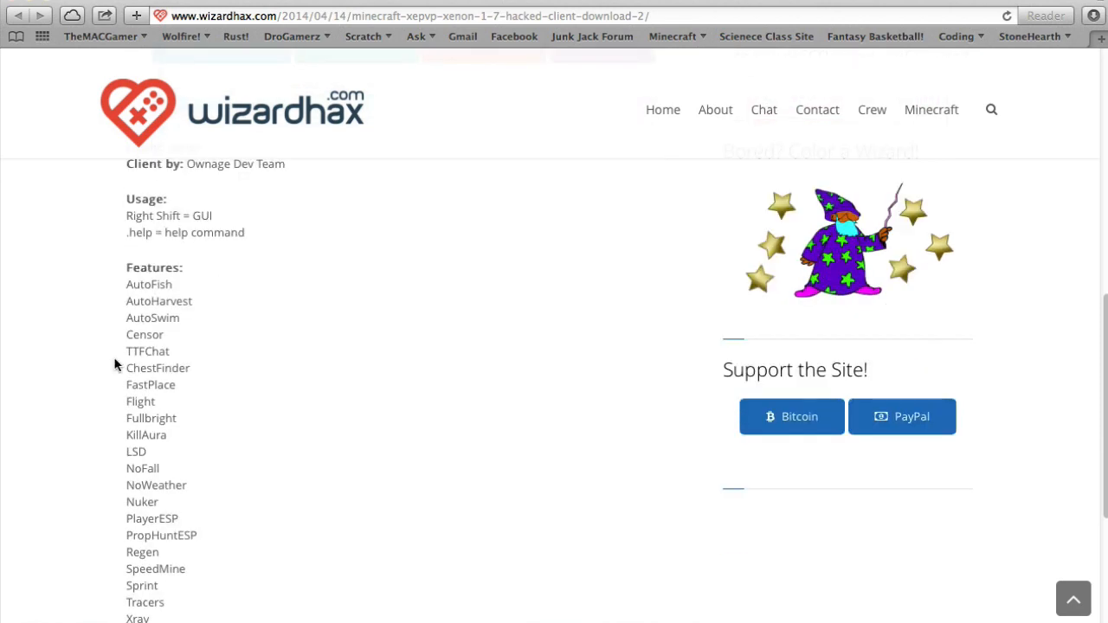
scroll("down", 3)
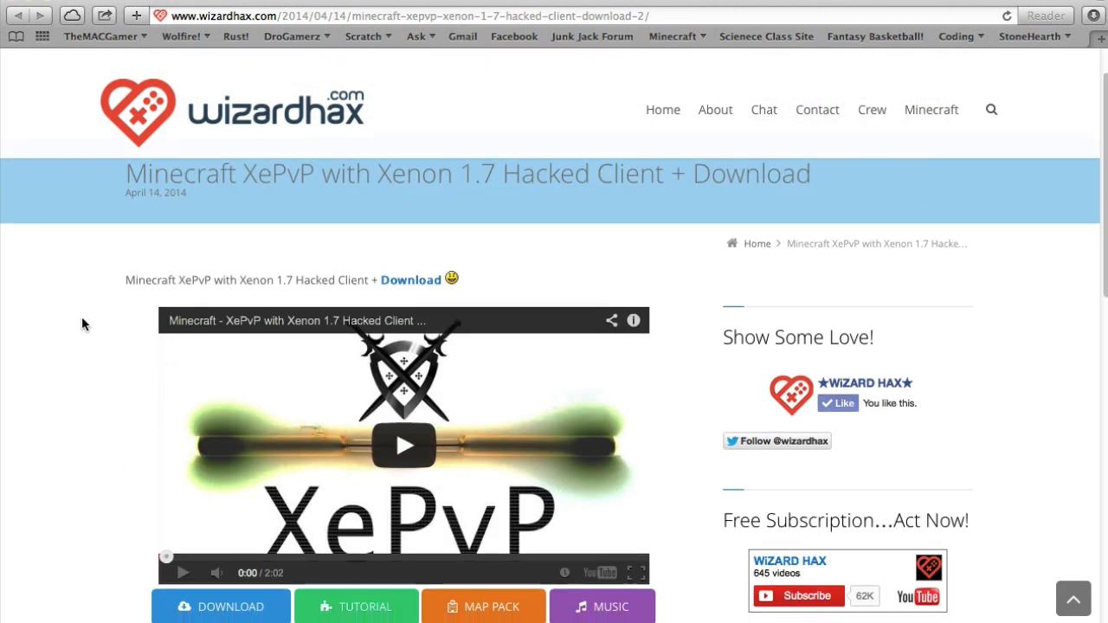
scroll("down", 3)
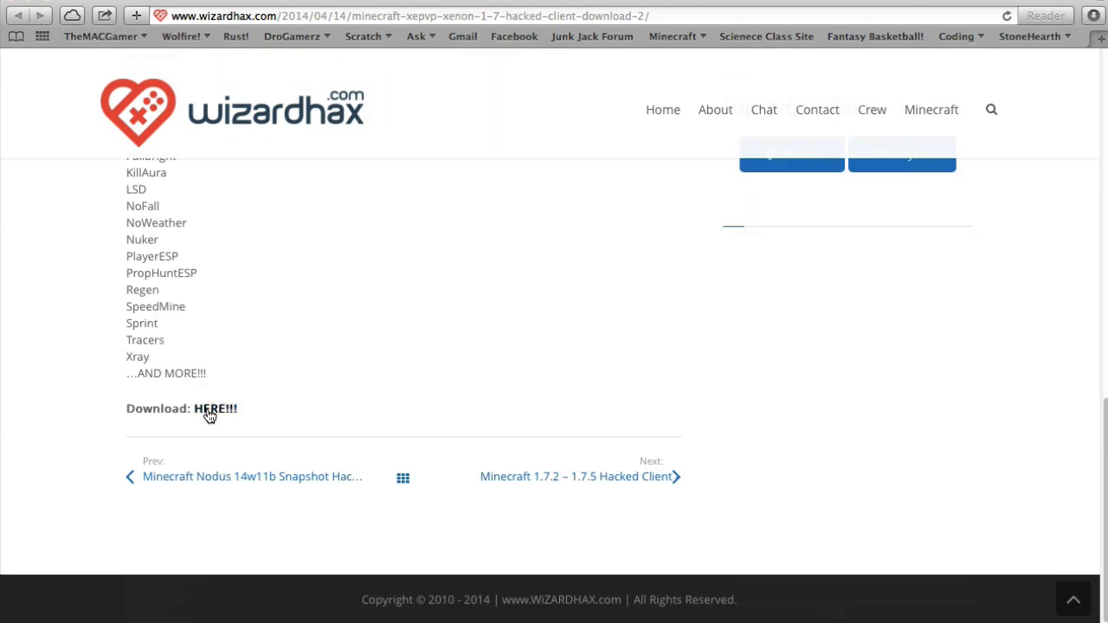
left_click(214, 409)
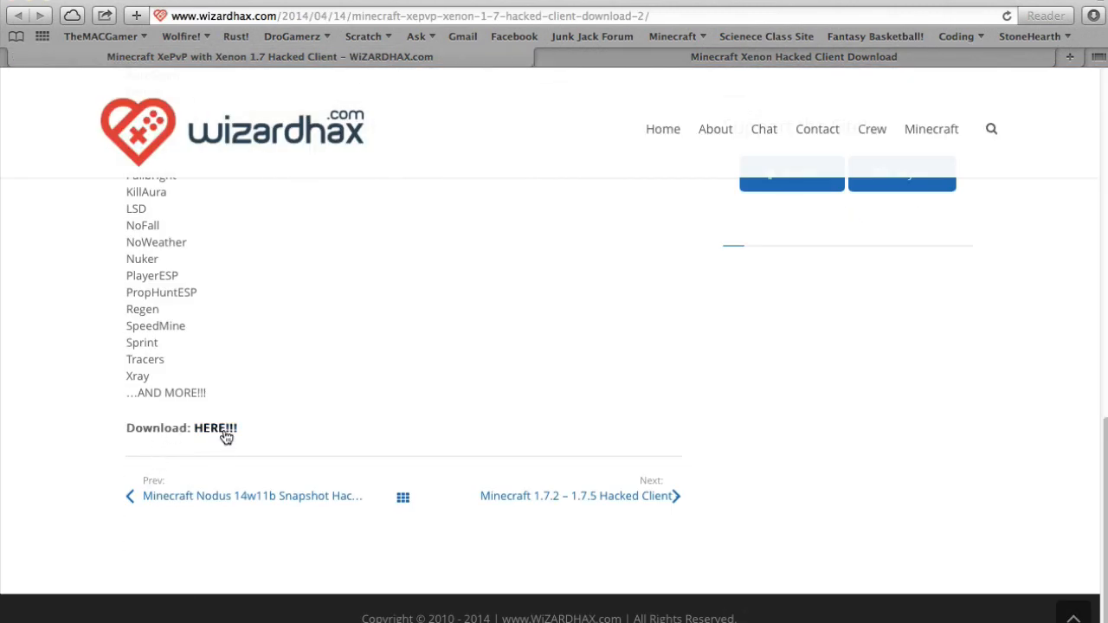
left_click(215, 427)
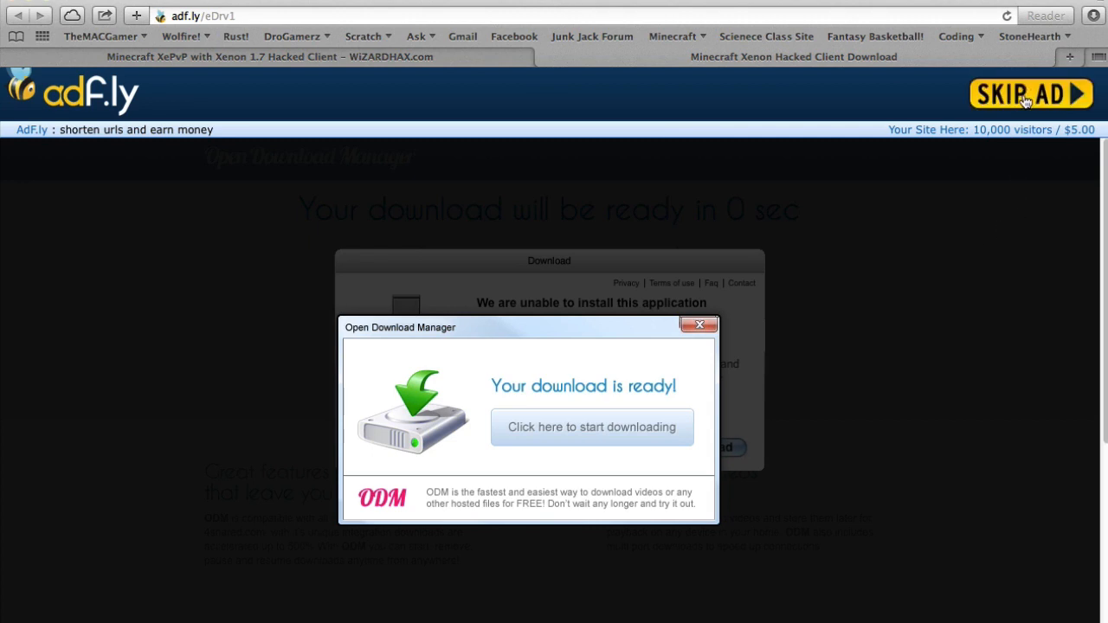
Step: Skip the adf.ly ad and start the Download from the Xenon client page
left_click(1030, 93)
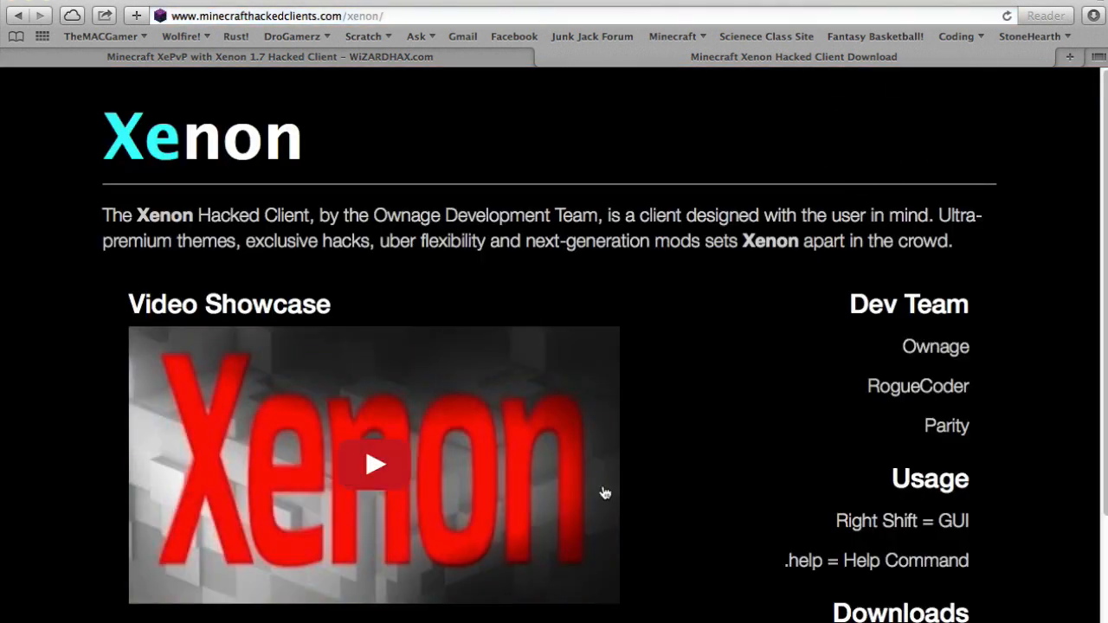
scroll("down", 3)
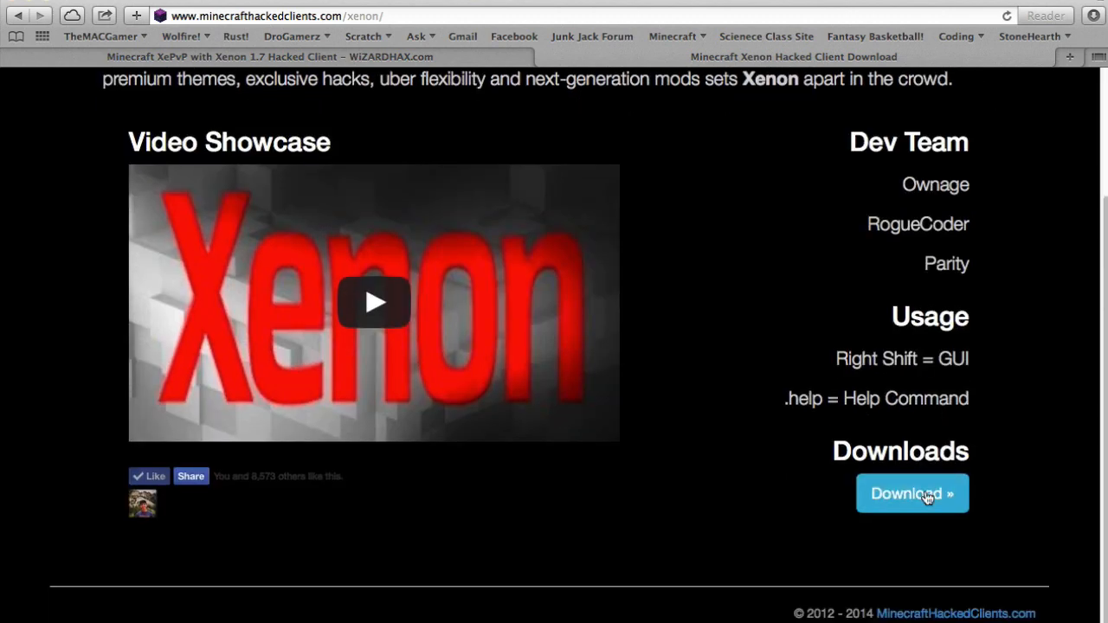
mouse_move(949, 484)
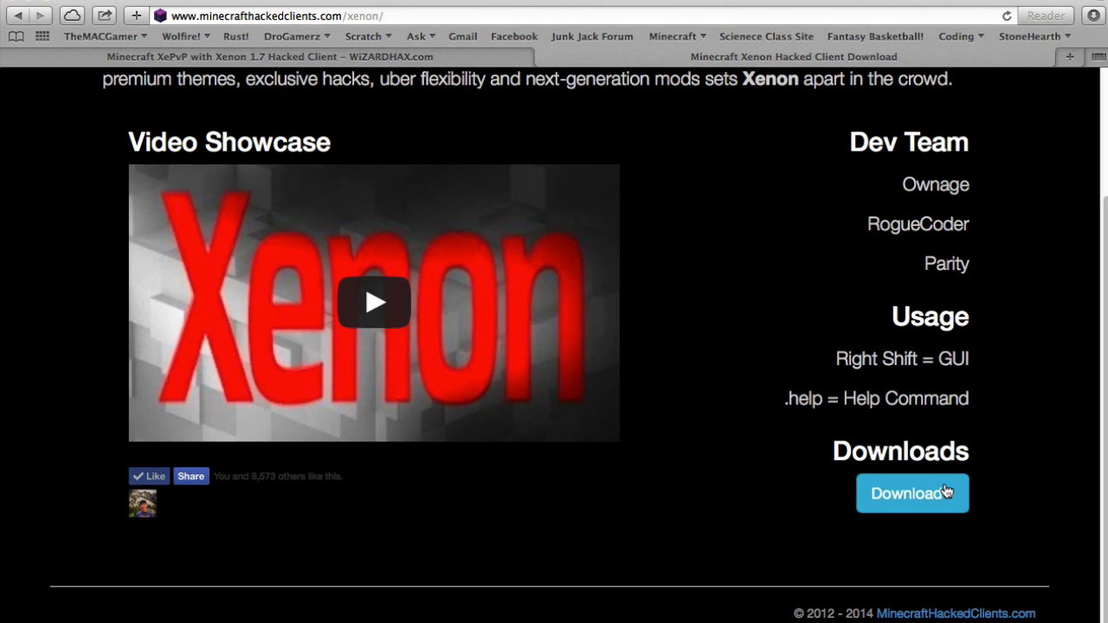
left_click(912, 494)
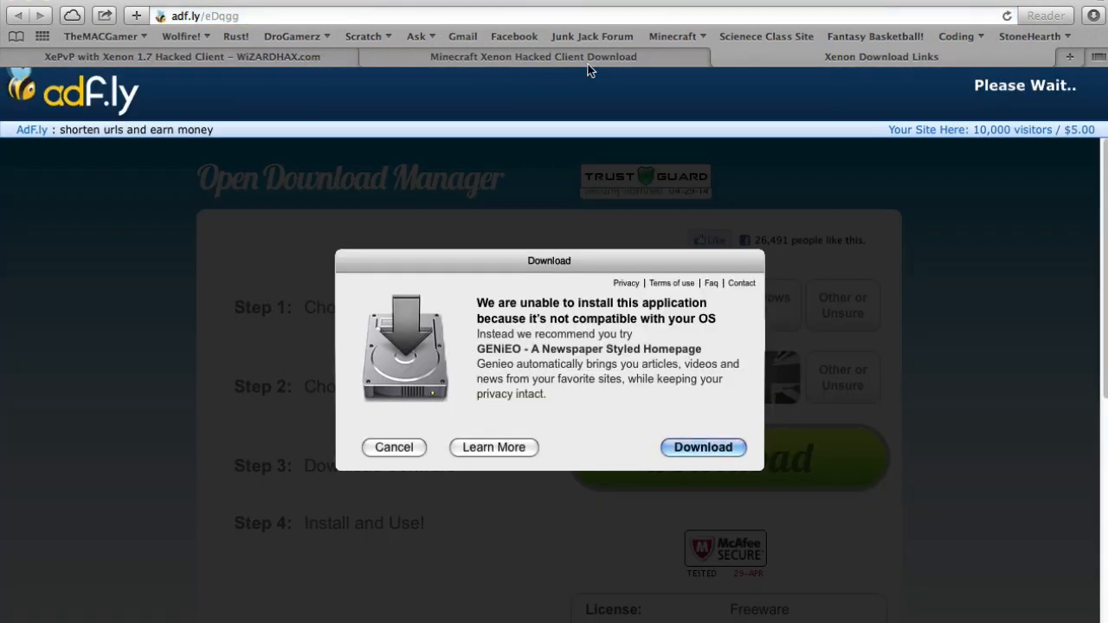
mouse_move(994, 361)
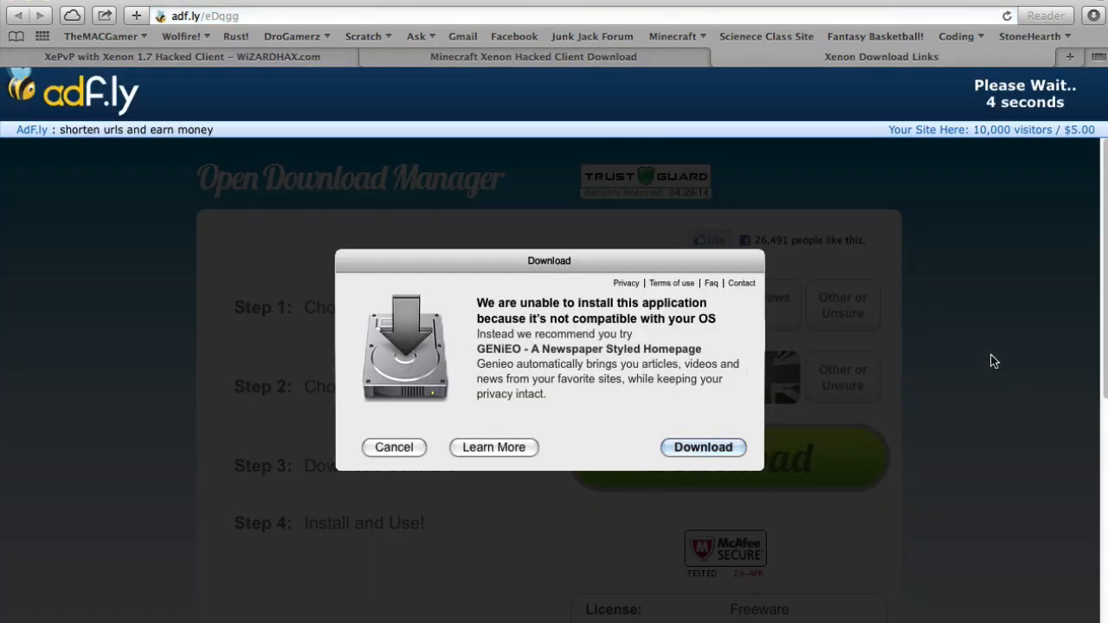
mouse_move(987, 395)
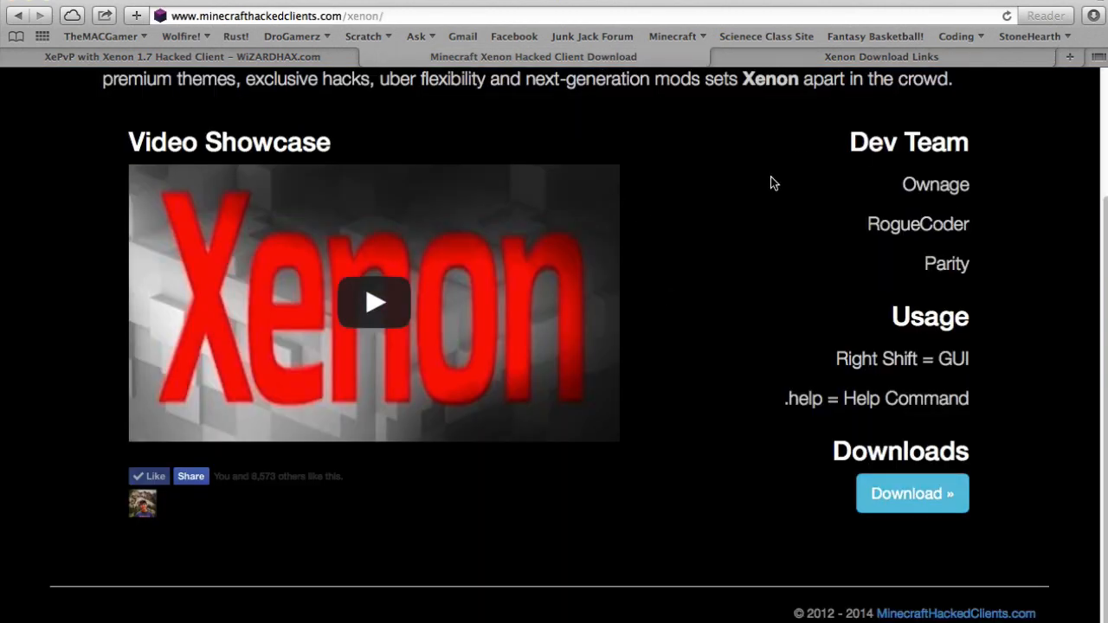
Step: Retry the Xenon download, leave the duplicate redirect page, and bring up the Xenon Download Links tab
left_click(912, 494)
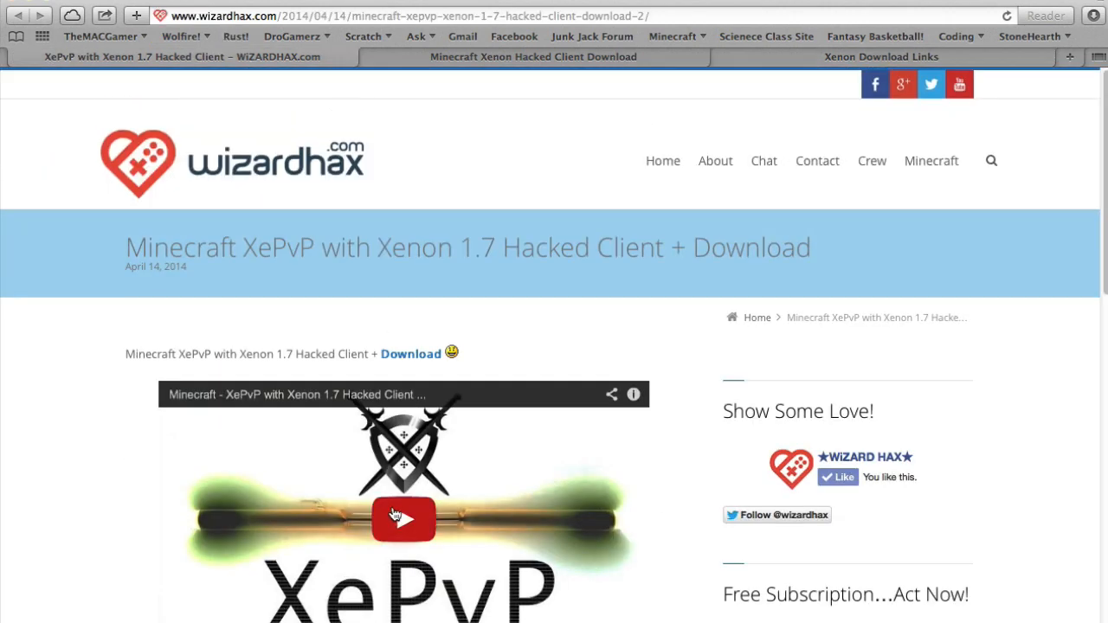
scroll("down", 3)
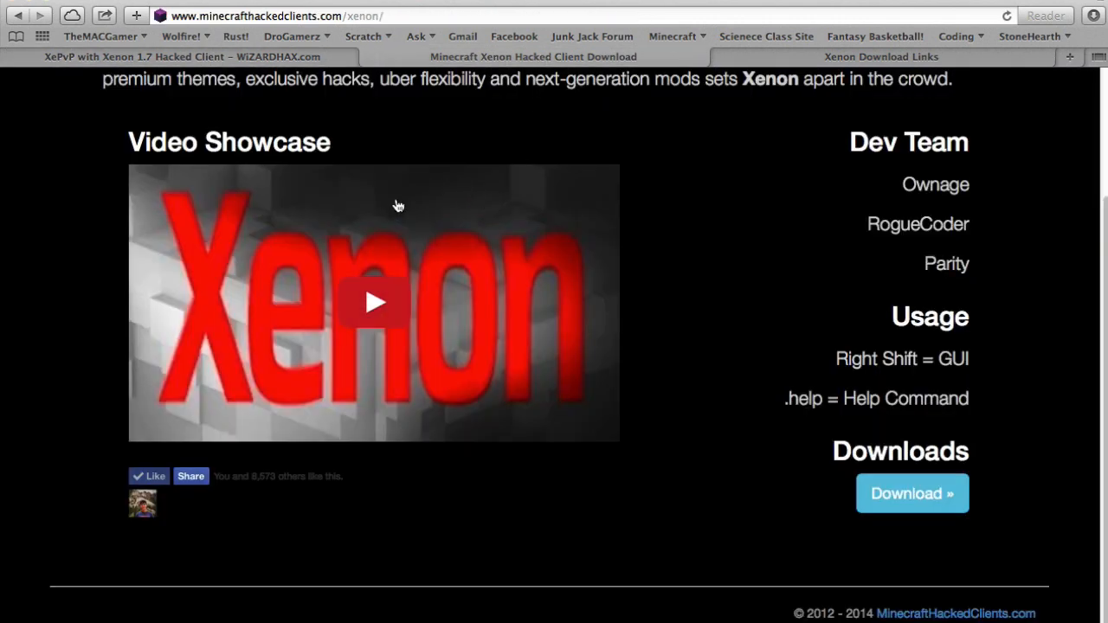
mouse_move(1026, 147)
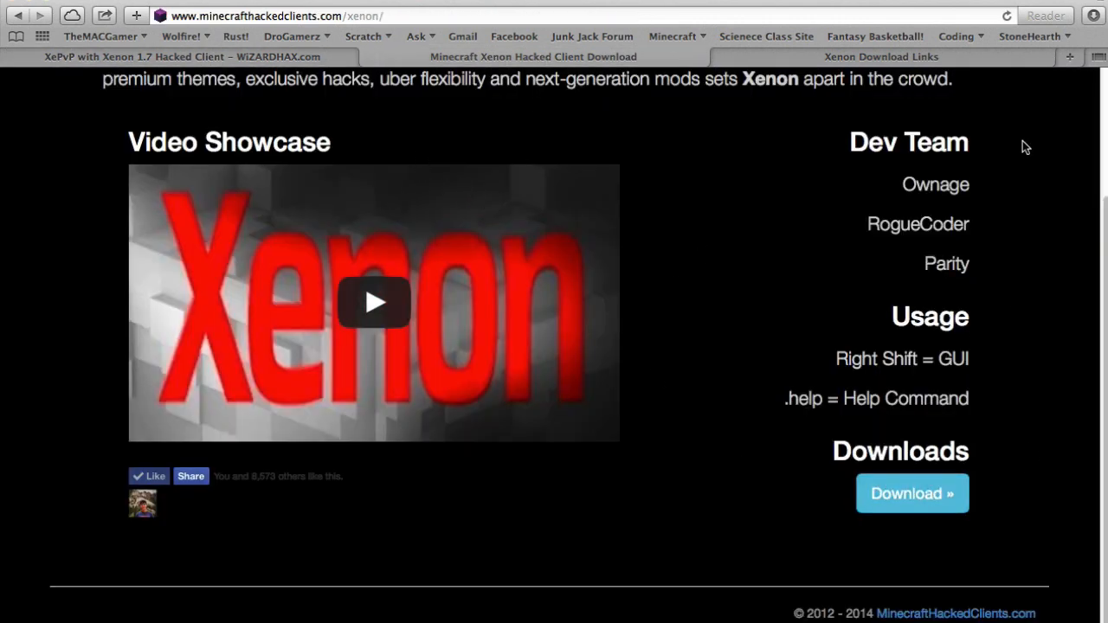
mouse_move(912, 494)
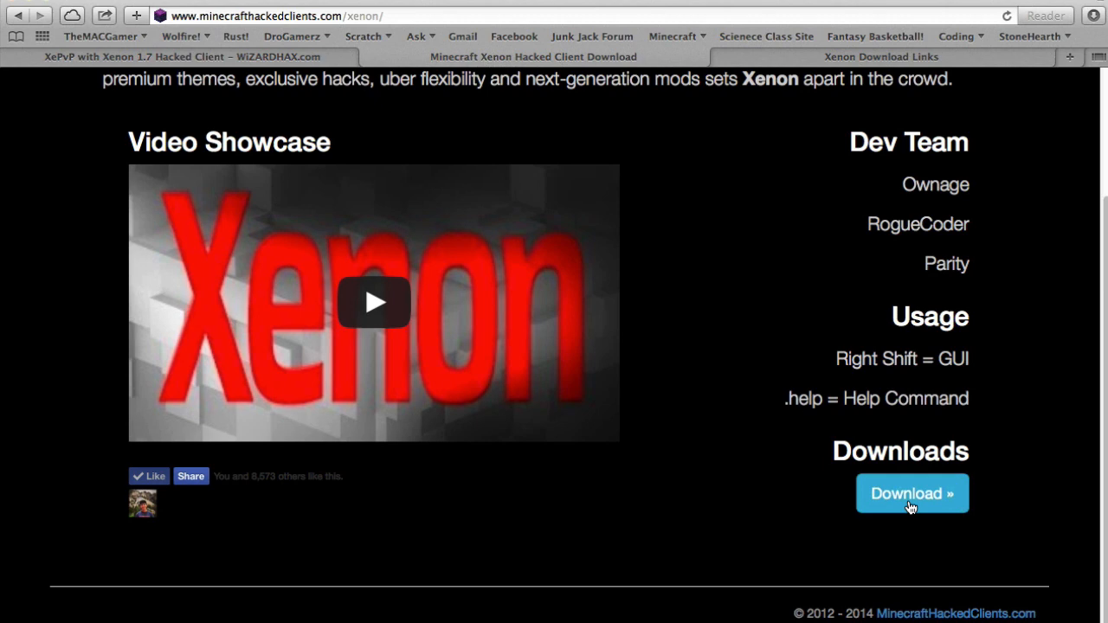
left_click(912, 493)
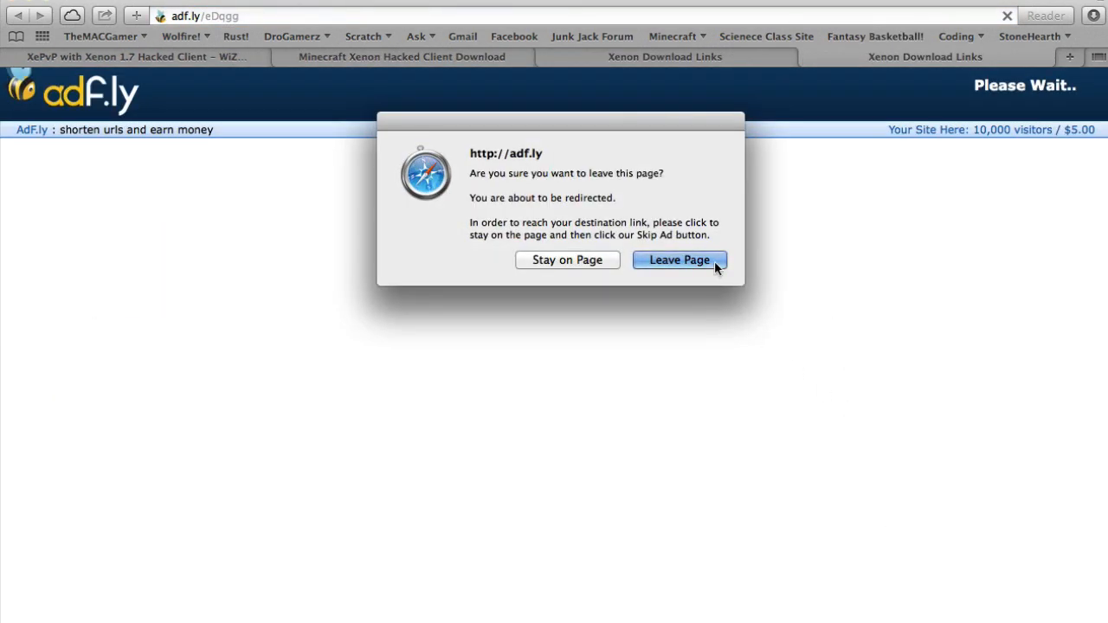
left_click(680, 260)
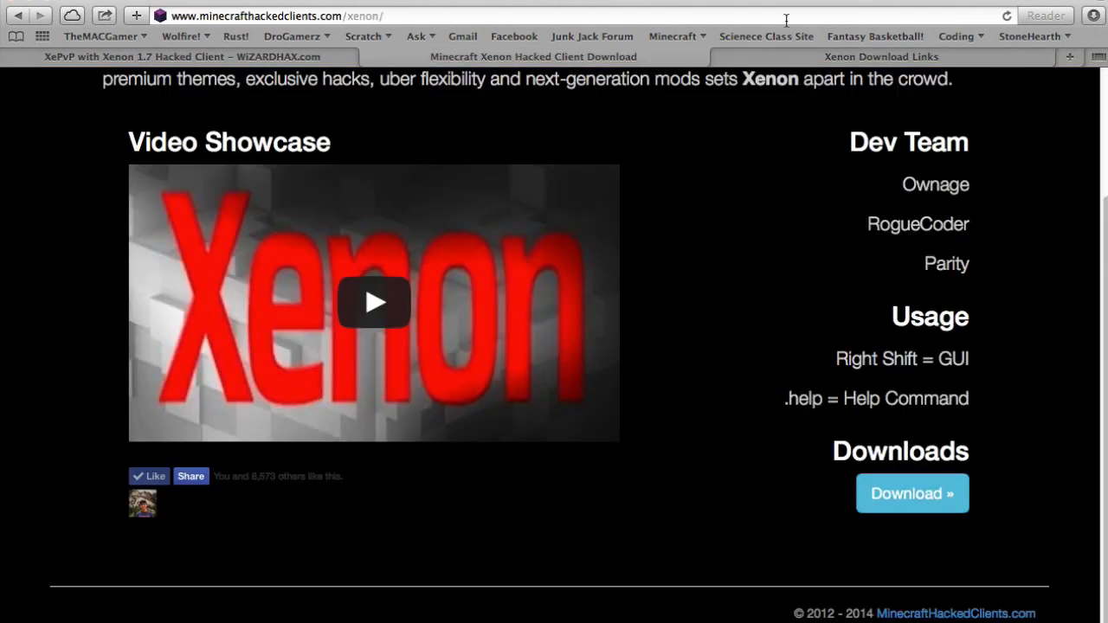
left_click(911, 493)
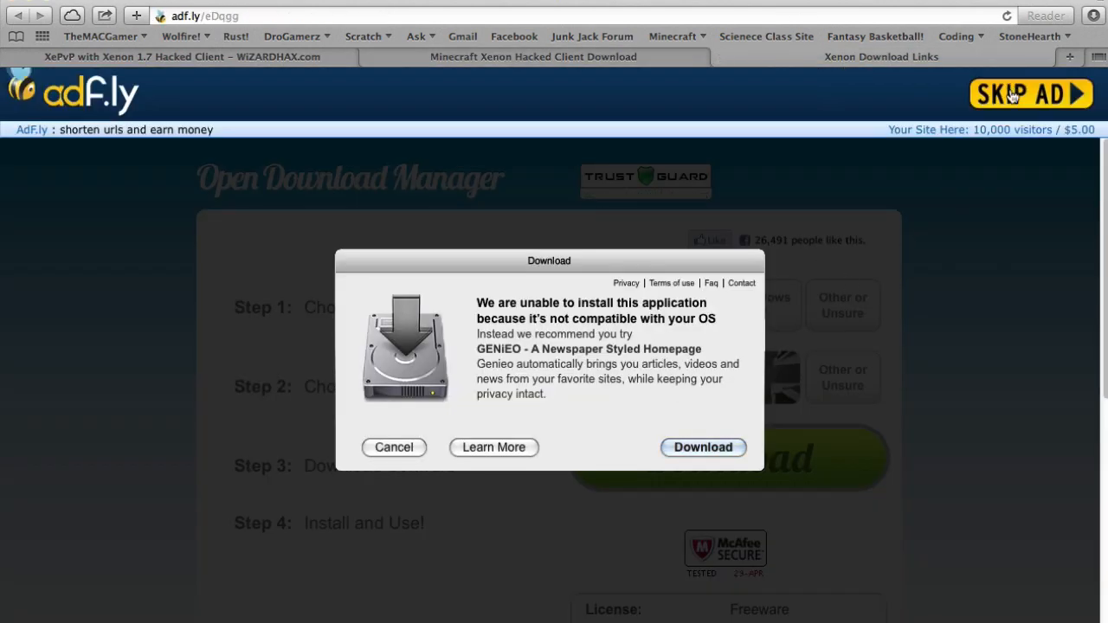
Step: Skip the ad and follow the Xenon download link for versions 1.7.2 - 1.7.5
left_click(1029, 93)
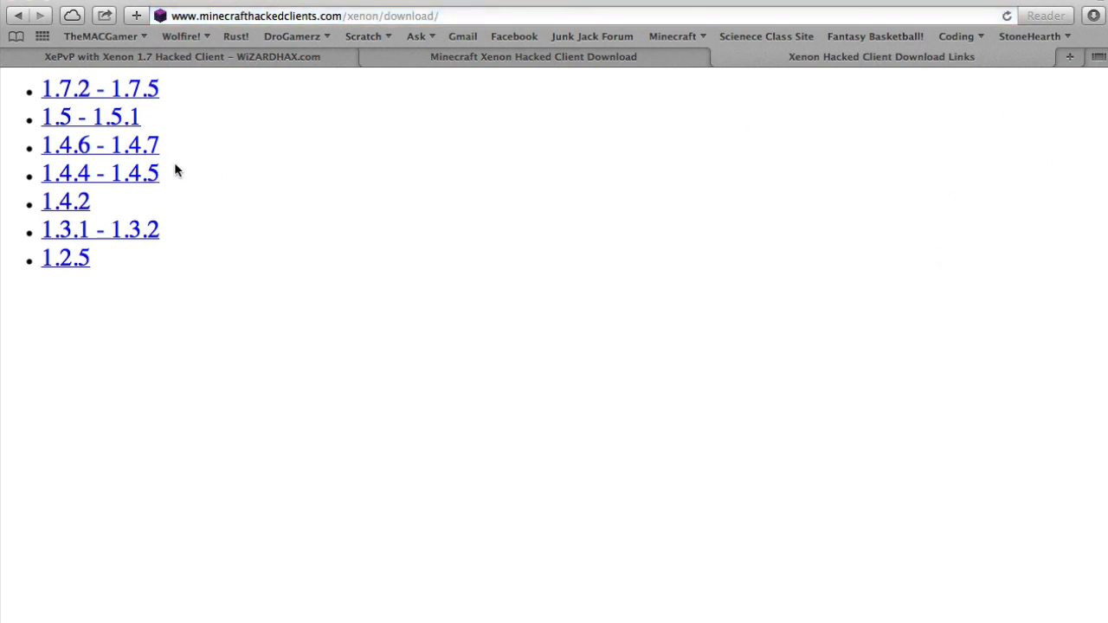
mouse_move(180, 122)
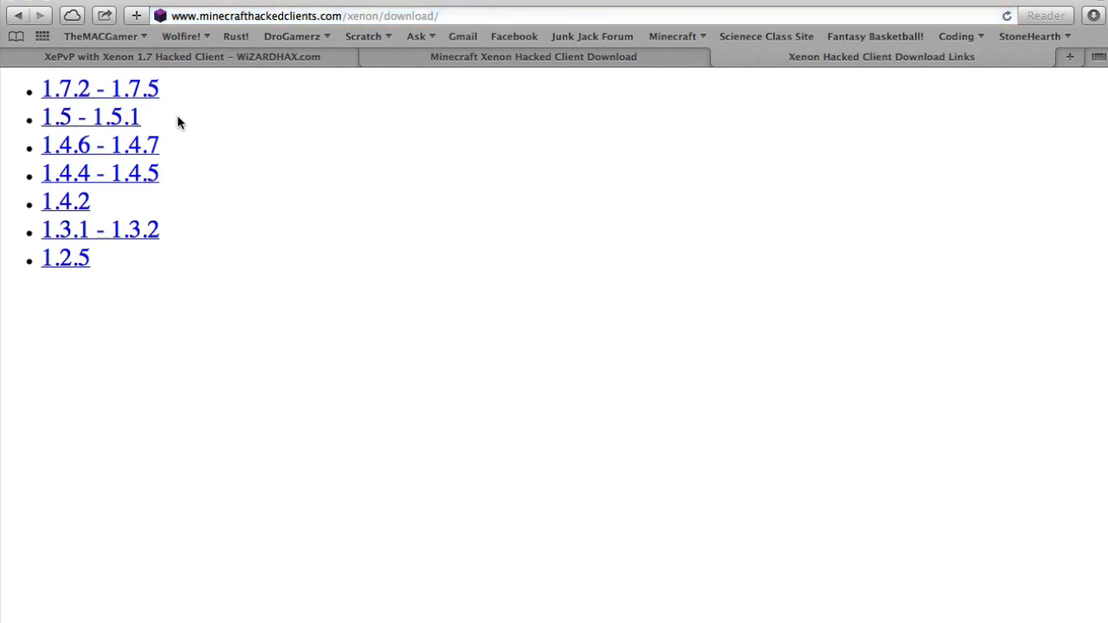
mouse_move(338, 174)
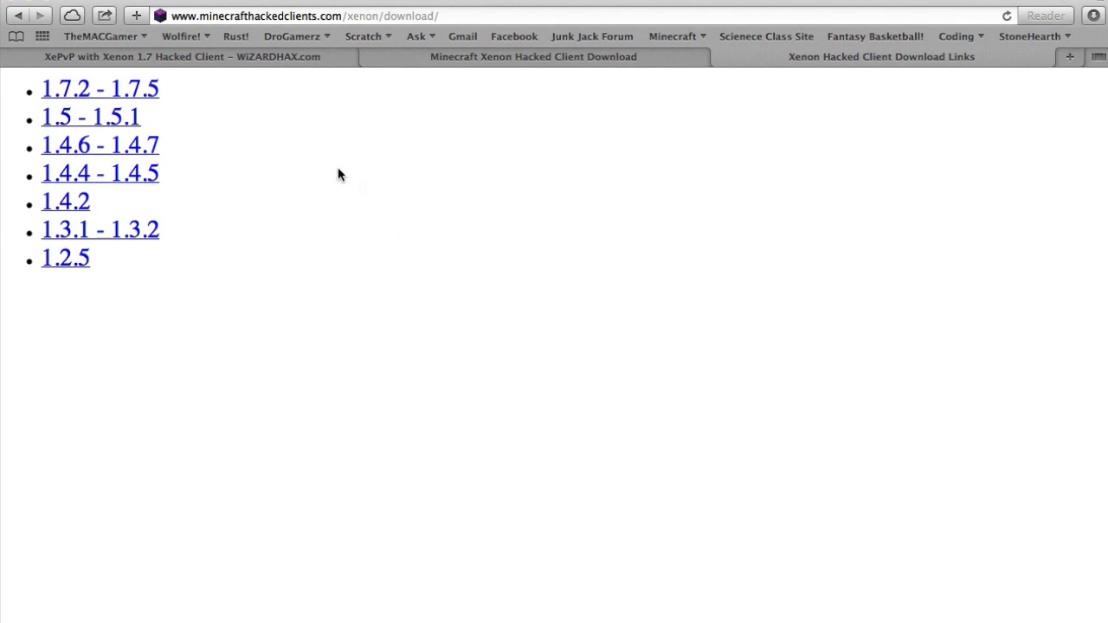
mouse_move(485, 239)
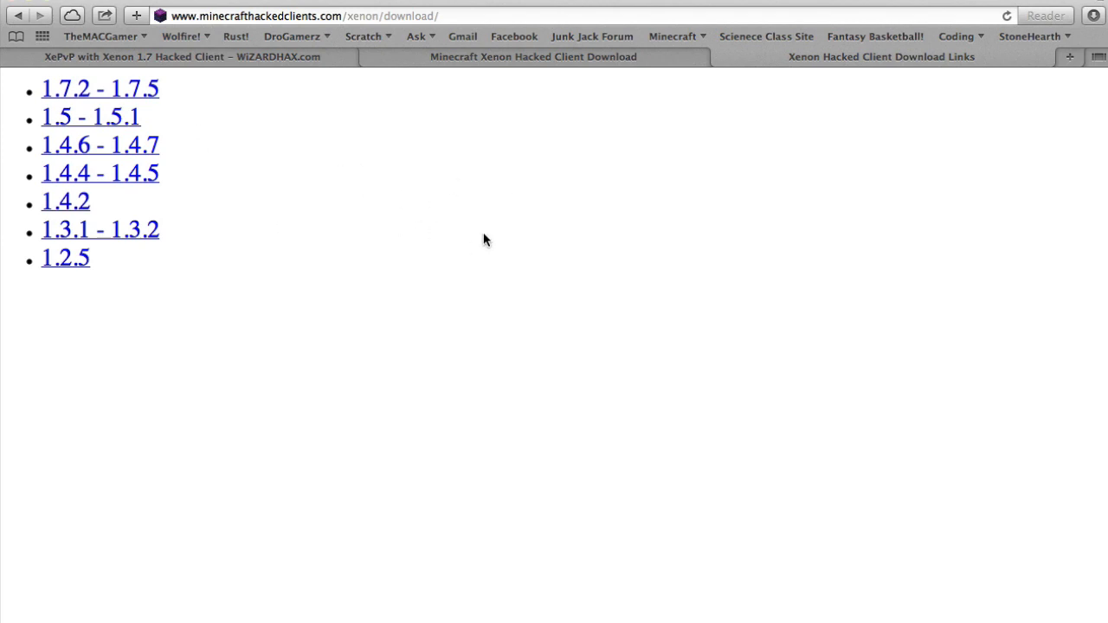
mouse_move(513, 303)
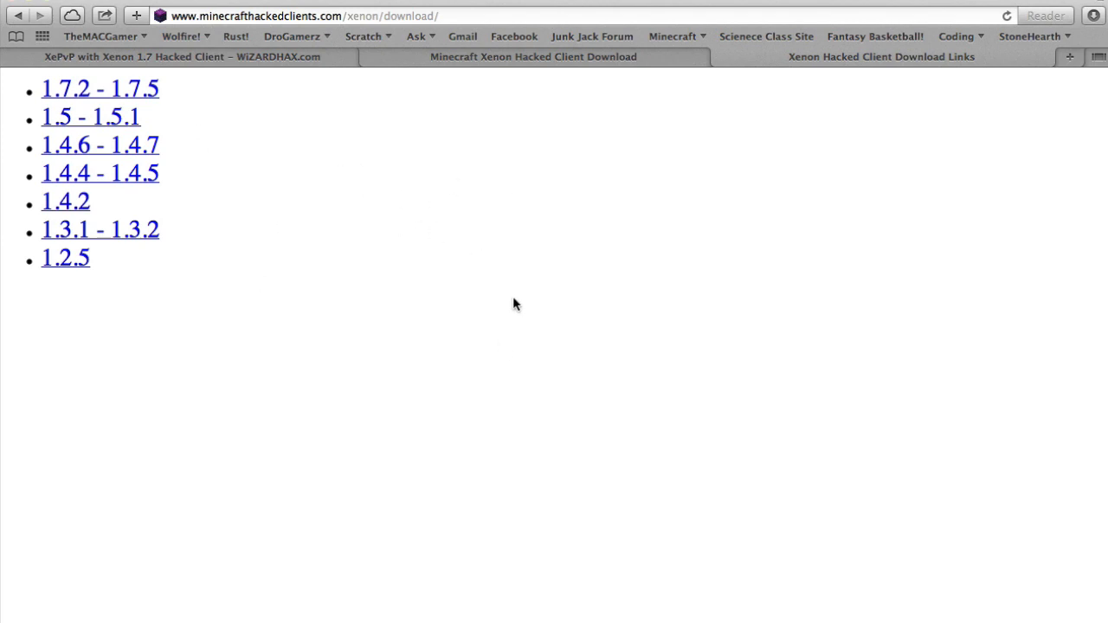
mouse_move(103, 289)
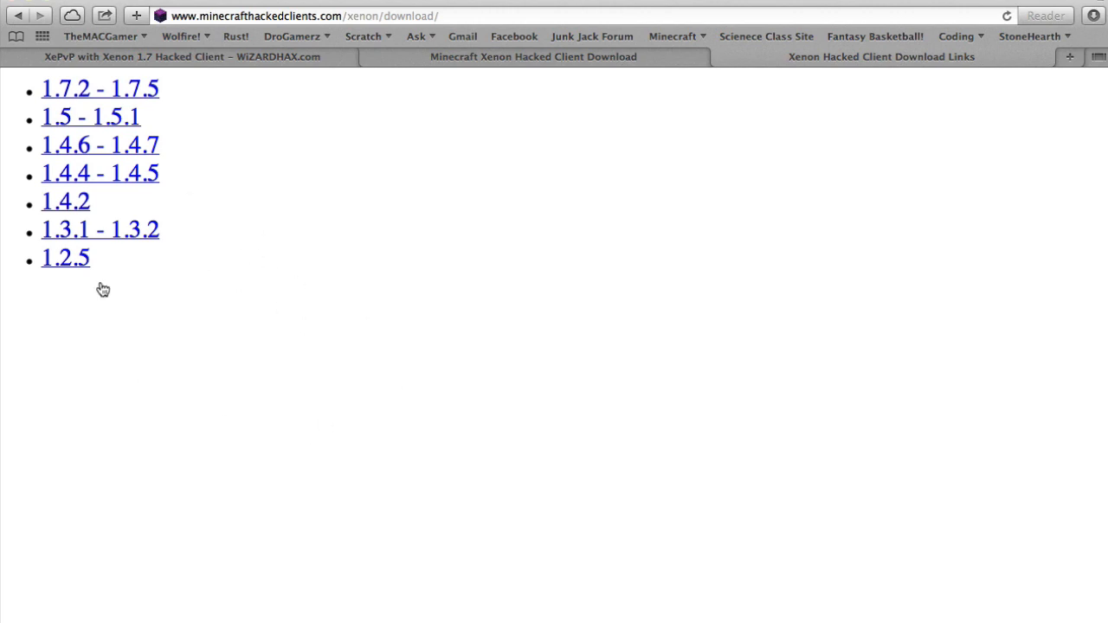
mouse_move(119, 94)
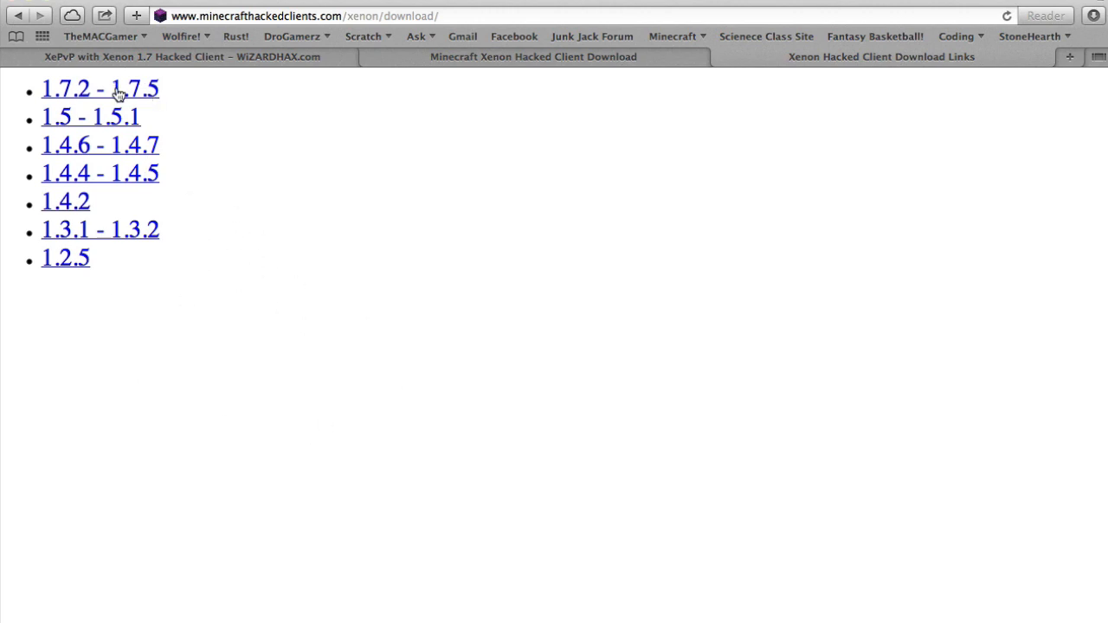
mouse_move(207, 197)
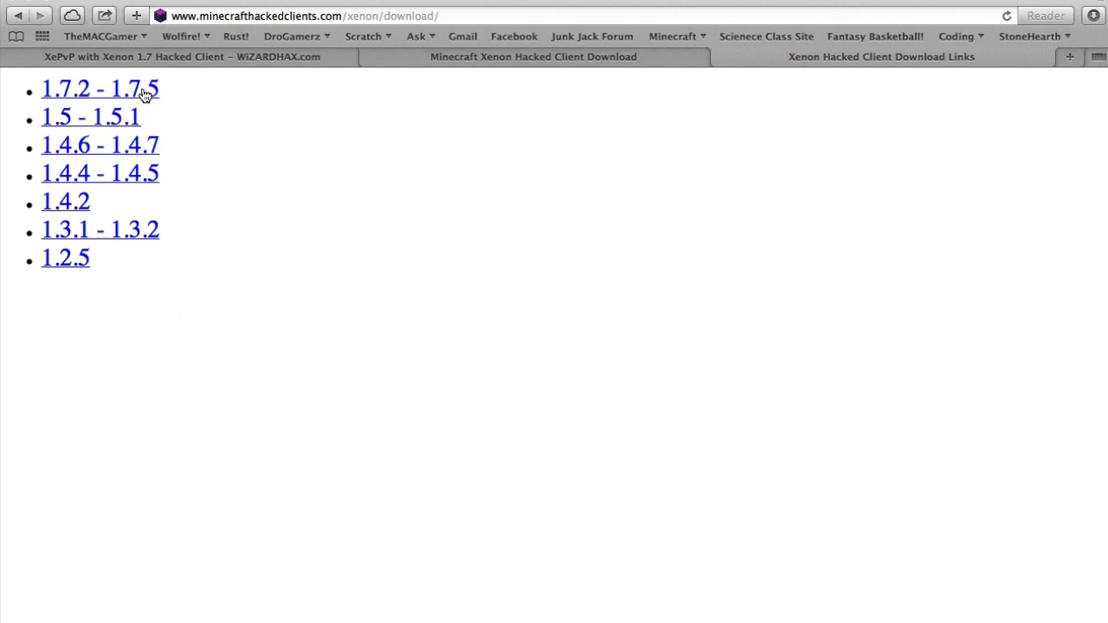
mouse_move(143, 93)
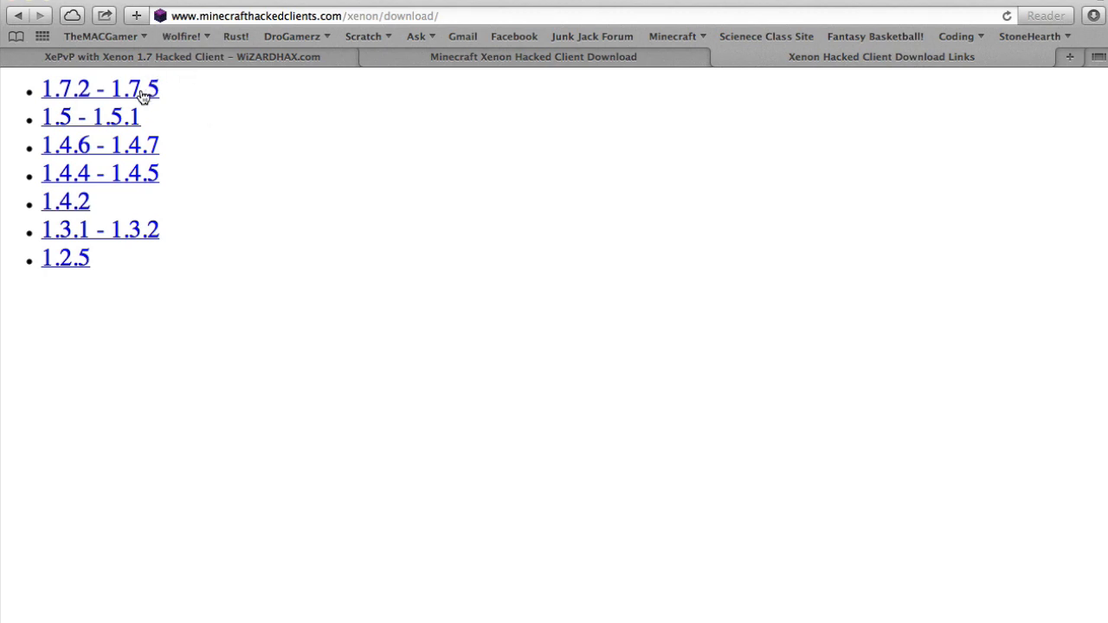
left_click(99, 88)
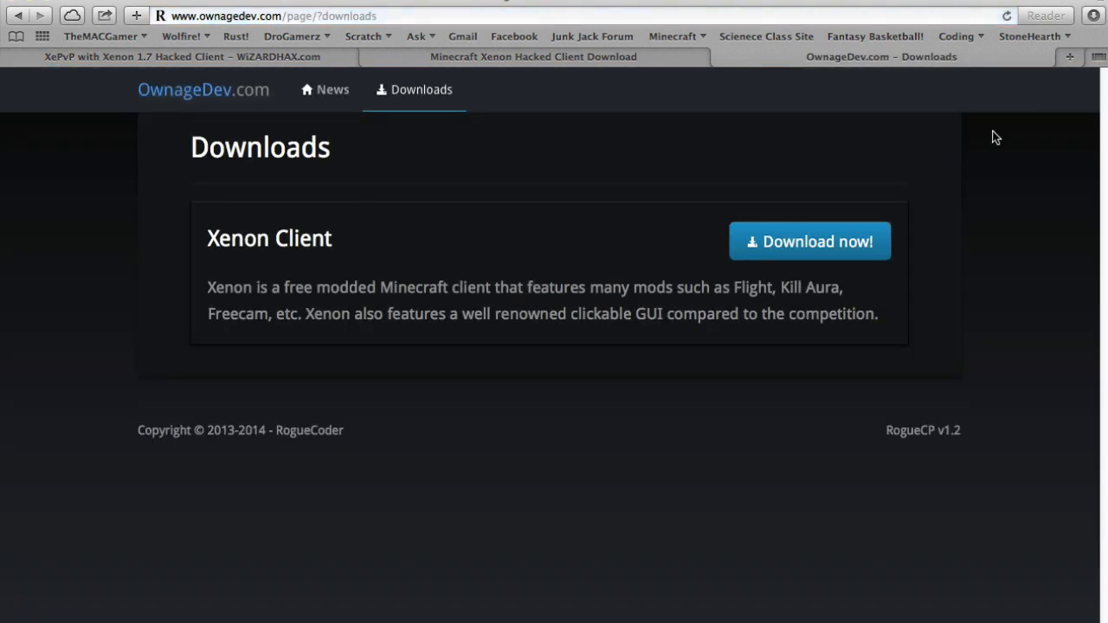
mouse_move(535, 271)
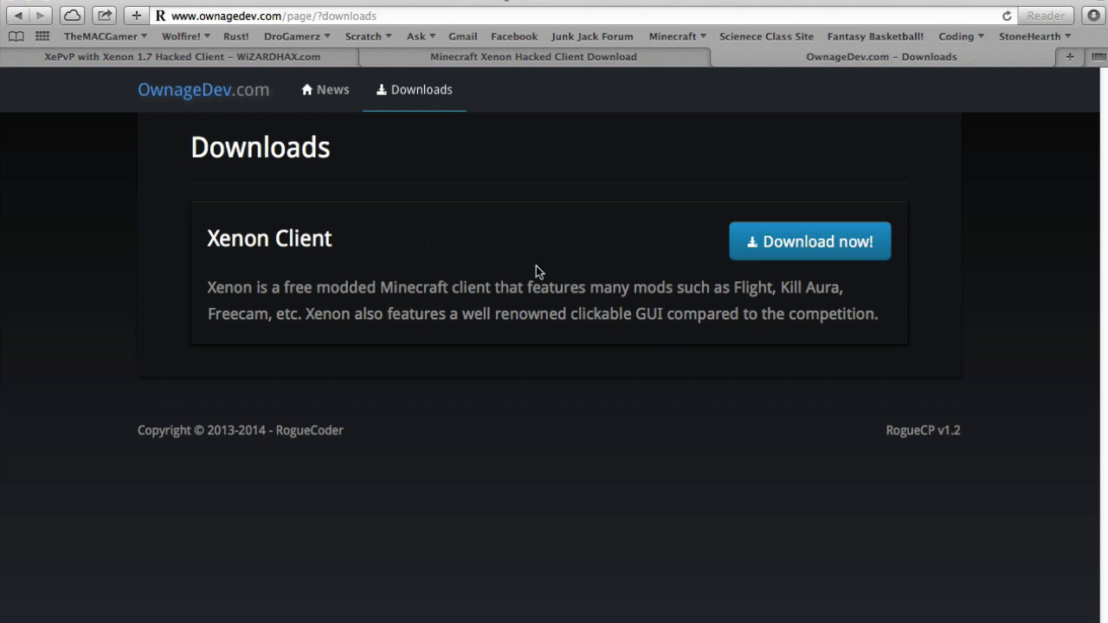
mouse_move(857, 256)
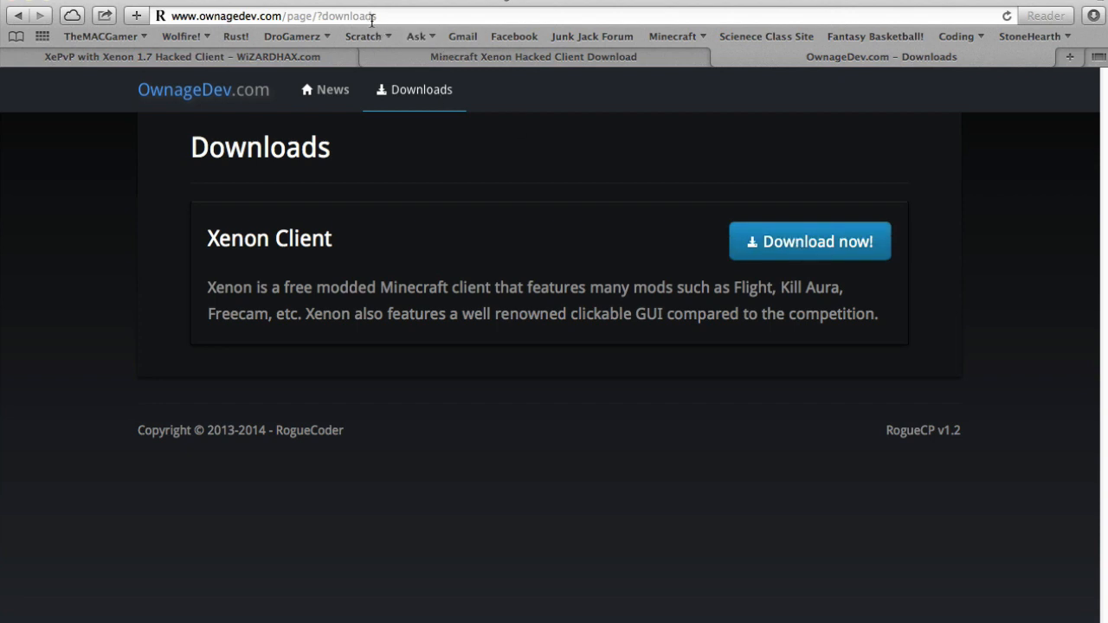
Step: Start the Xenon Client download with 'Download now!' on the OwnageDev page
left_click(260, 16)
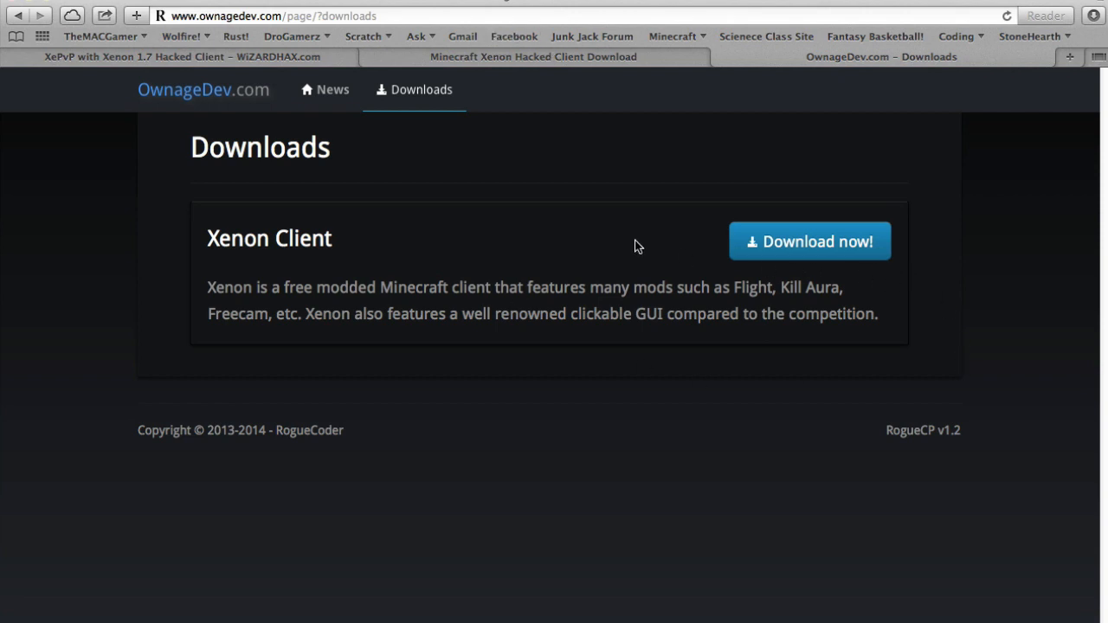
left_click(810, 242)
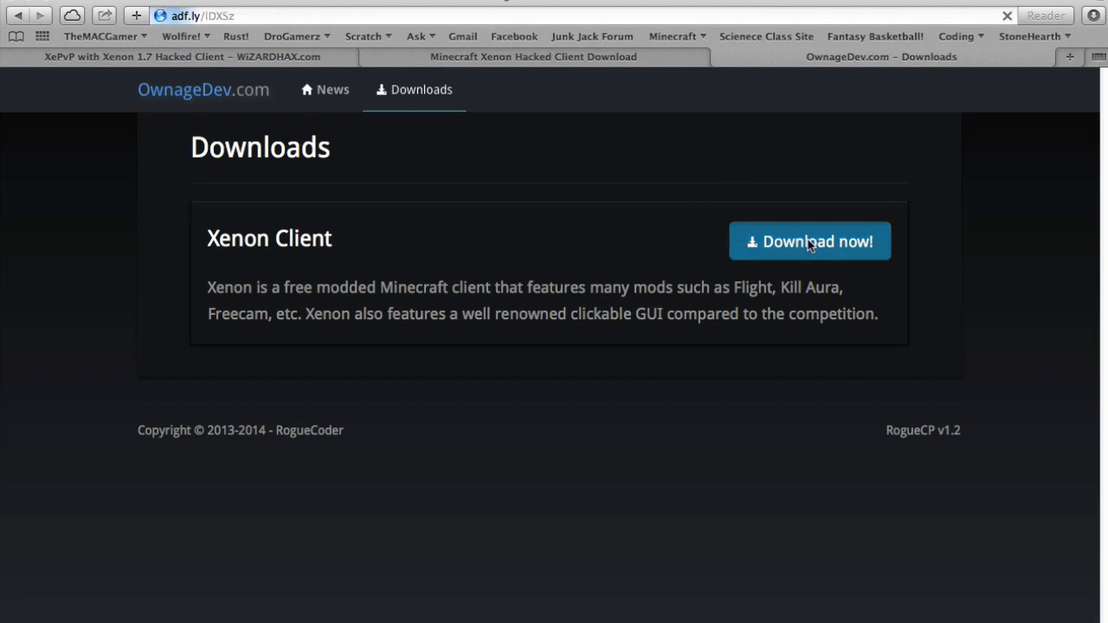
Step: Let the adf.ly countdown finish, ignore the fake popup, and check Safari's downloads list
left_click(809, 242)
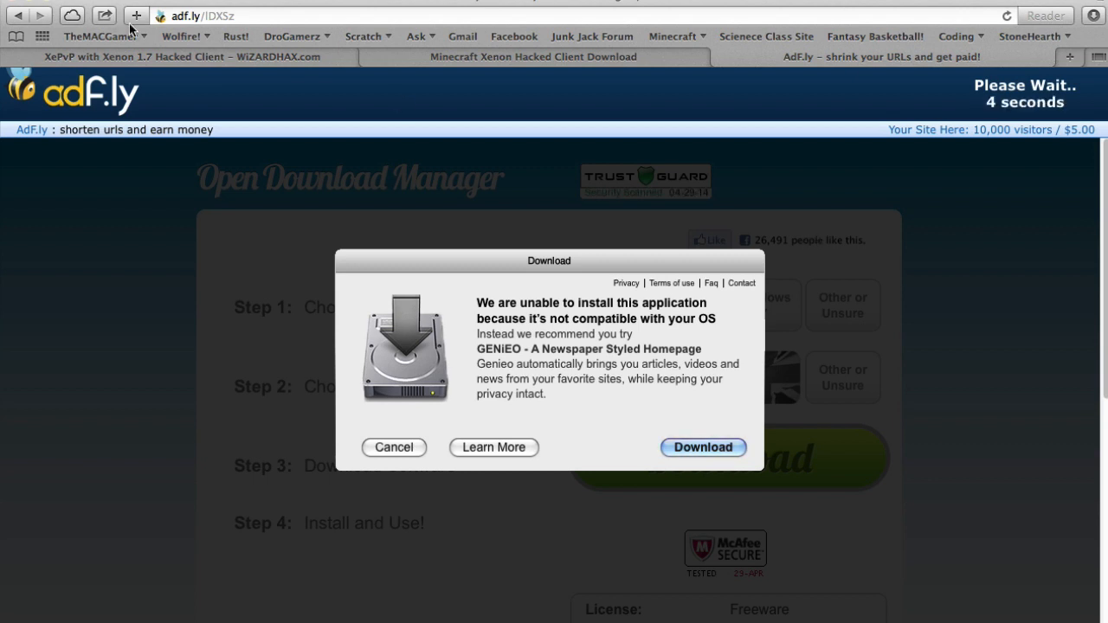
mouse_move(619, 35)
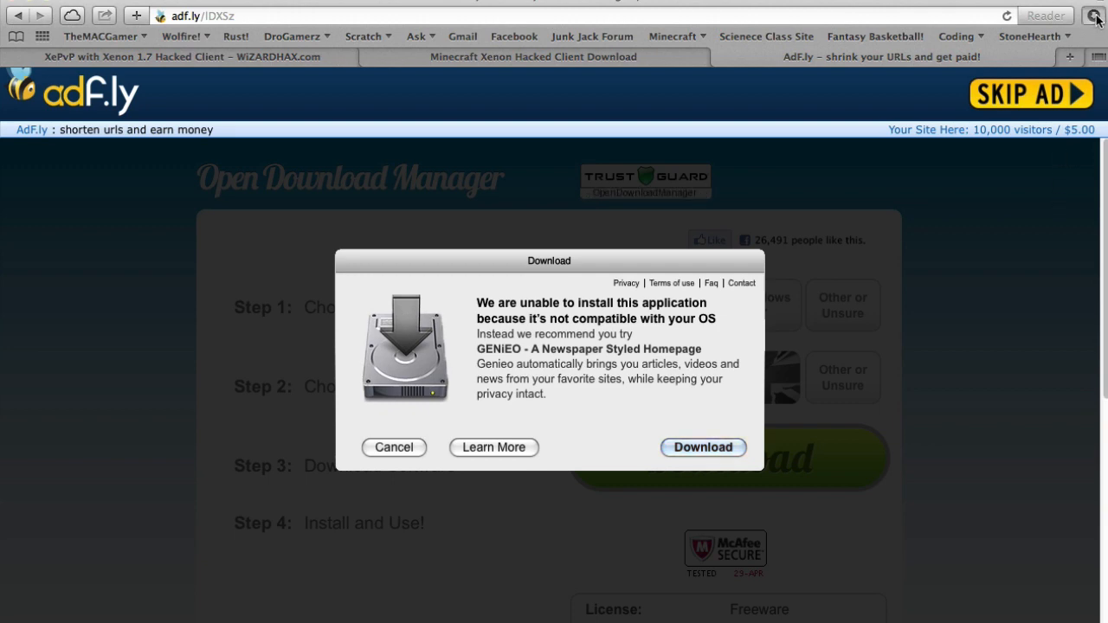
left_click(1094, 15)
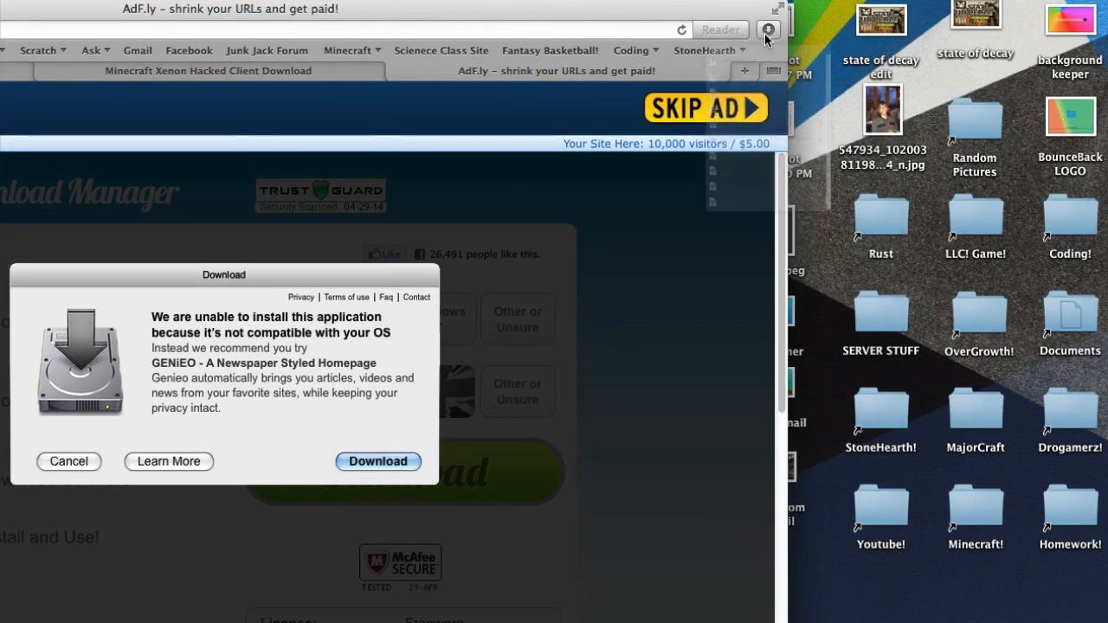
Step: Locate xenonpublicbeta16.zip via the Downloads folder and Safari's Downloads popover
left_click(767, 29)
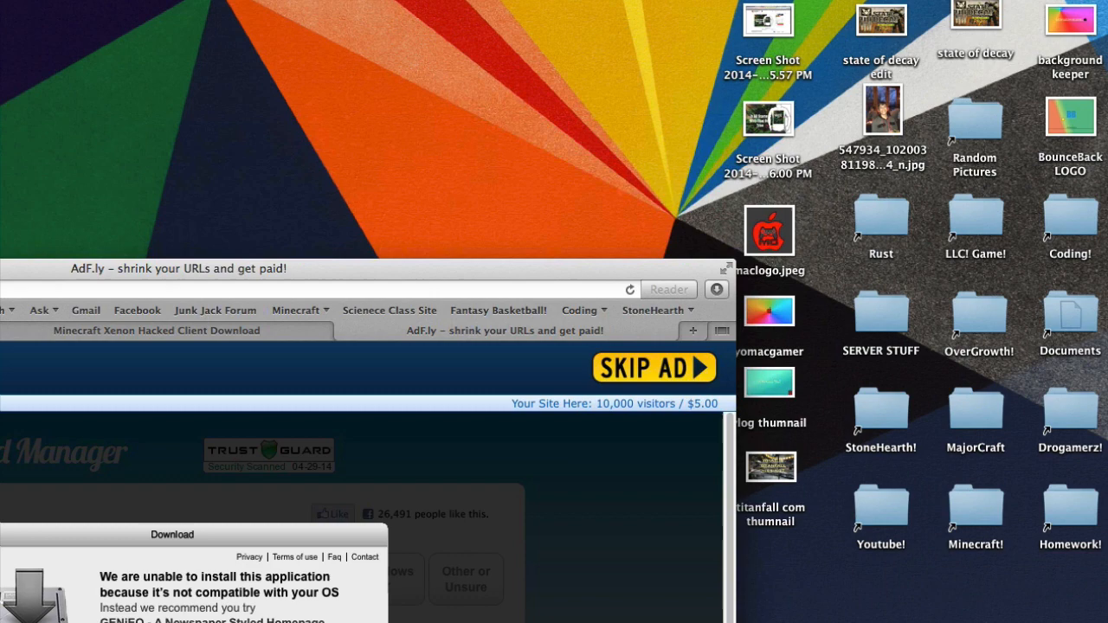
type("down")
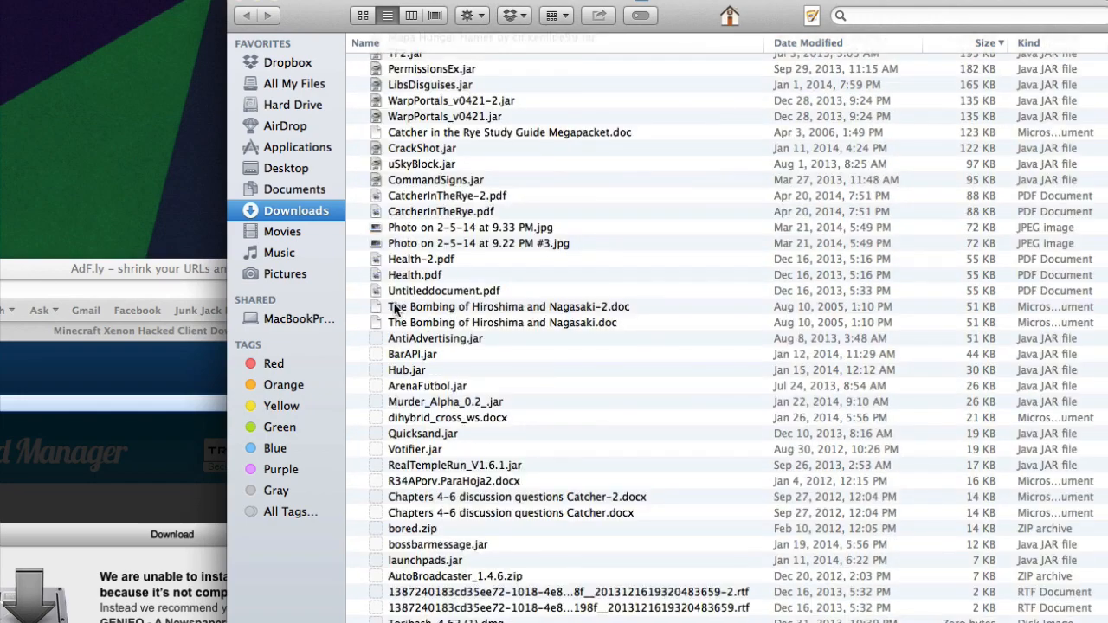
left_click(985, 42)
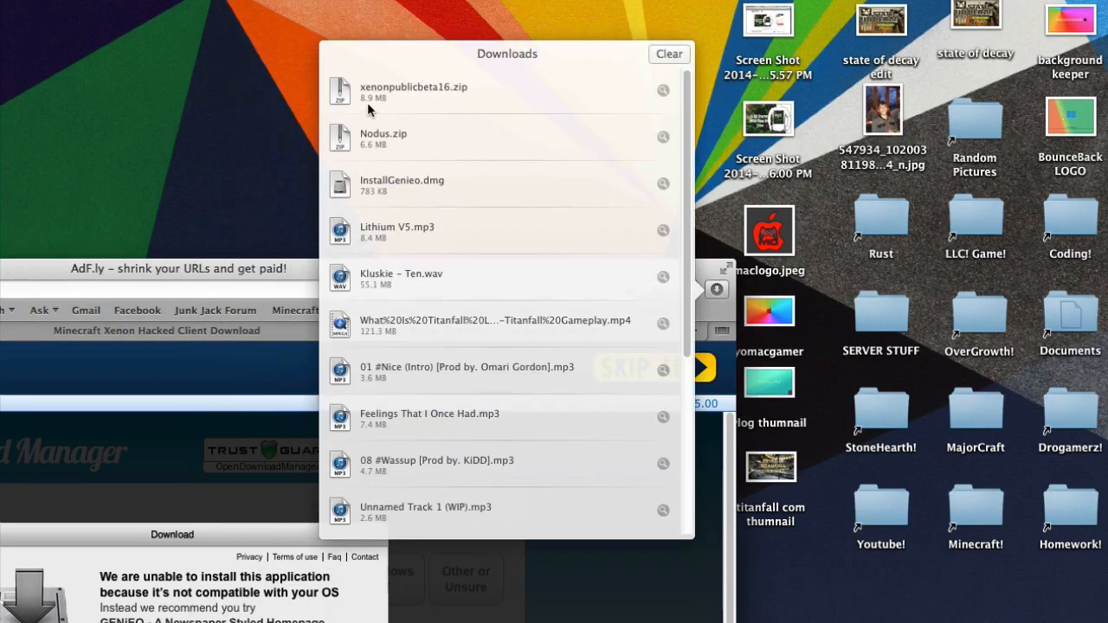
mouse_move(350, 94)
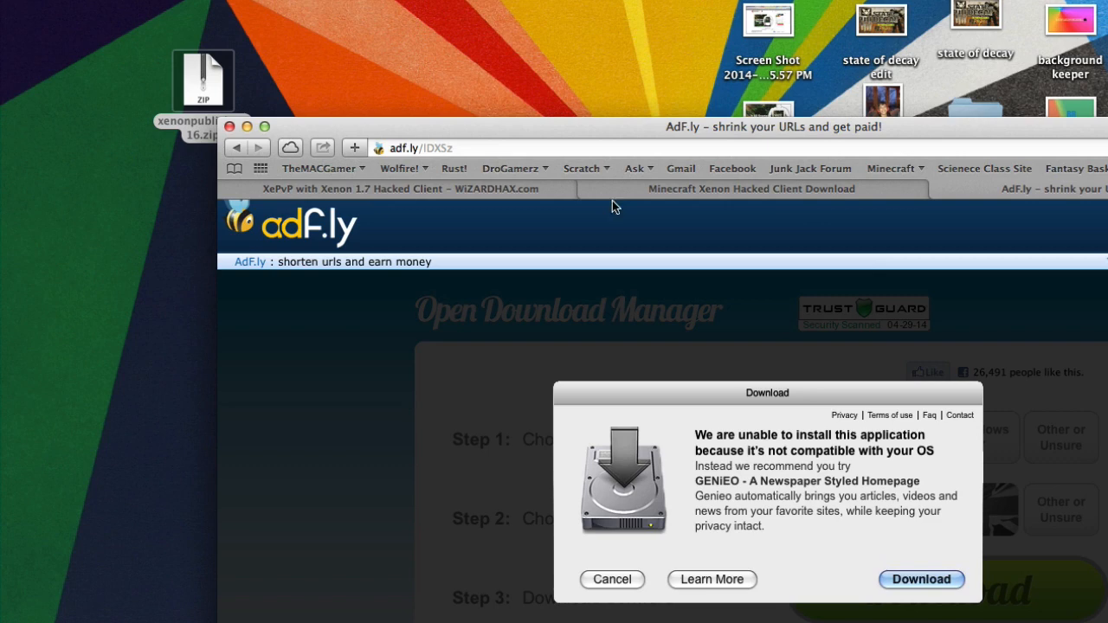
mouse_move(580, 316)
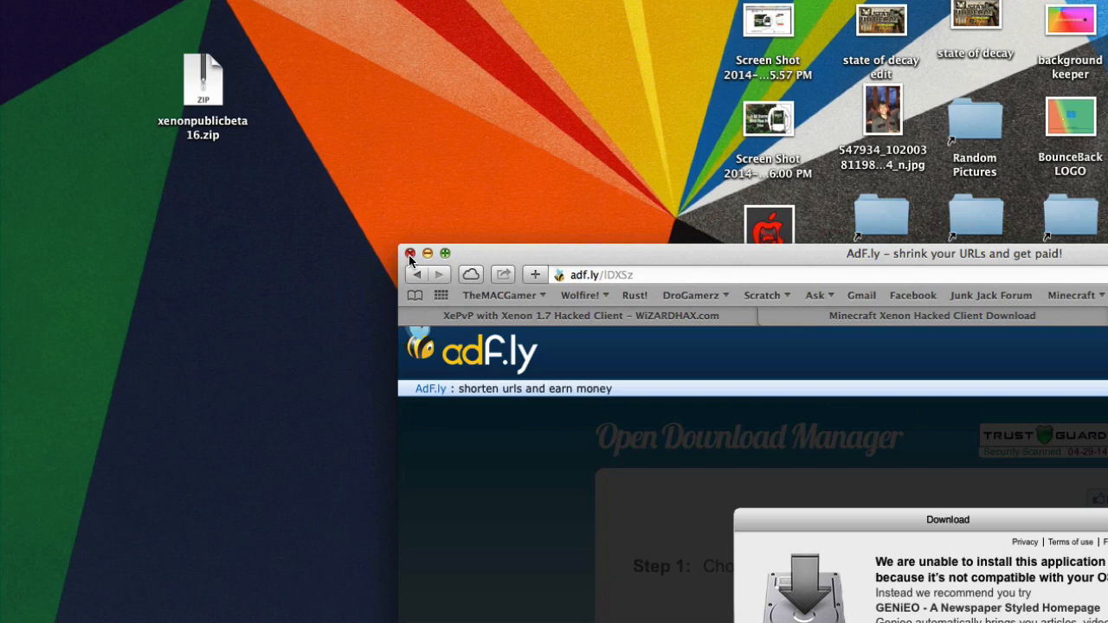
Step: Close Safari, extract the zip into a Xenon folder on the desktop, and trash xenonpublicbeta16.zip
left_click(410, 253)
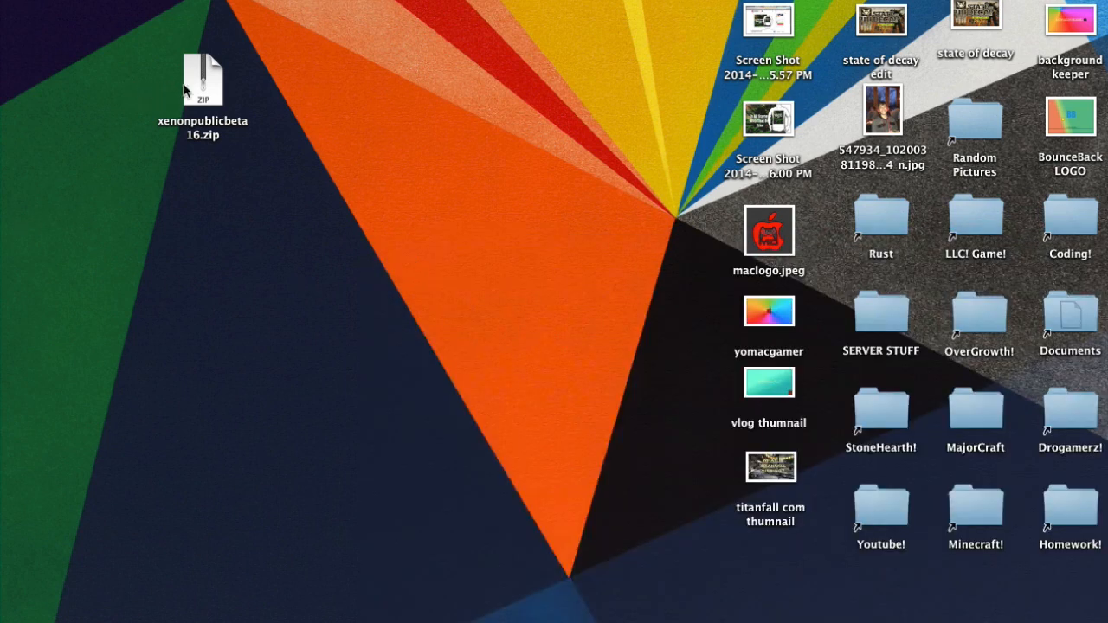
left_click_drag(203, 78, 356, 210)
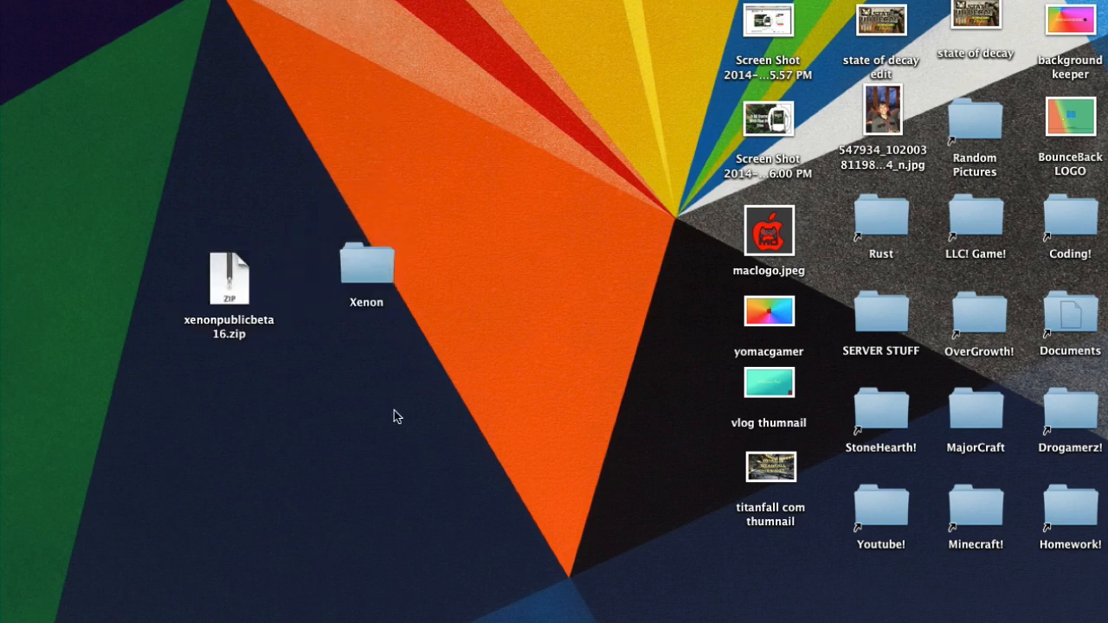
left_click_drag(229, 277, 157, 333)
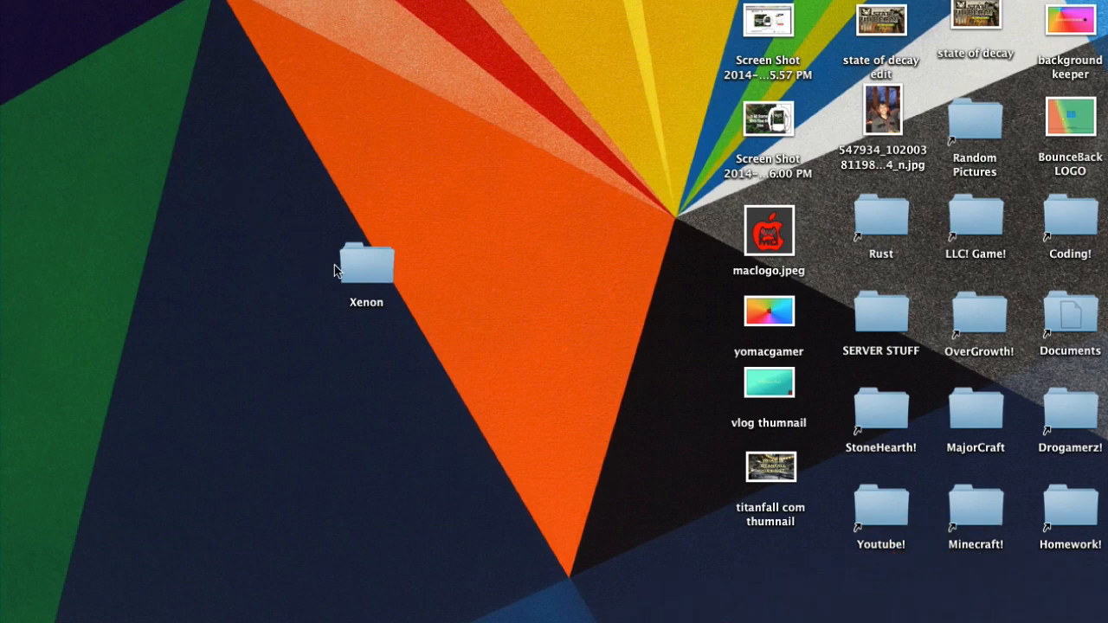
mouse_move(362, 385)
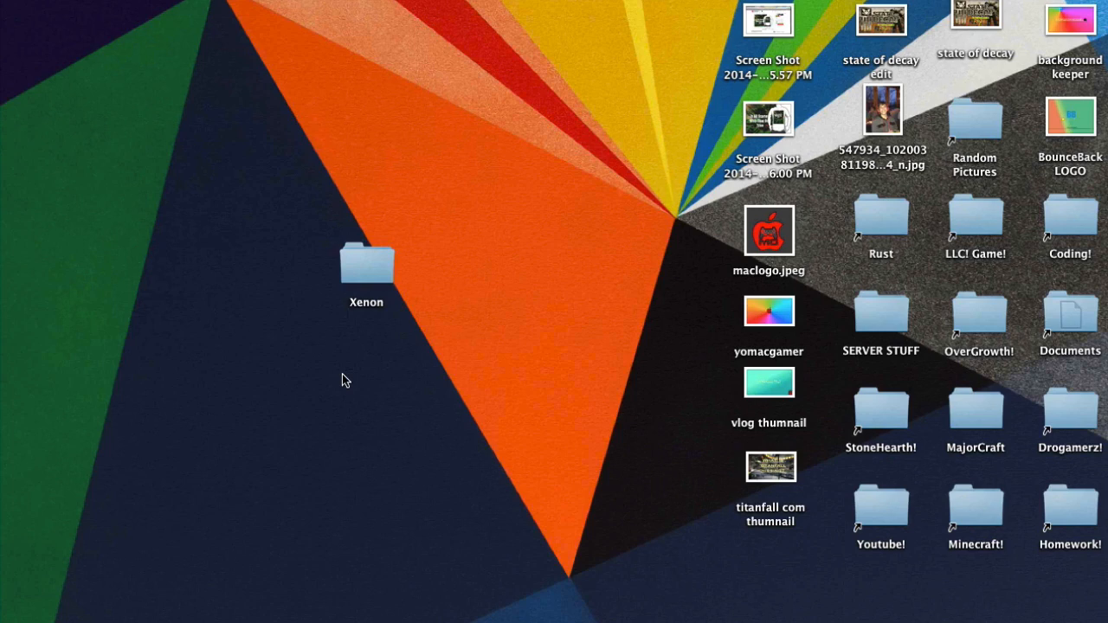
left_click(366, 260)
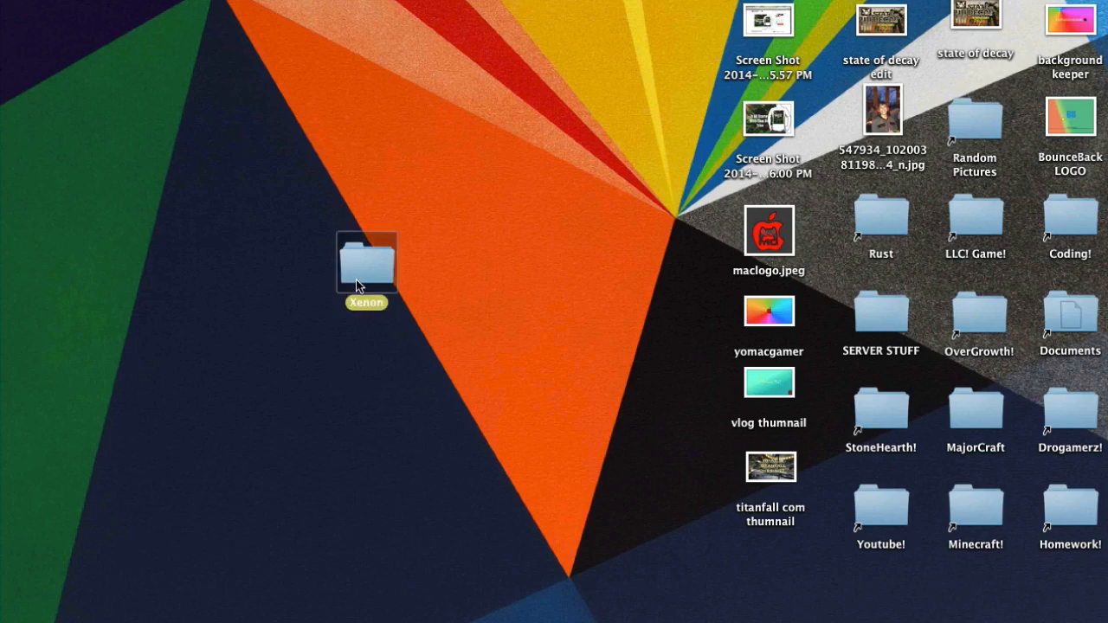
Step: View the Xenon folder's contents, Xenon.jar and Xenon.json
double_click(366, 261)
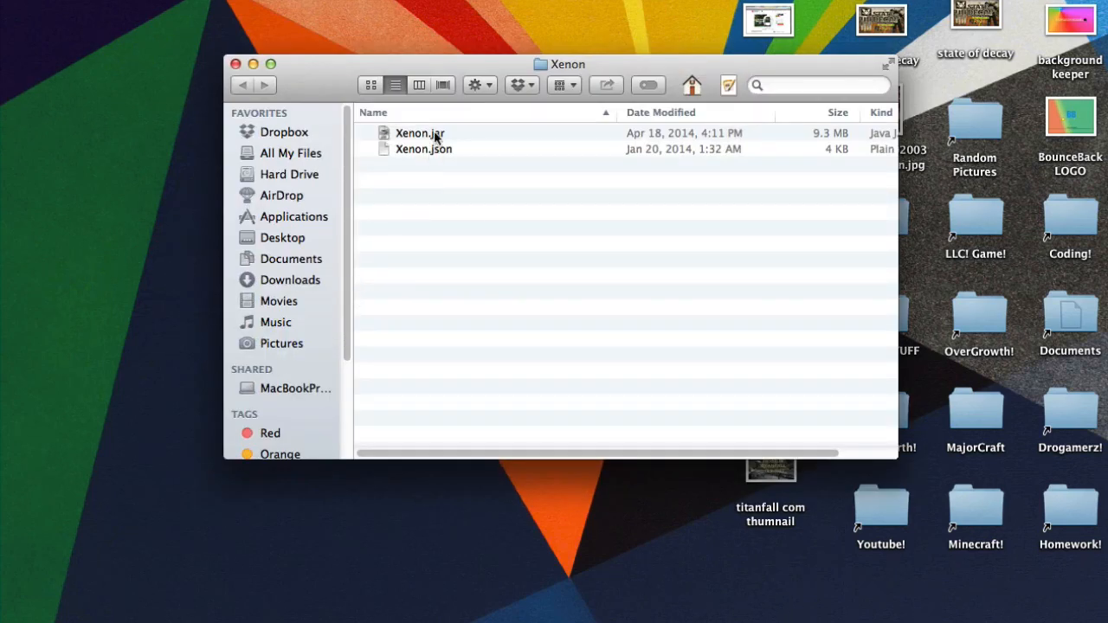
mouse_move(439, 179)
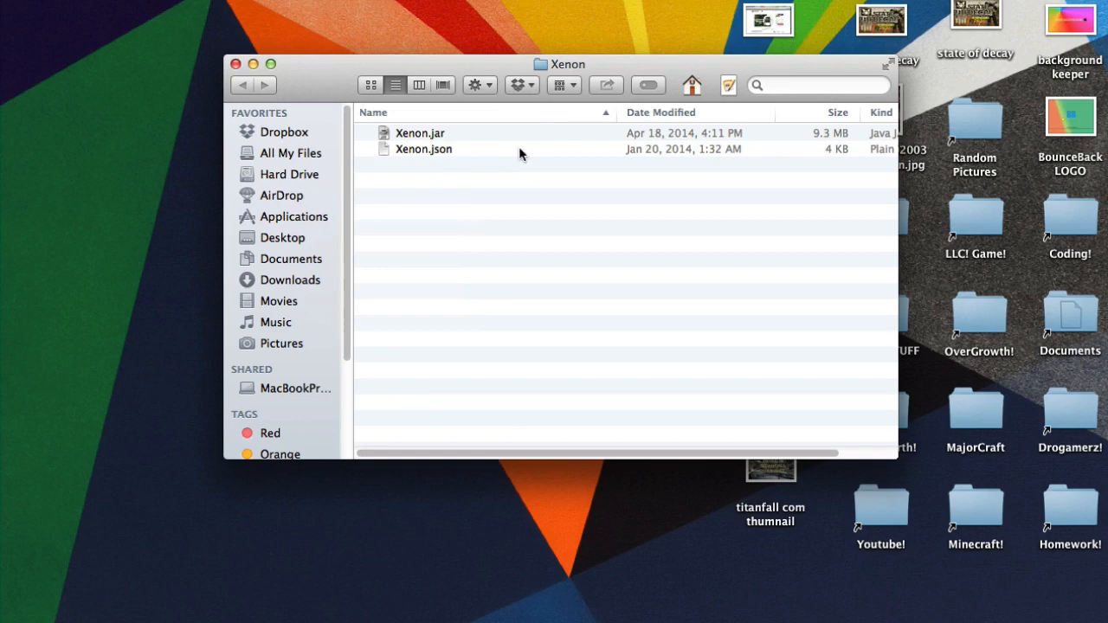
mouse_move(658, 149)
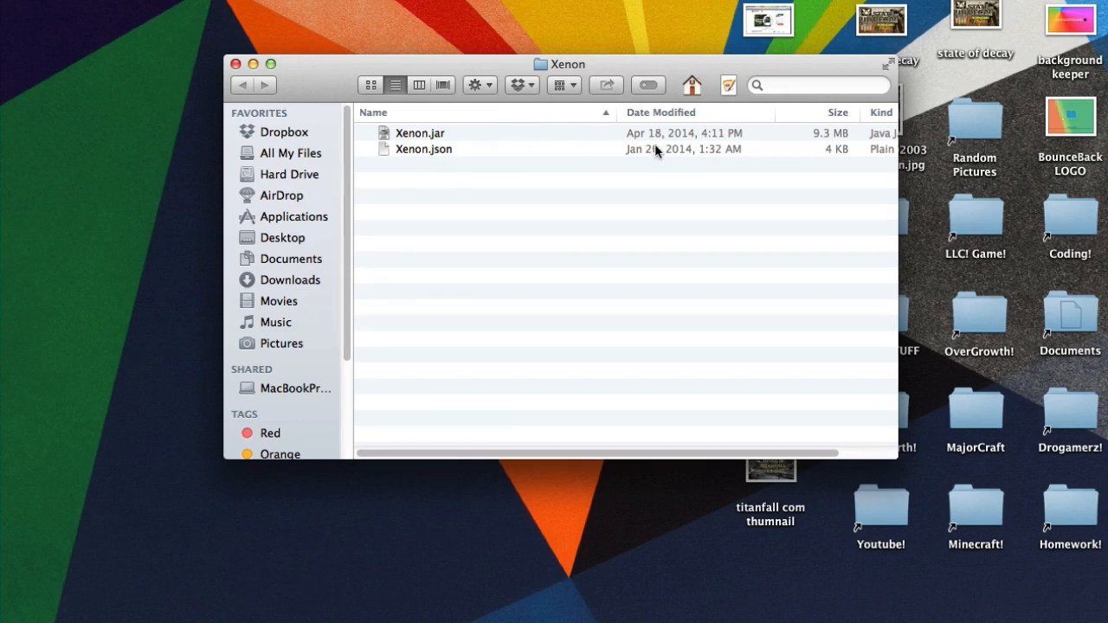
mouse_move(457, 149)
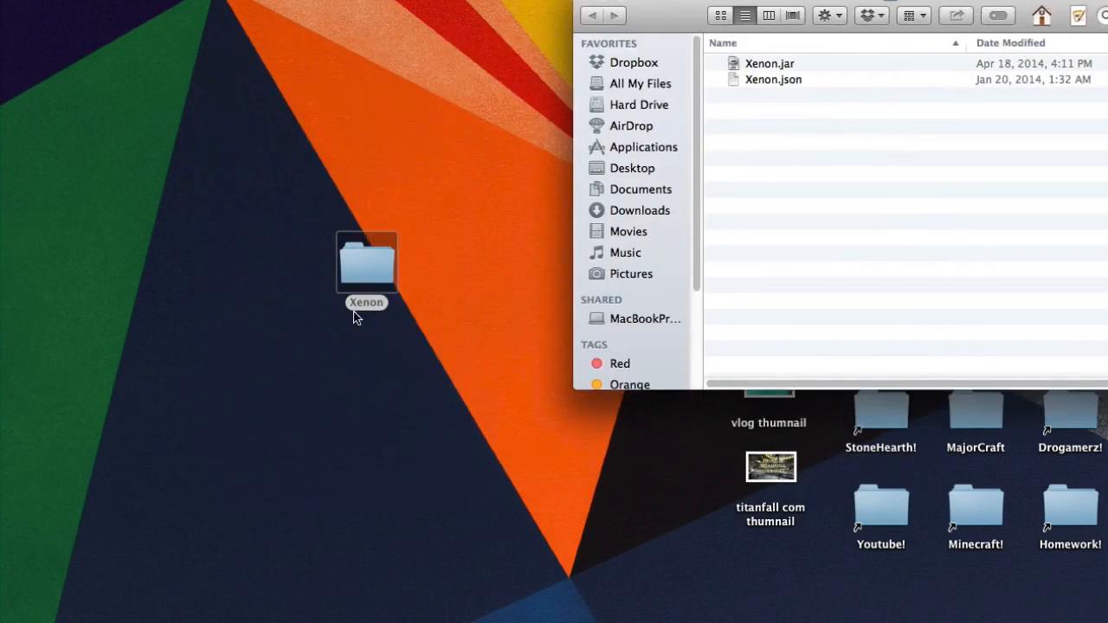
mouse_move(593, 71)
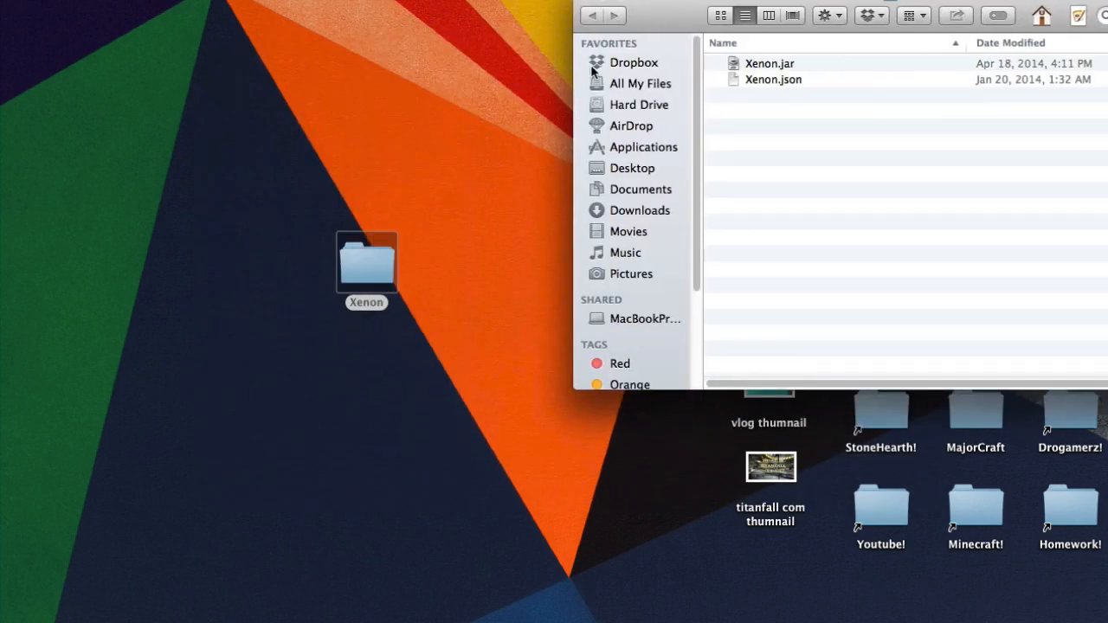
mouse_move(805, 111)
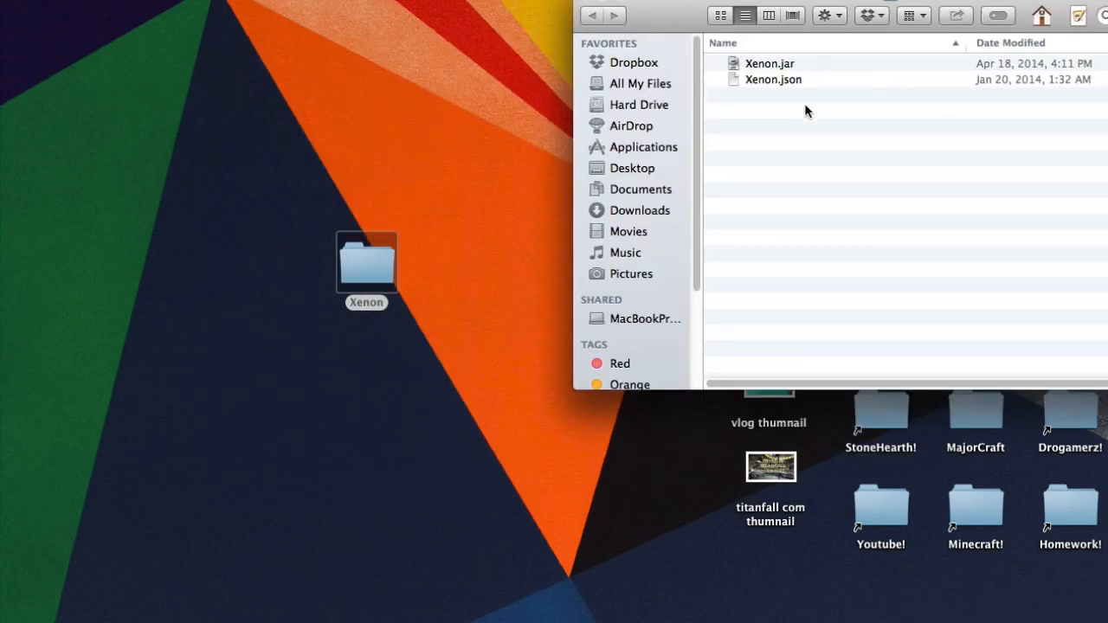
mouse_move(793, 124)
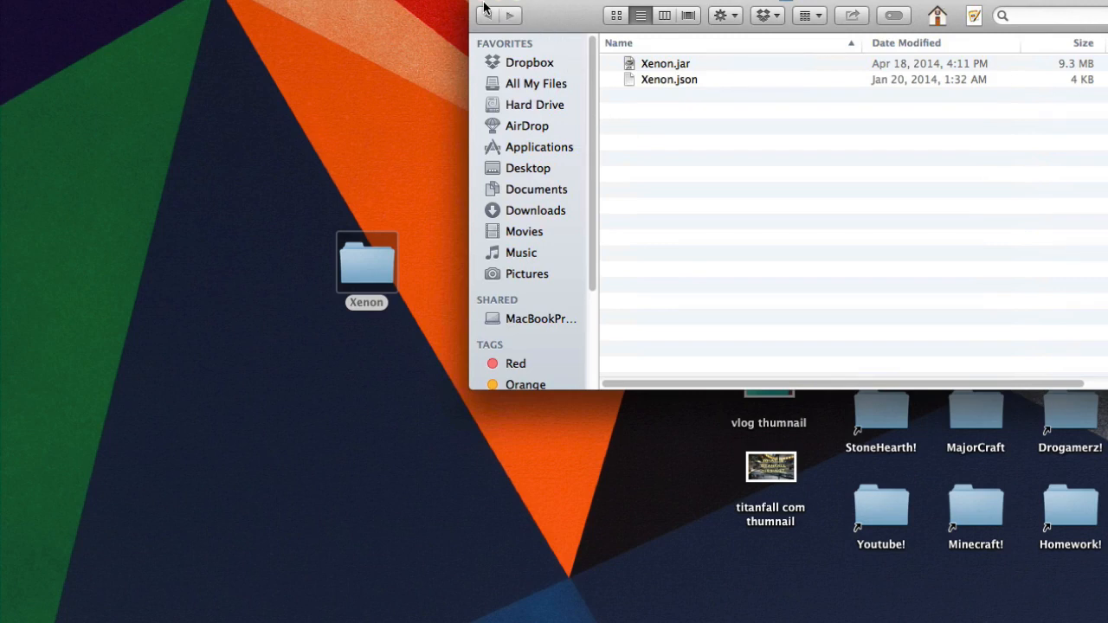
mouse_move(863, 175)
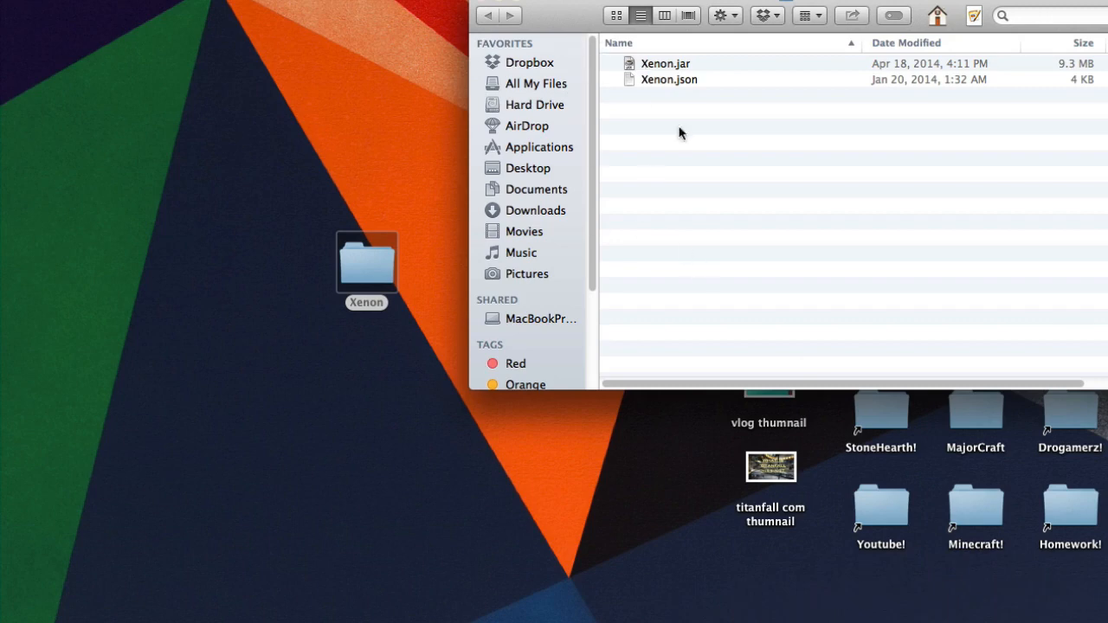
mouse_move(504, 33)
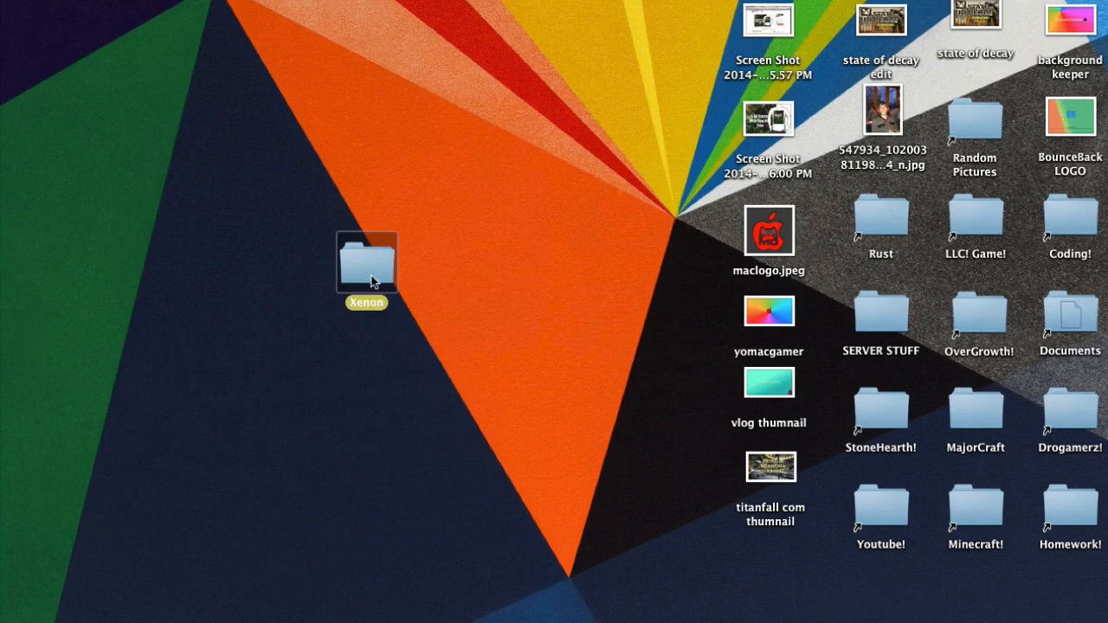
Step: Move the Xenon folder to the left side of the desktop
left_click_drag(366, 262, 99, 229)
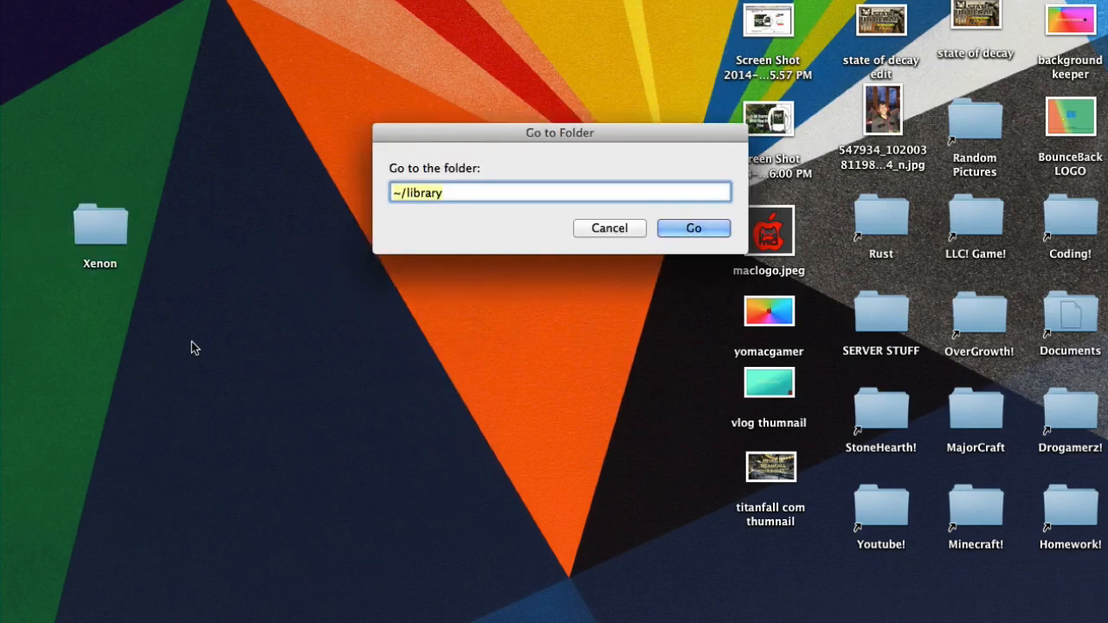
mouse_move(387, 438)
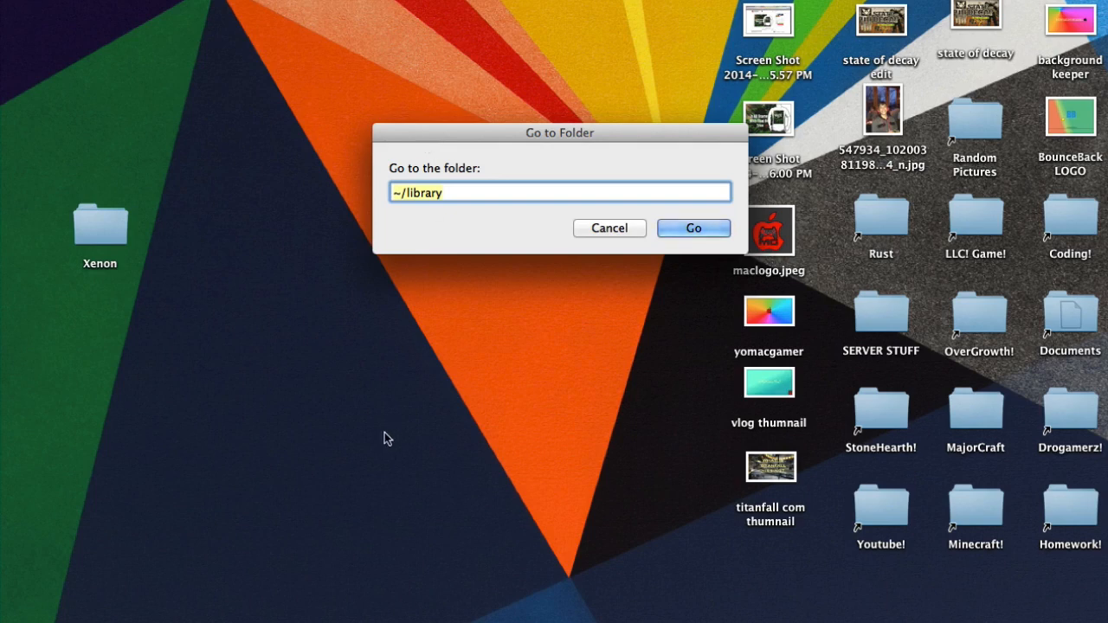
mouse_move(436, 170)
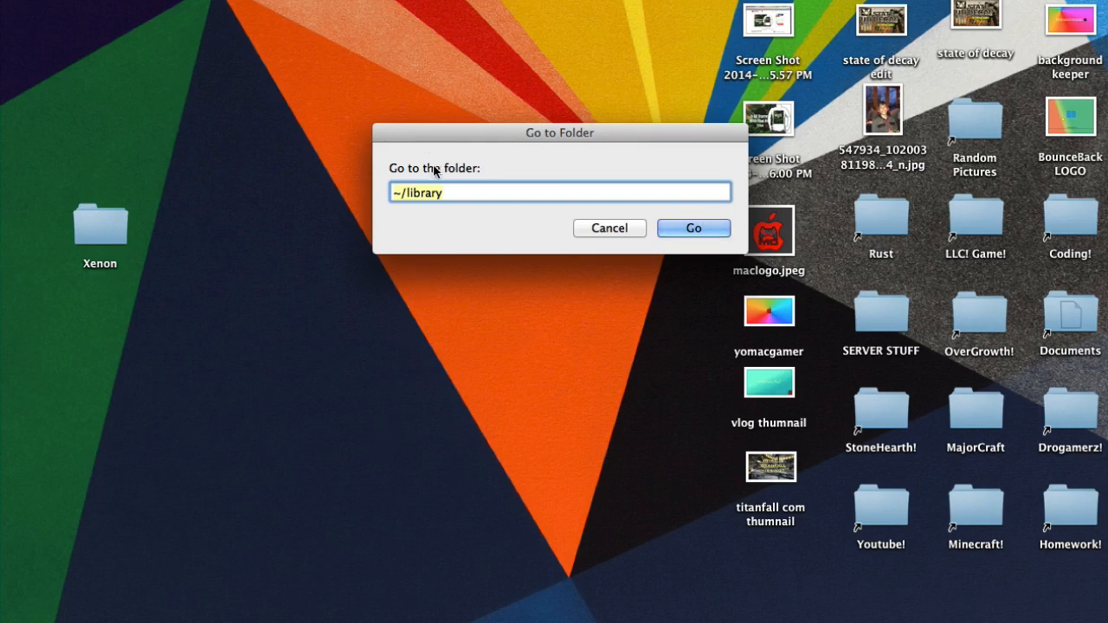
mouse_move(444, 189)
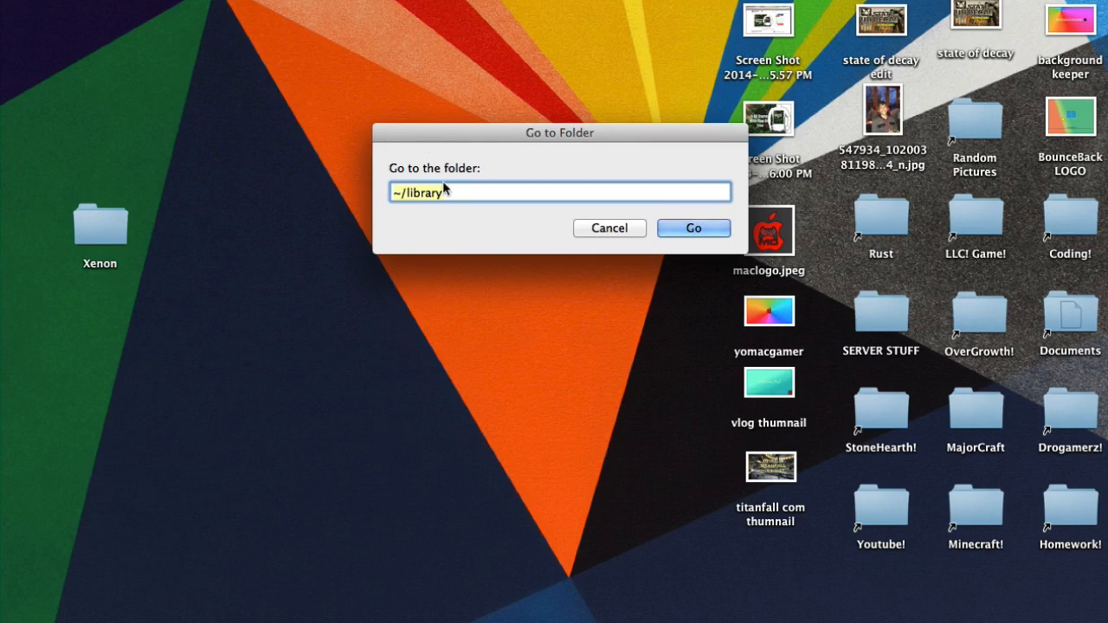
mouse_move(451, 189)
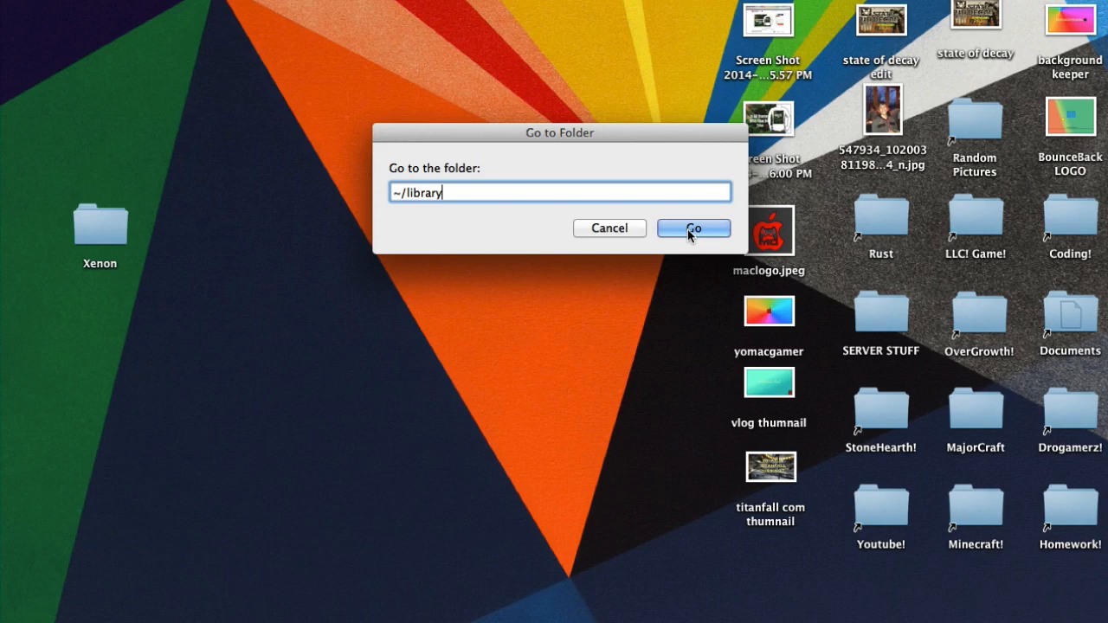
mouse_move(701, 338)
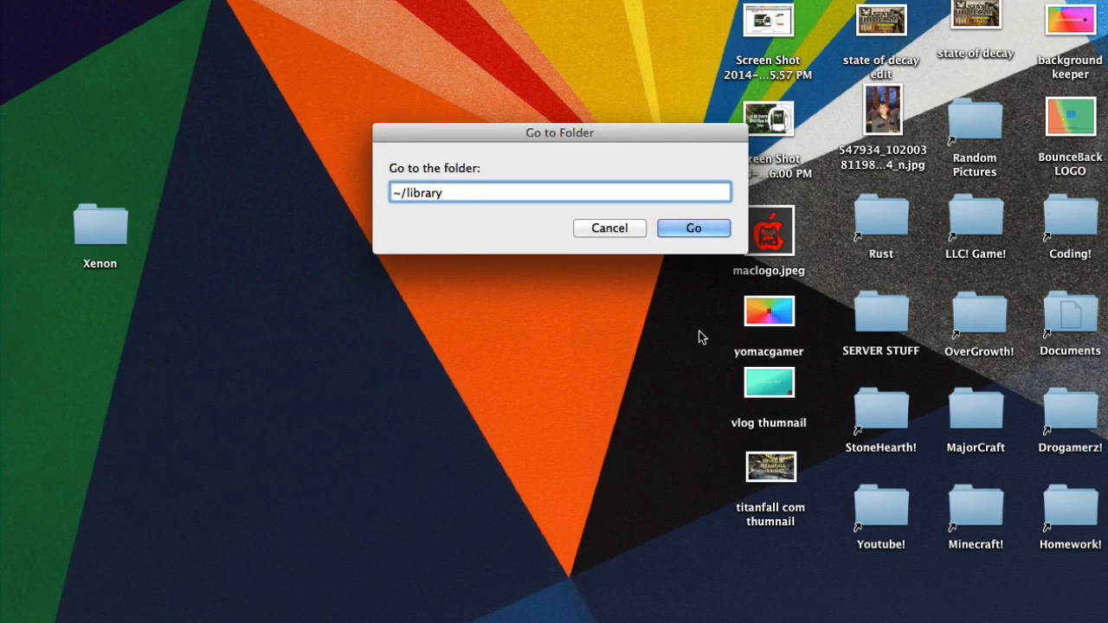
mouse_move(506, 332)
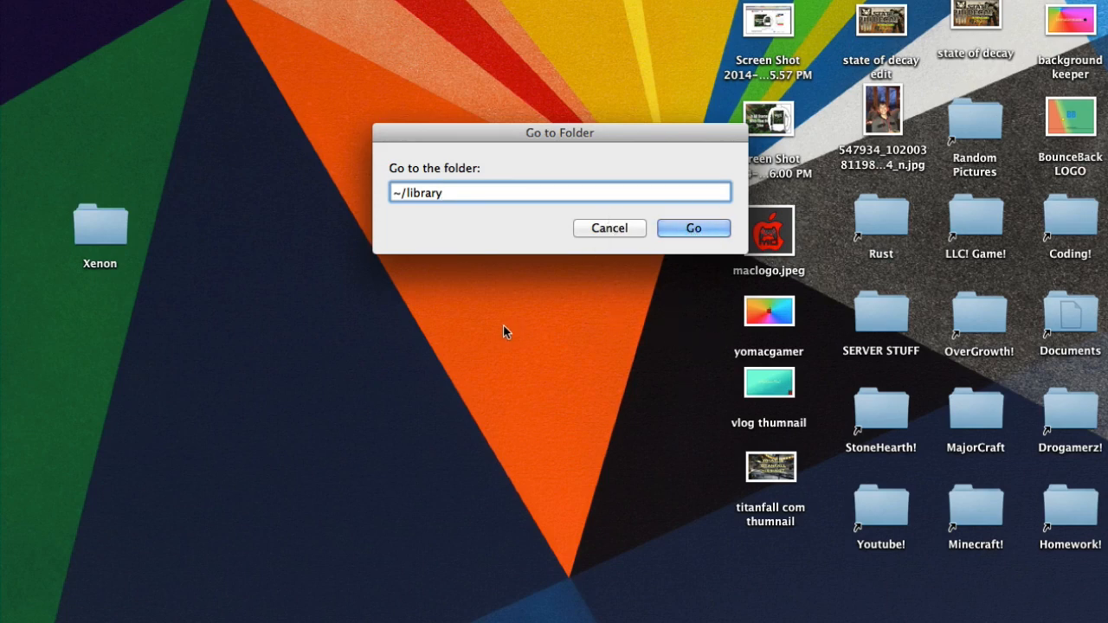
mouse_move(497, 340)
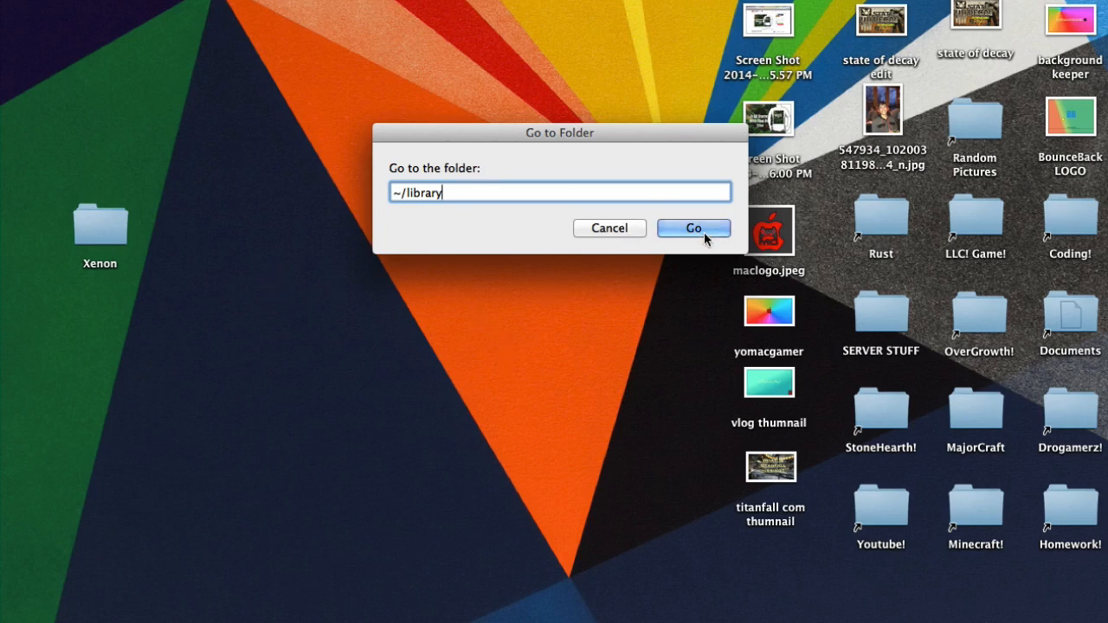
Step: Navigate from ~/library through Application Support into the minecraft folder
left_click(692, 228)
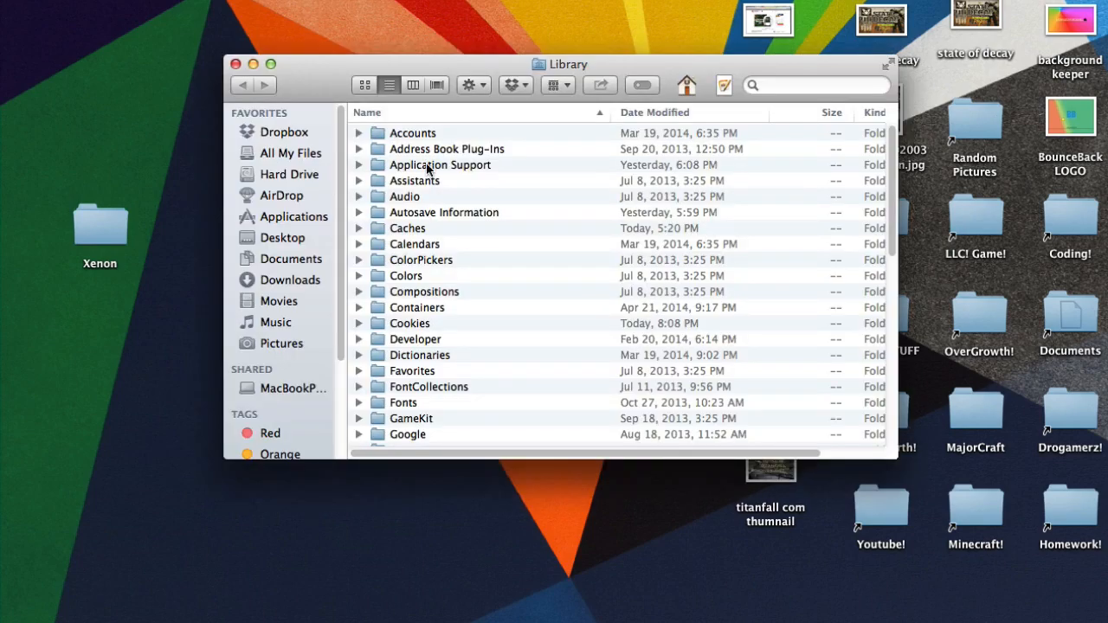
double_click(440, 165)
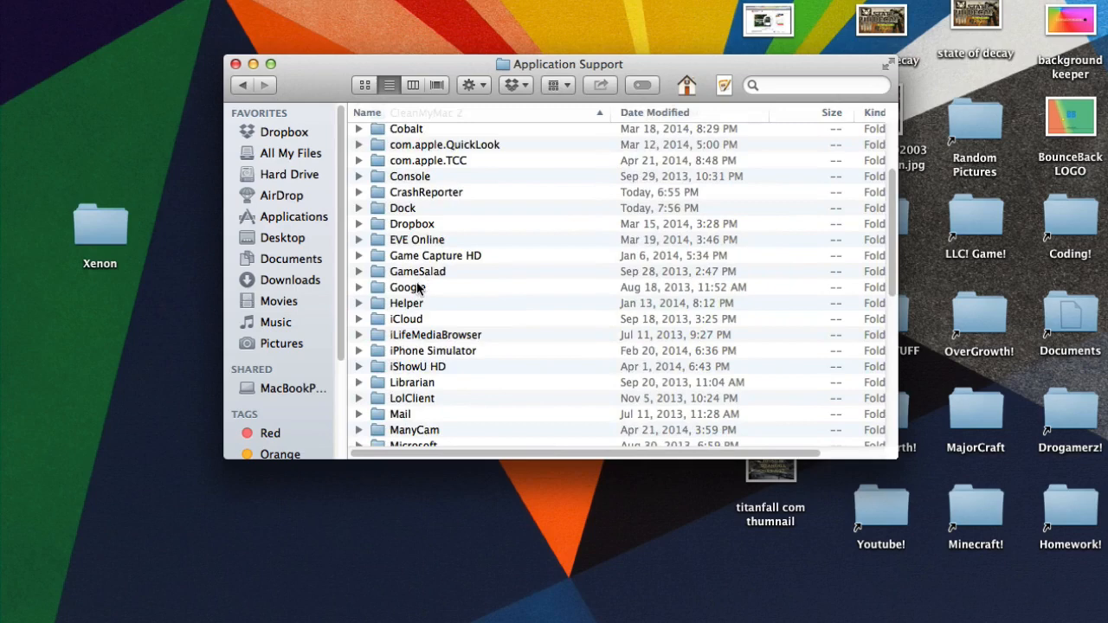
mouse_move(423, 241)
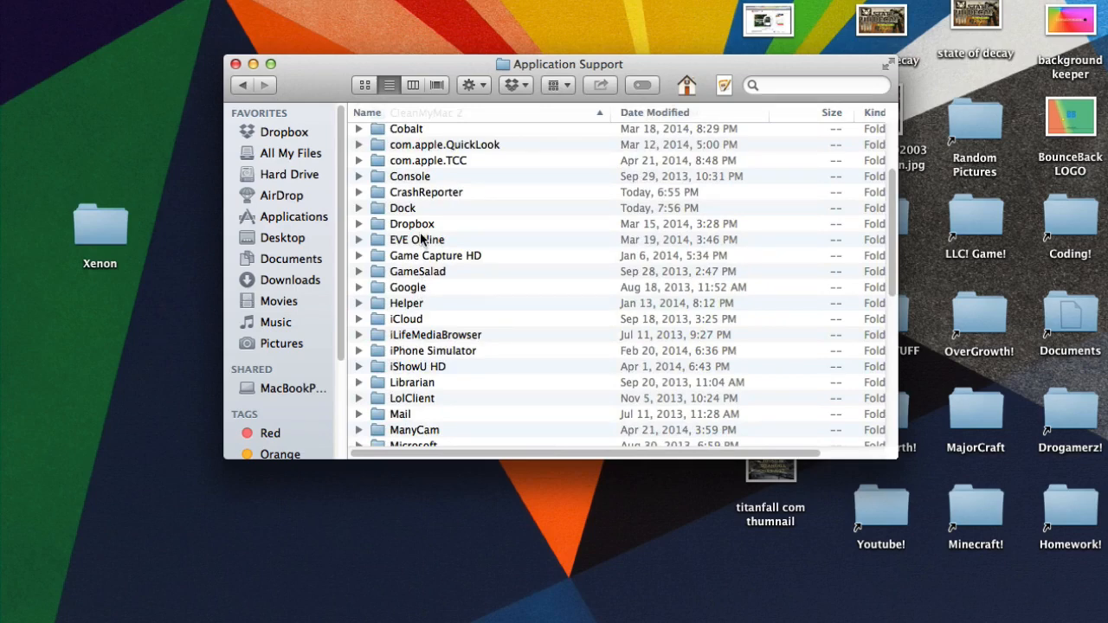
scroll("down", 3)
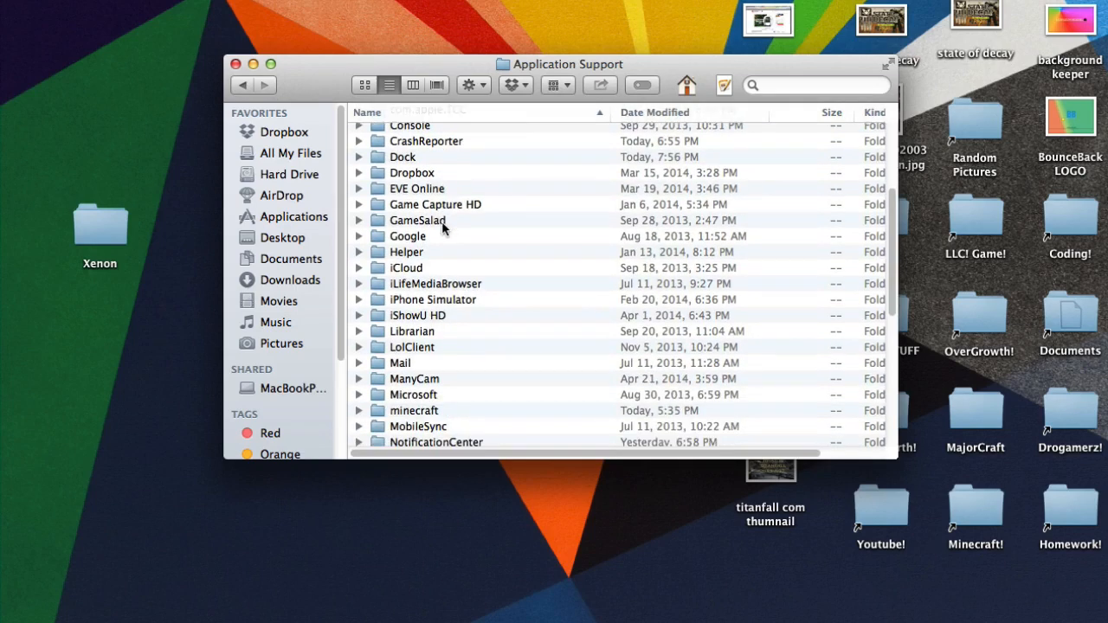
scroll("up", 3)
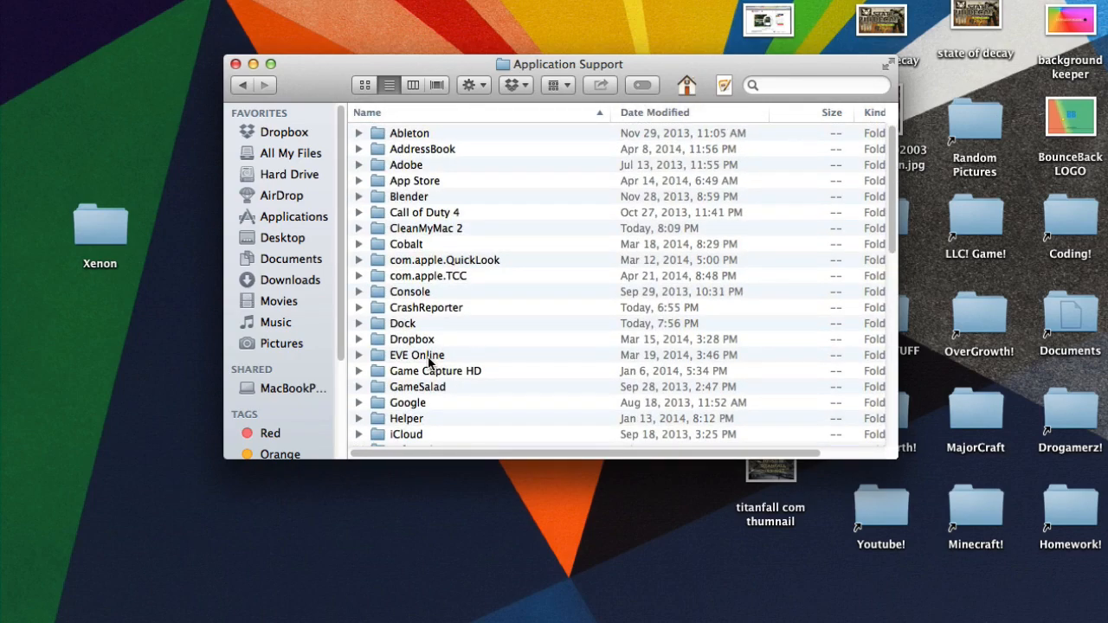
scroll("down", 3)
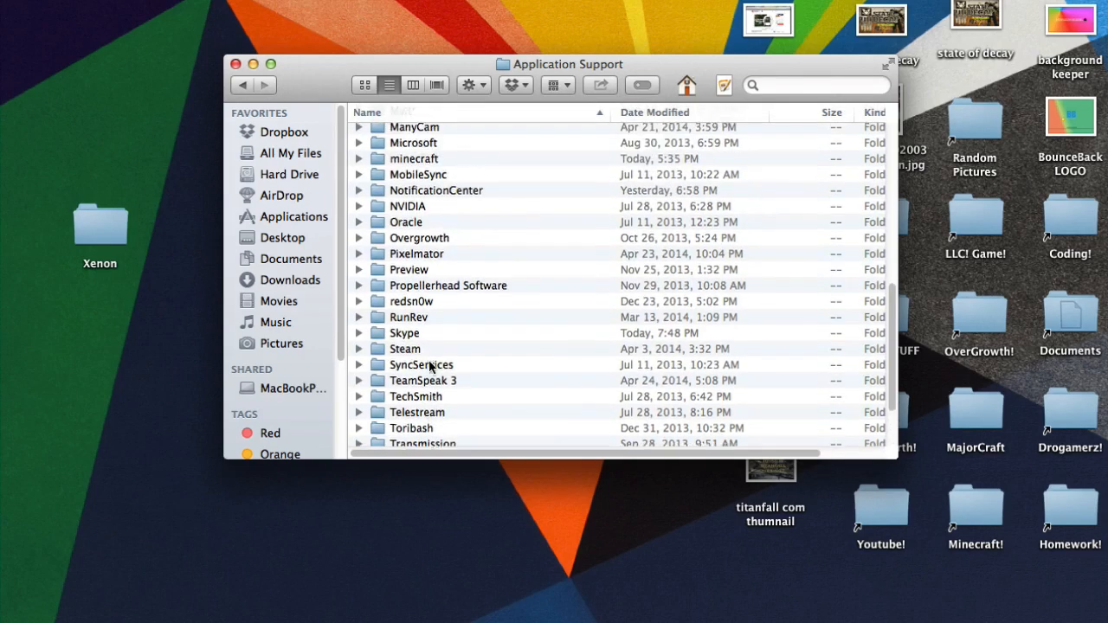
double_click(414, 159)
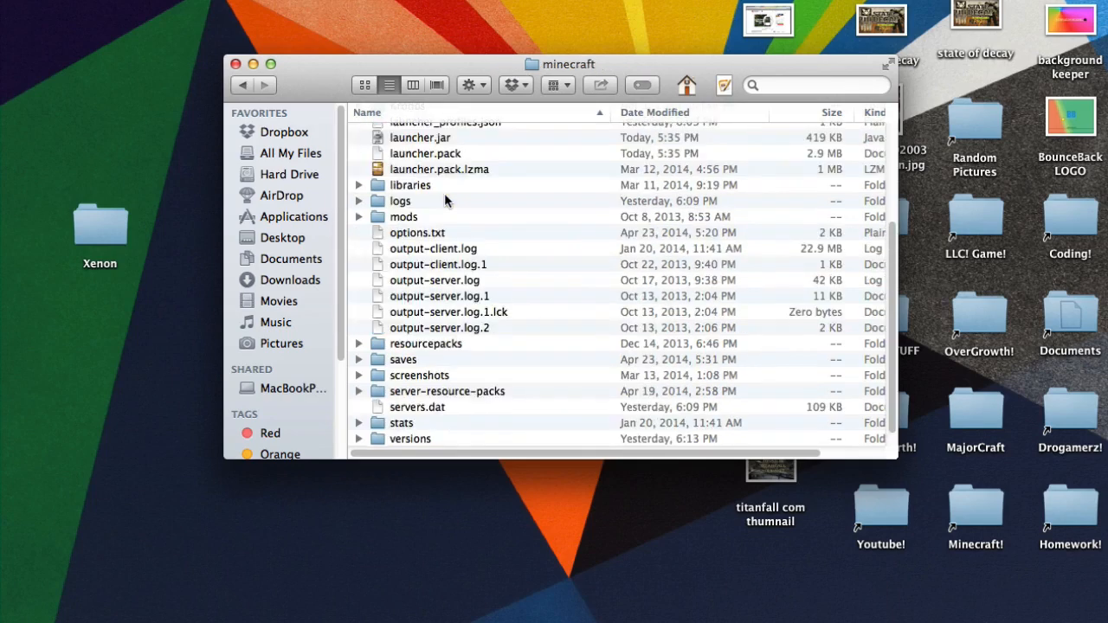
Step: Drag the Xenon folder from the desktop into minecraft's versions folder, then go back to Application Support
left_click(410, 438)
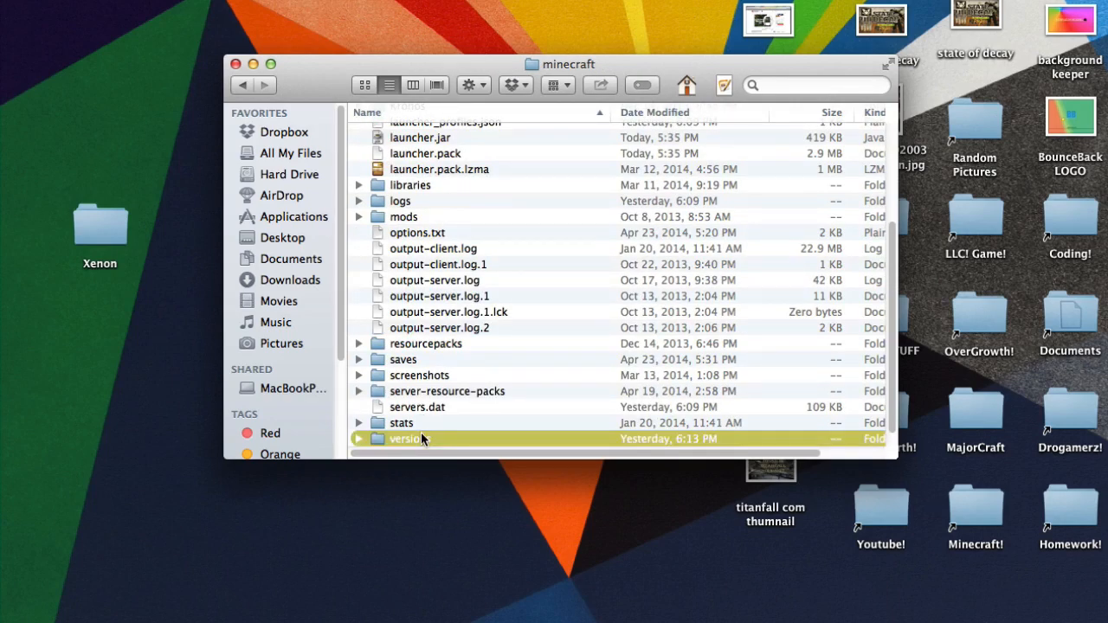
double_click(406, 439)
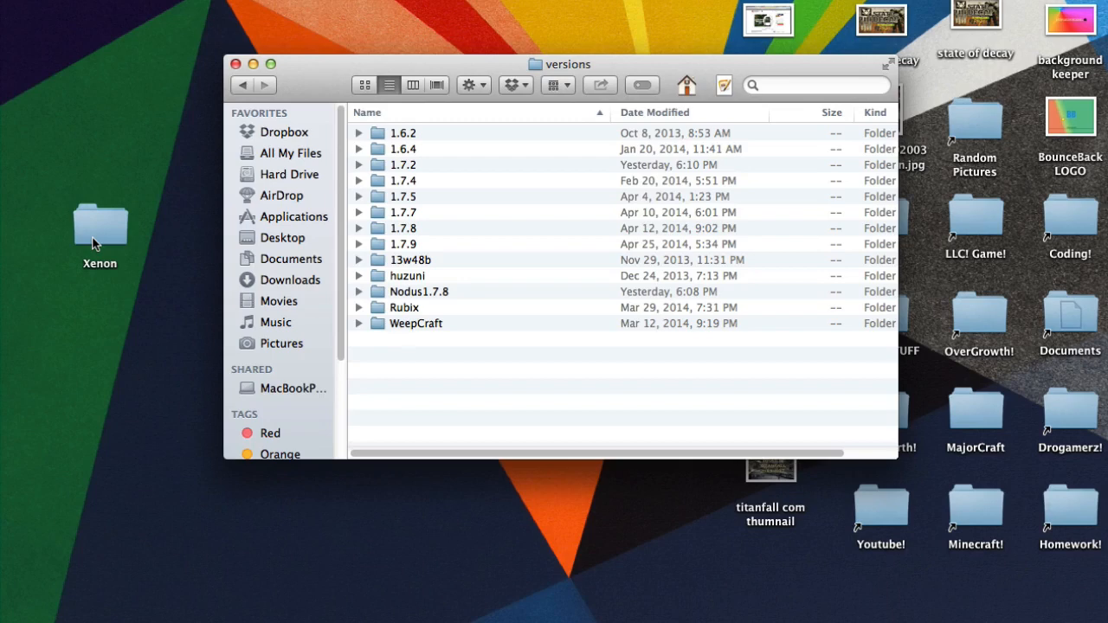
mouse_move(127, 222)
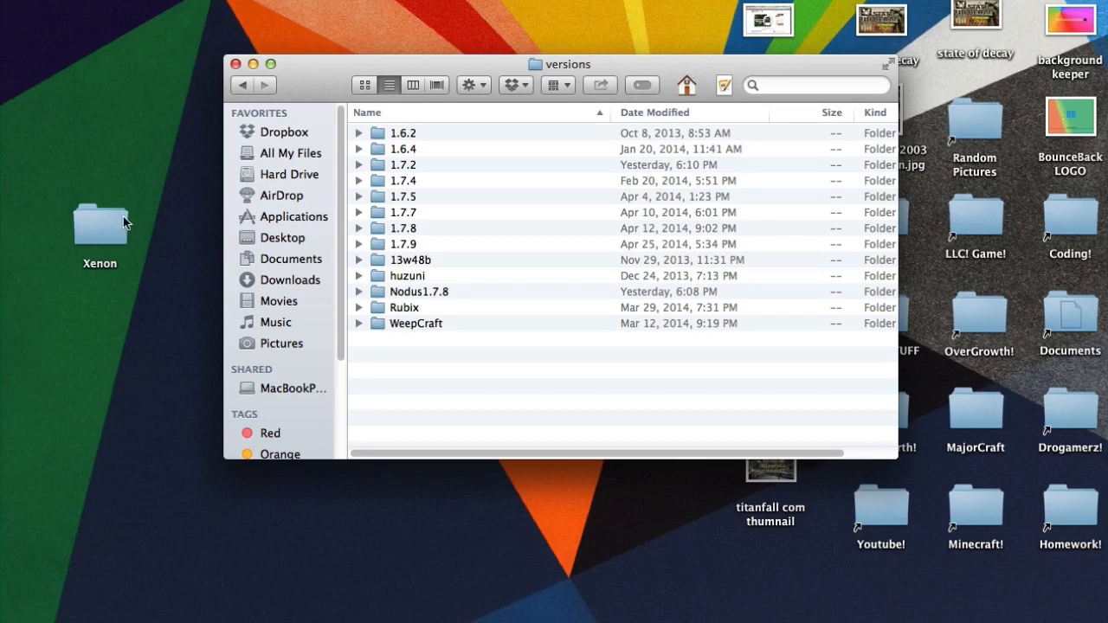
left_click_drag(99, 220, 329, 550)
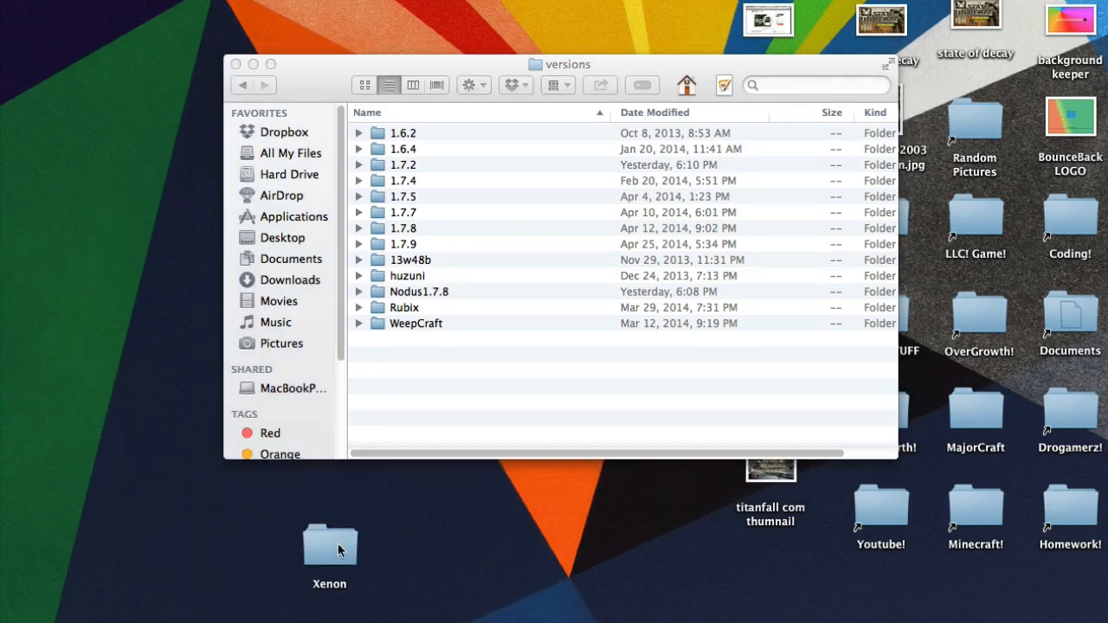
left_click_drag(329, 541, 407, 386)
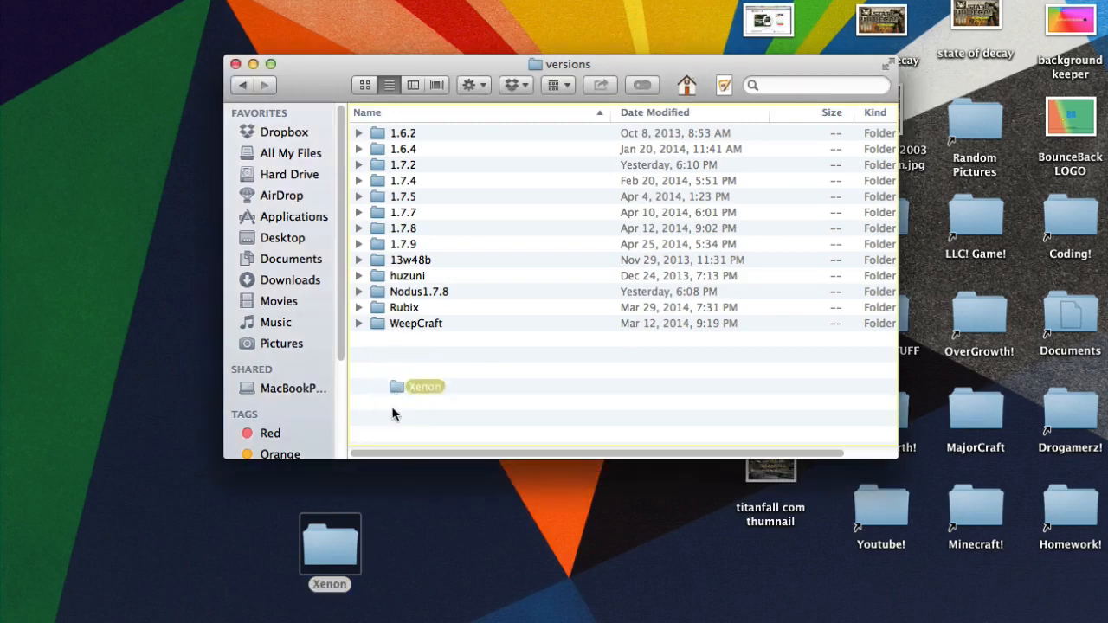
left_click_drag(330, 545, 390, 571)
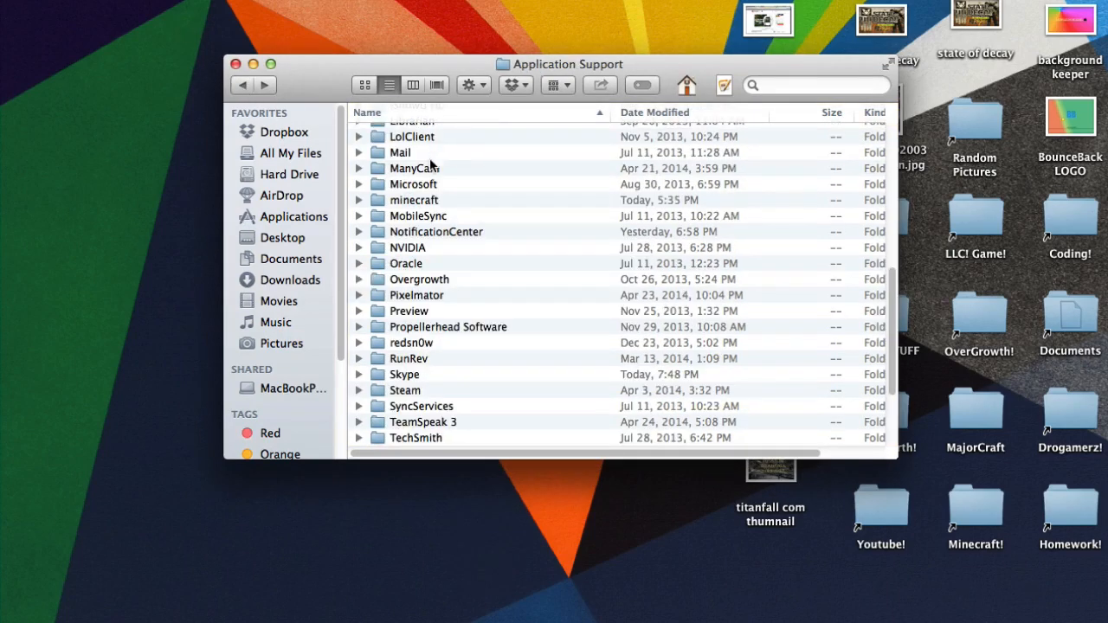
mouse_move(424, 420)
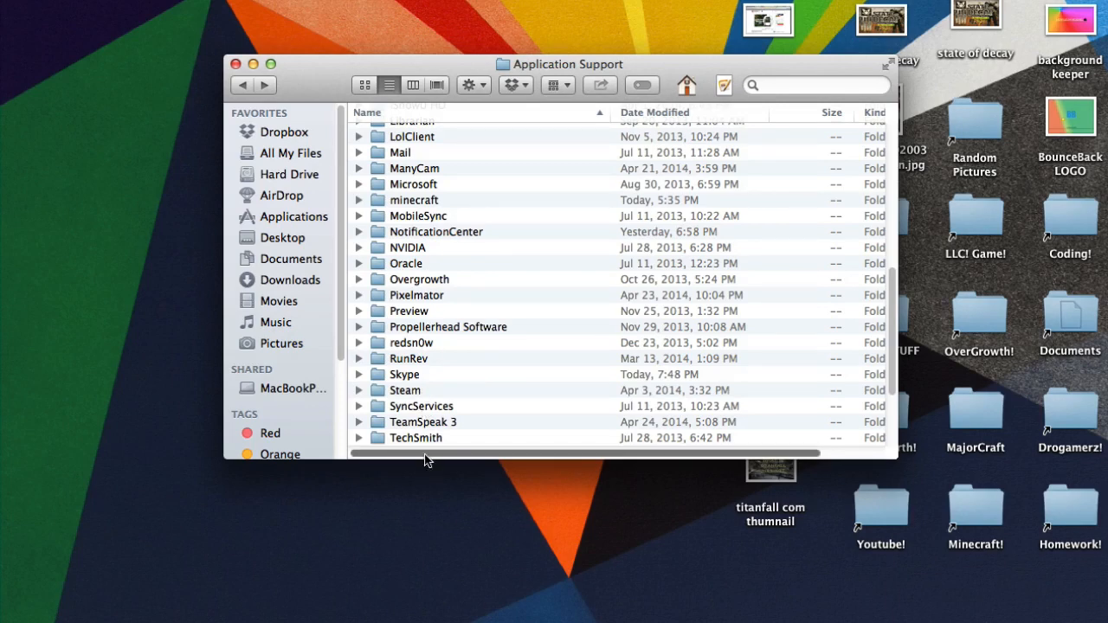
left_click(236, 63)
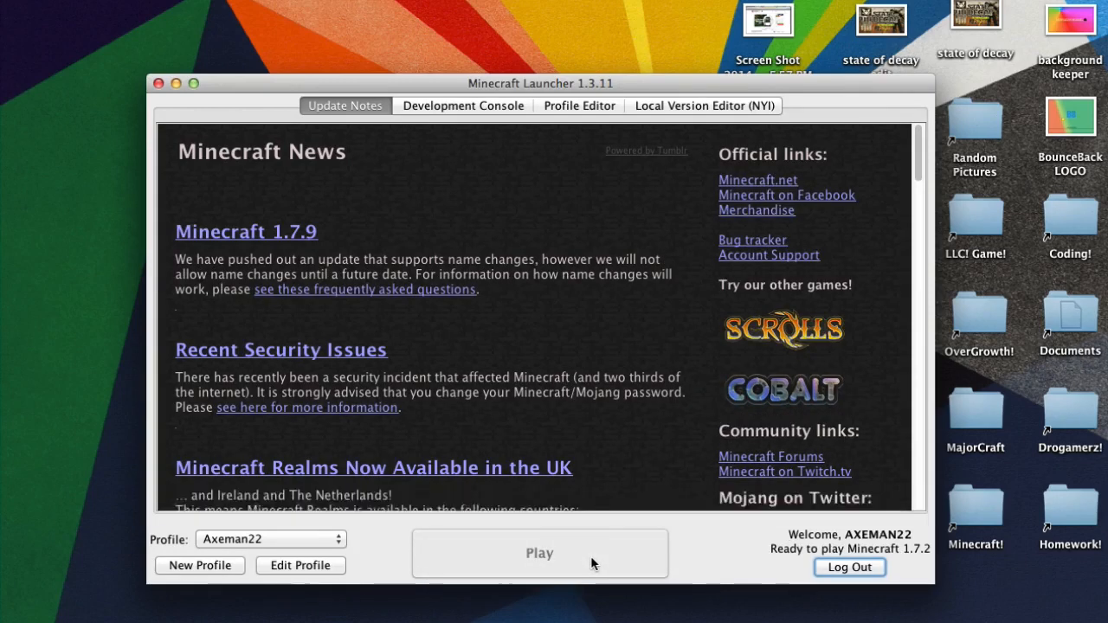
Step: Play the plain 1.7.2 game, quit it, then edit the Axeman22 profile
left_click(159, 83)
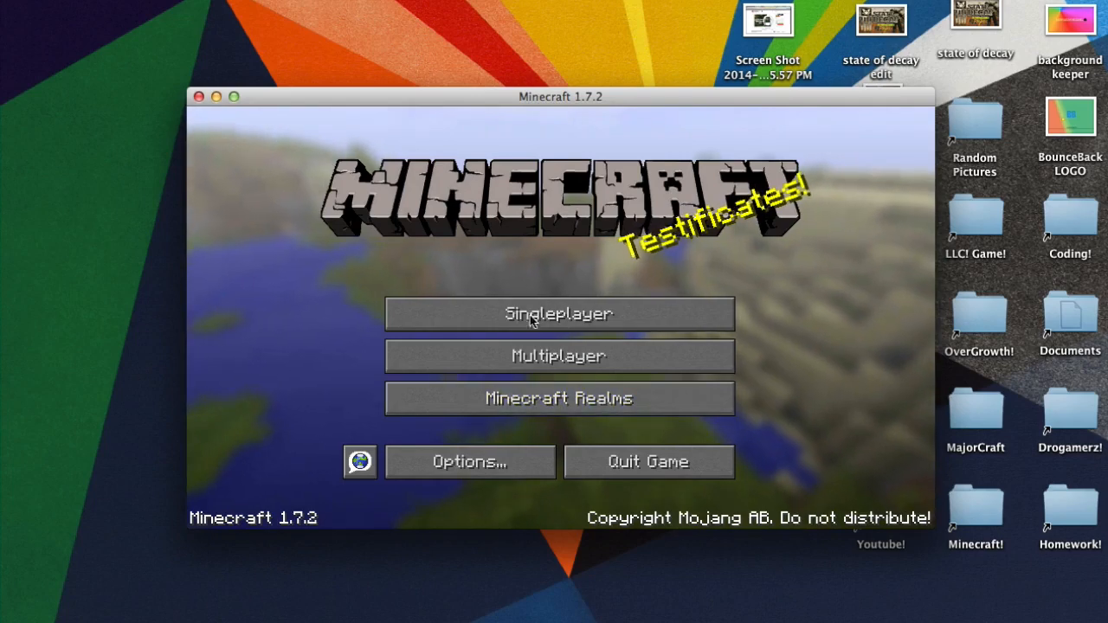
mouse_move(441, 275)
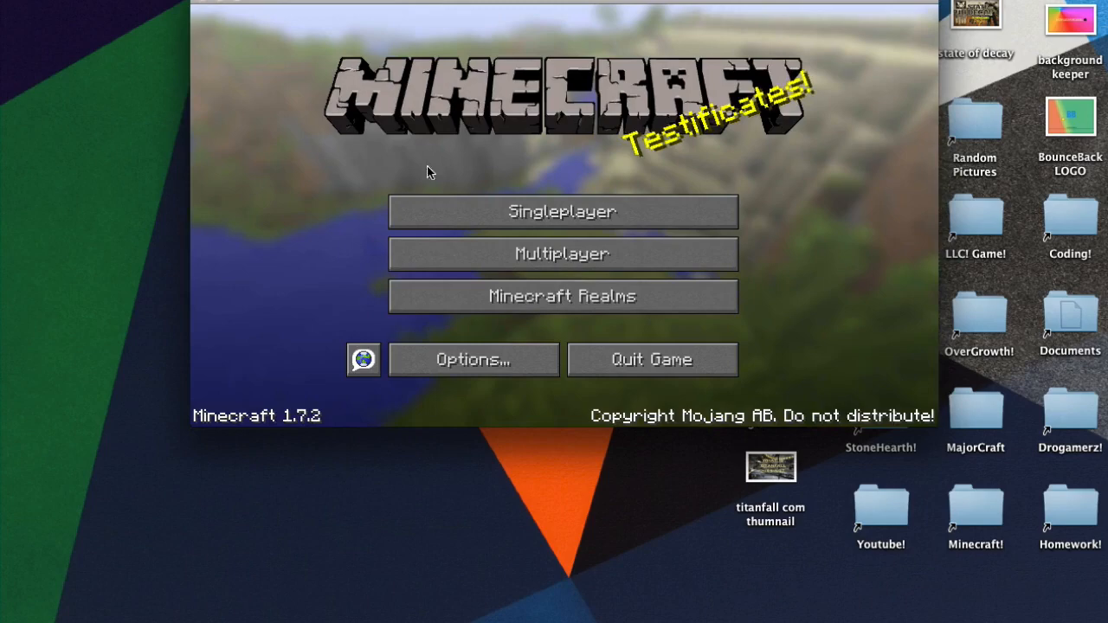
left_click(651, 360)
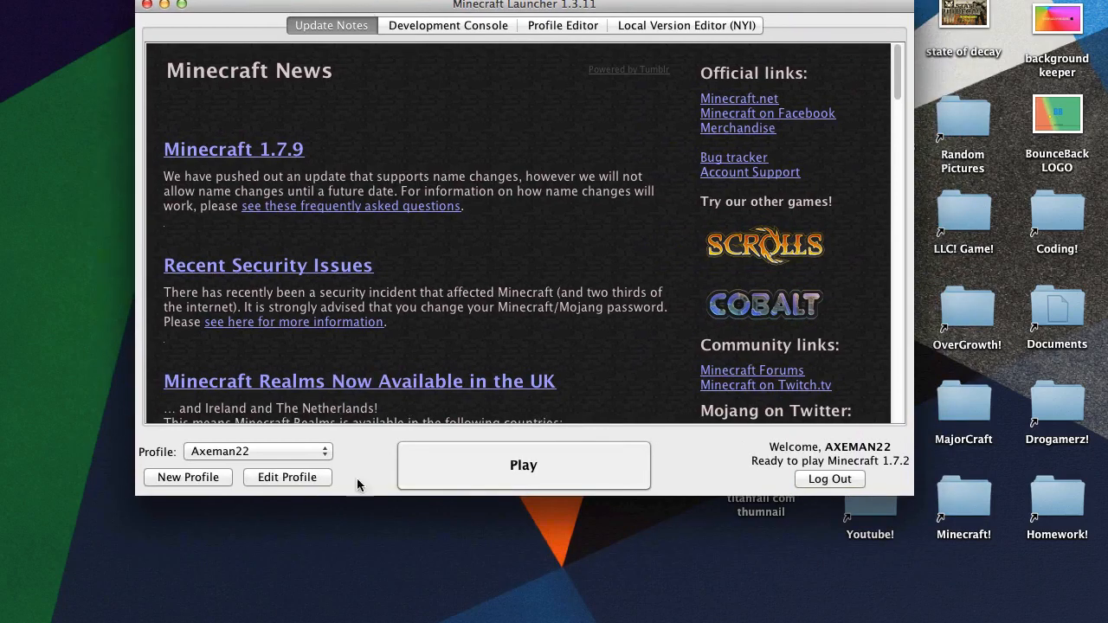
left_click(287, 477)
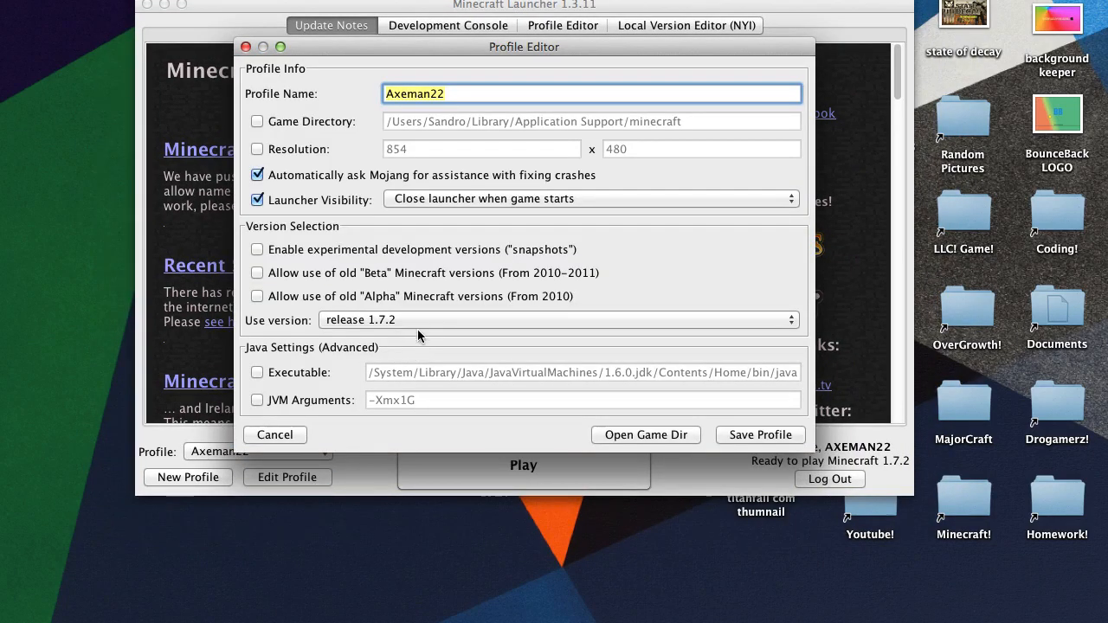
Step: Choose 'release Xenon' as the profile's Use version, save the profile, and hit Play
left_click(556, 320)
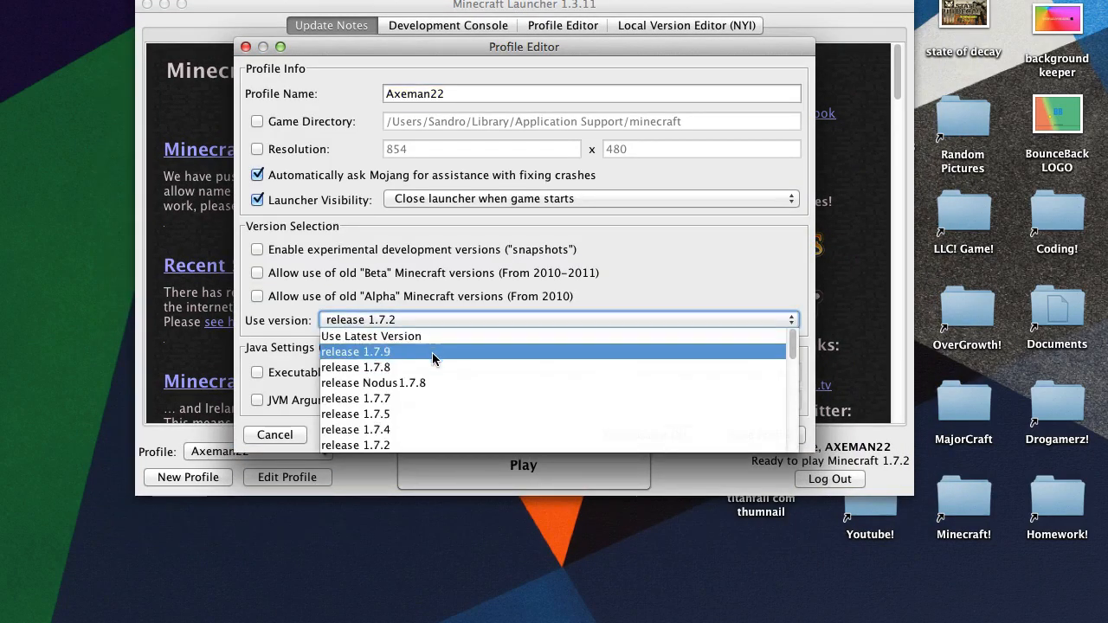
mouse_move(461, 339)
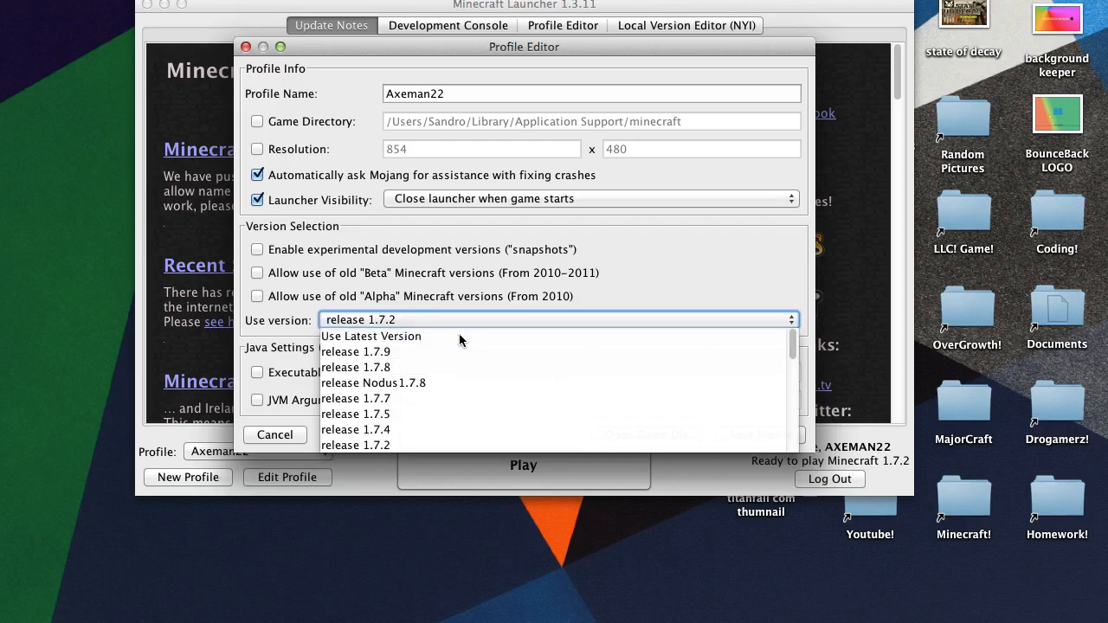
left_click(370, 336)
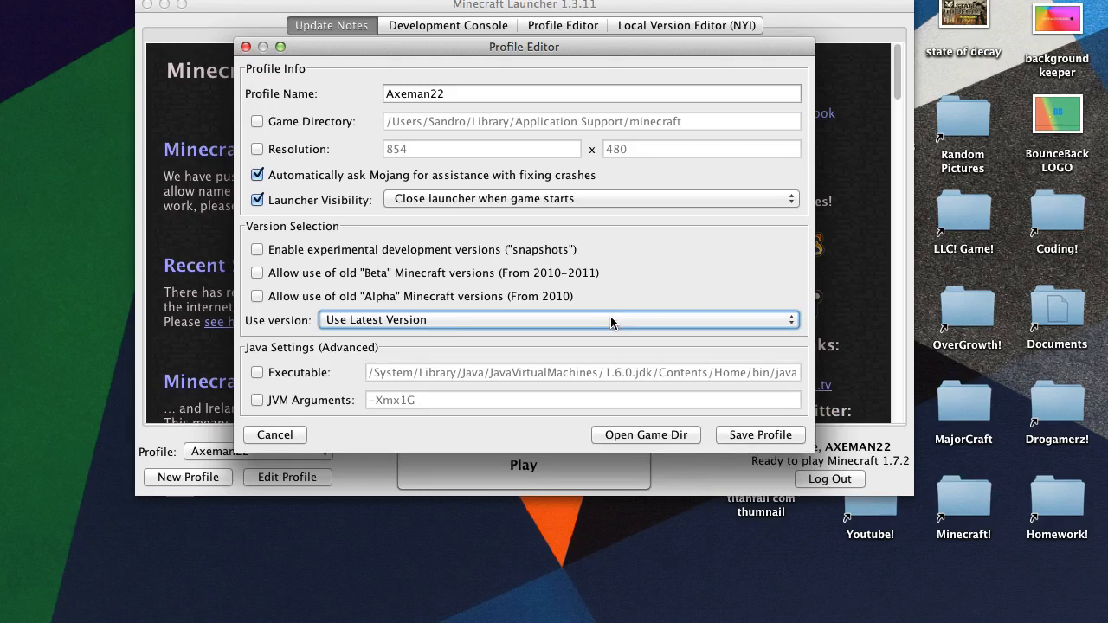
left_click(554, 320)
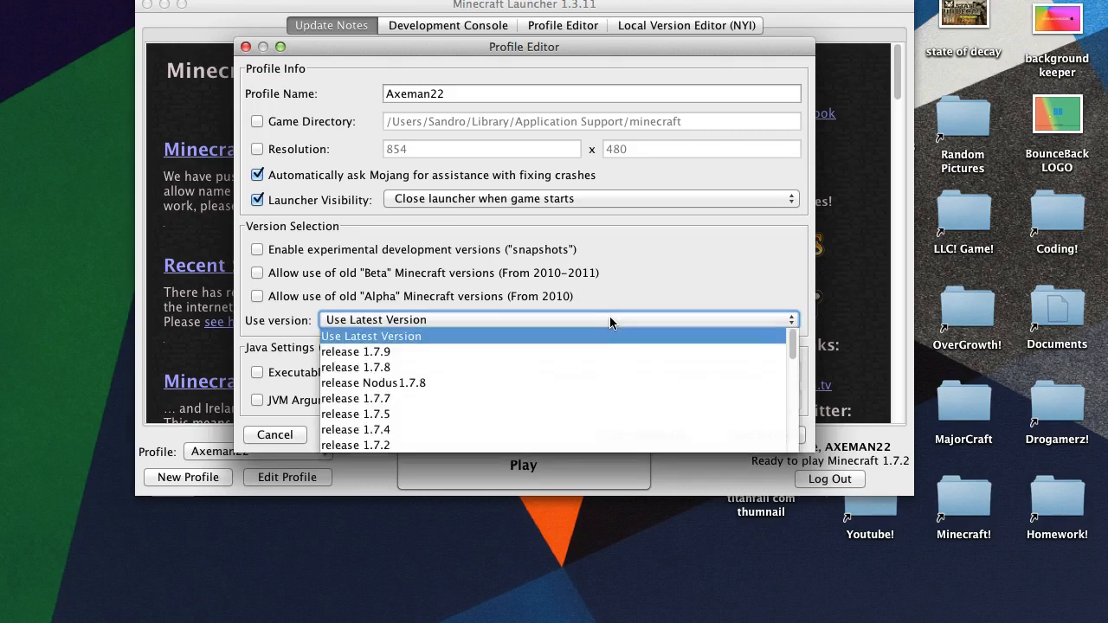
scroll("down", 3)
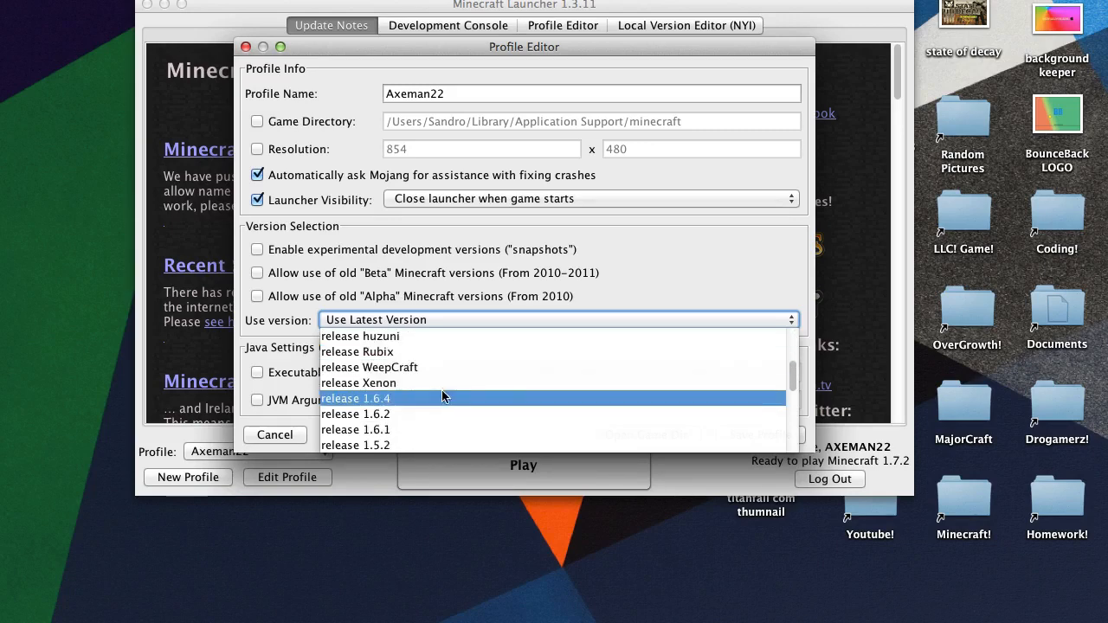
mouse_move(382, 382)
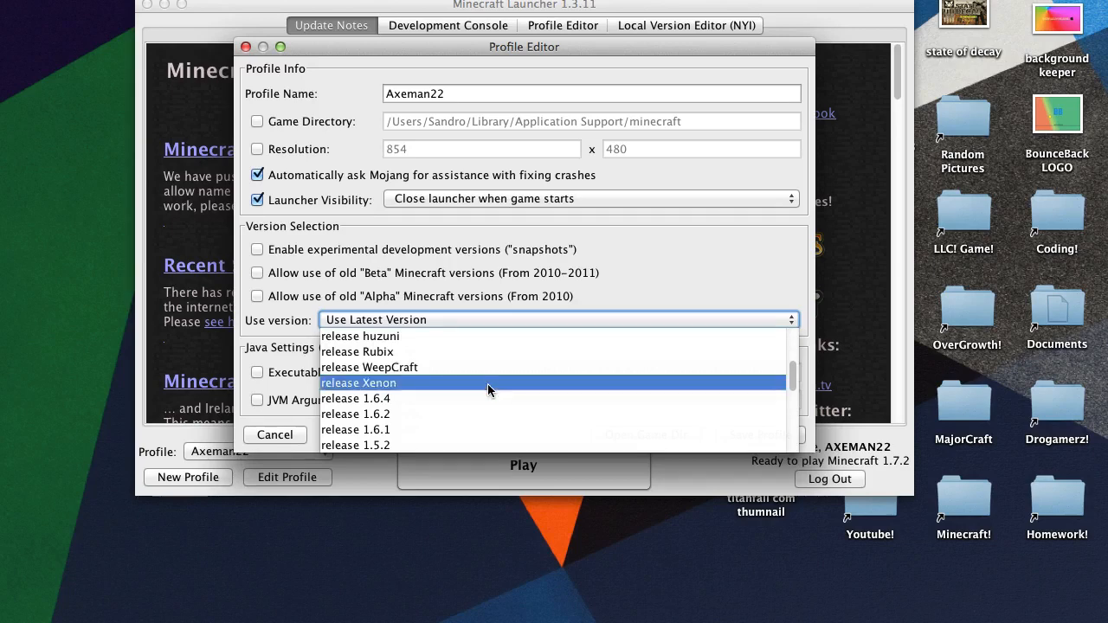
left_click(357, 383)
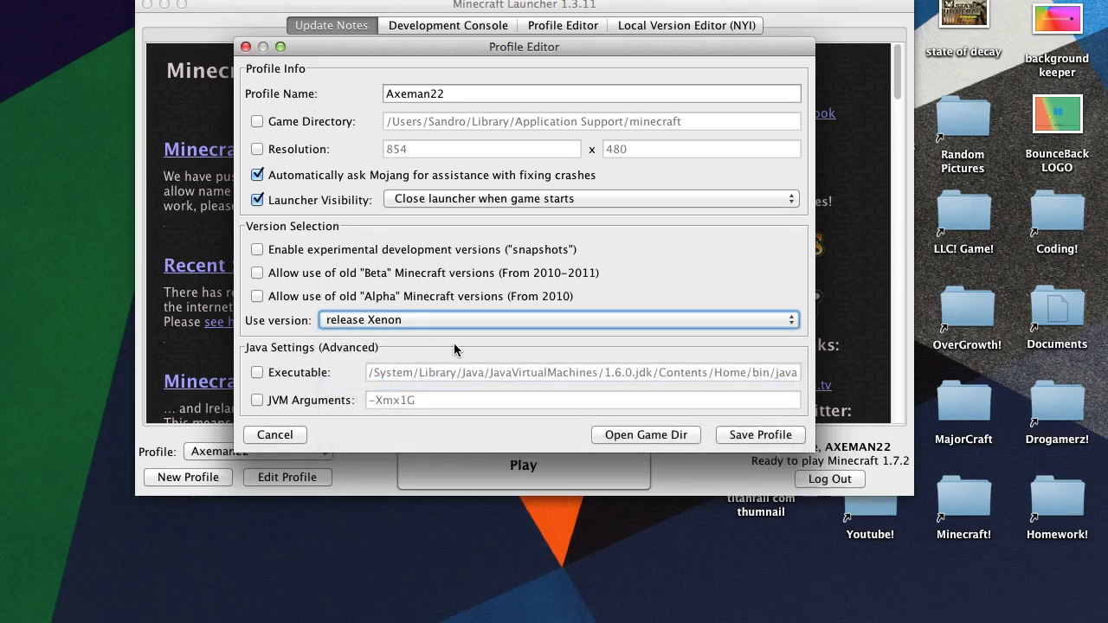
left_click(760, 435)
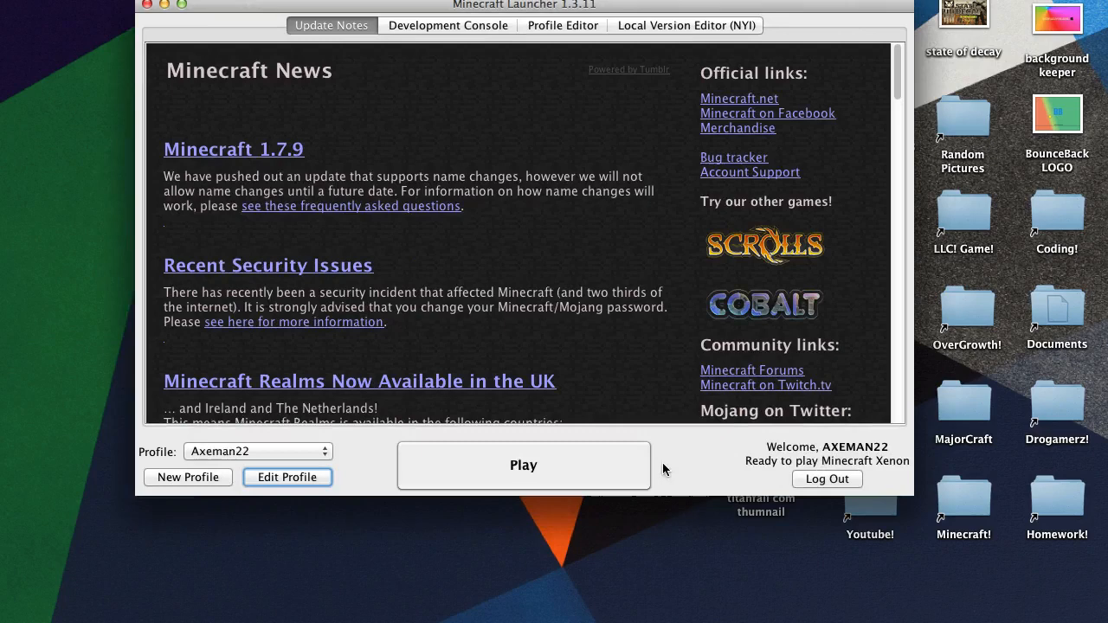
left_click(523, 465)
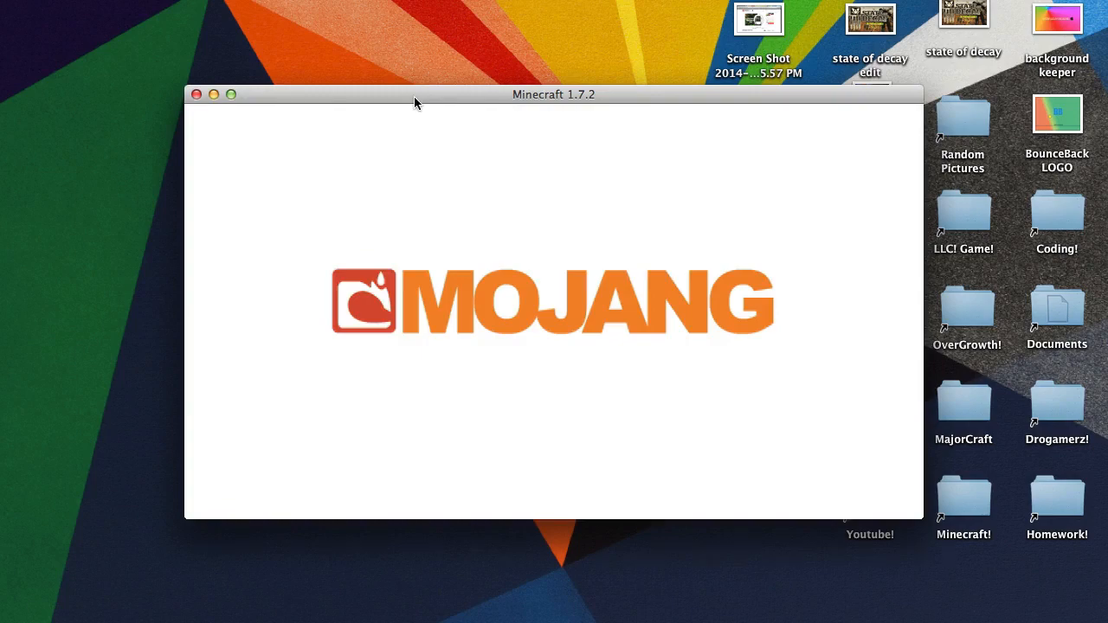
Step: With Xenon's News menu showing, scroll the news and go to Singleplayer's world list
left_click_drag(553, 95, 508, 70)
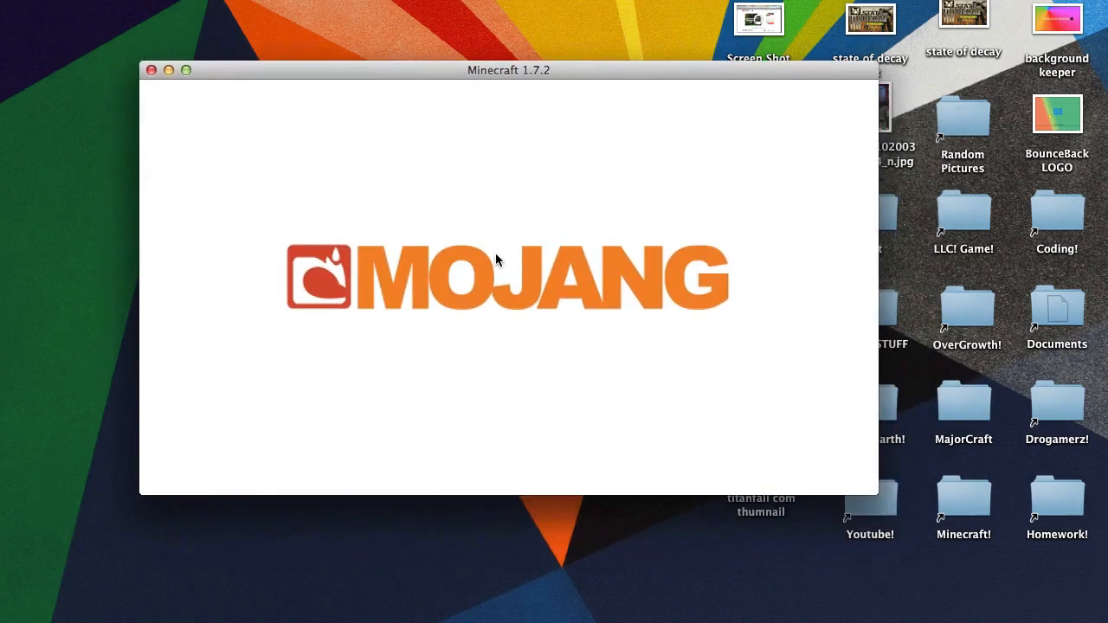
mouse_move(496, 261)
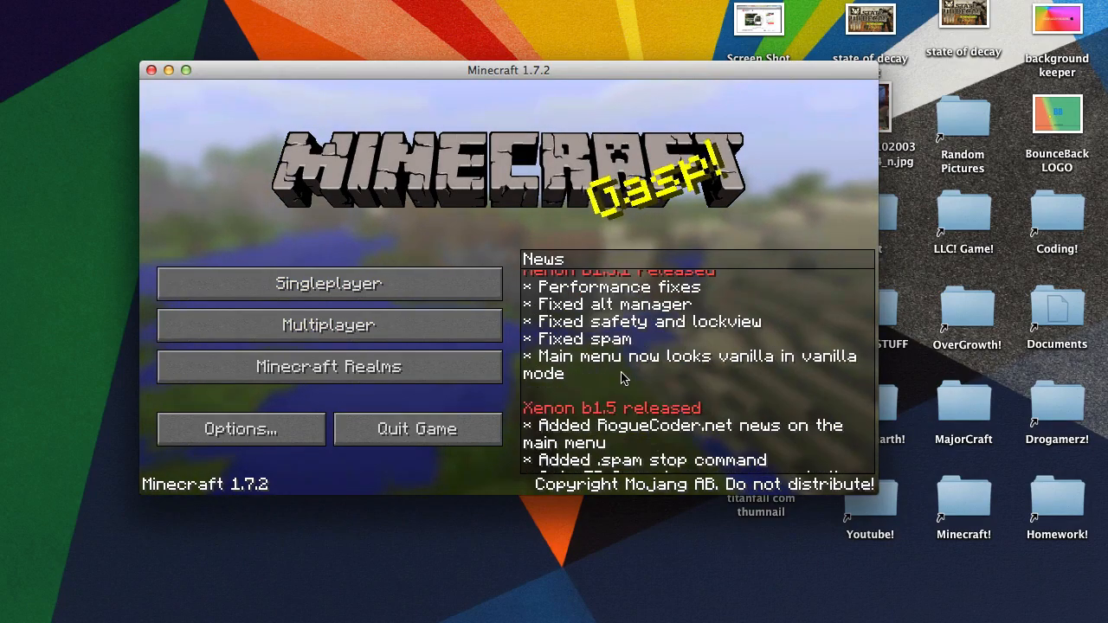
scroll("down", 3)
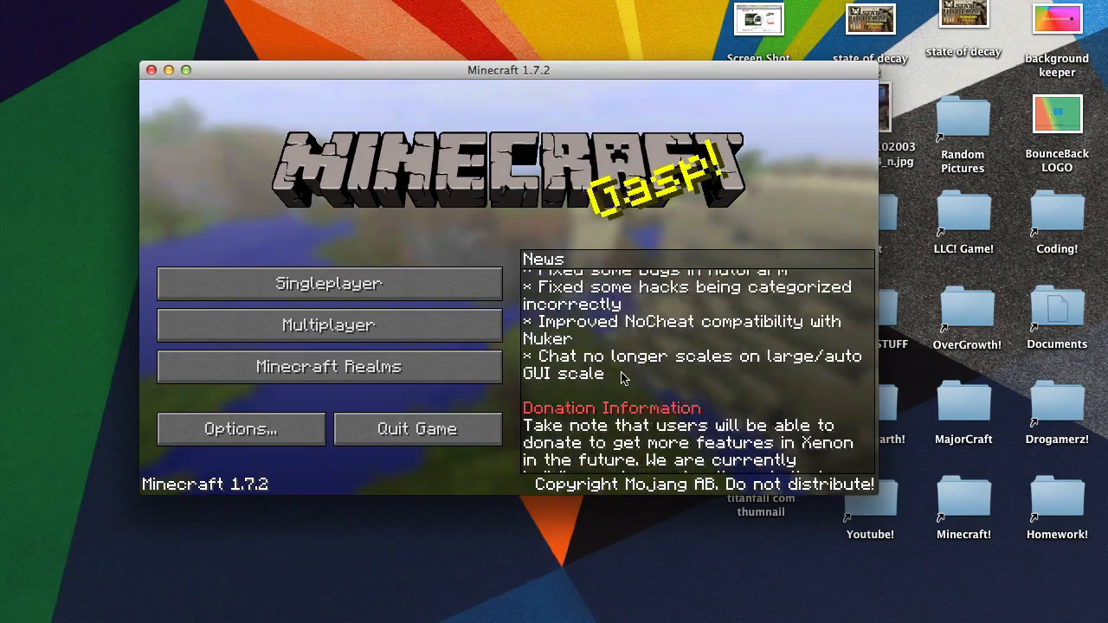
left_click(328, 283)
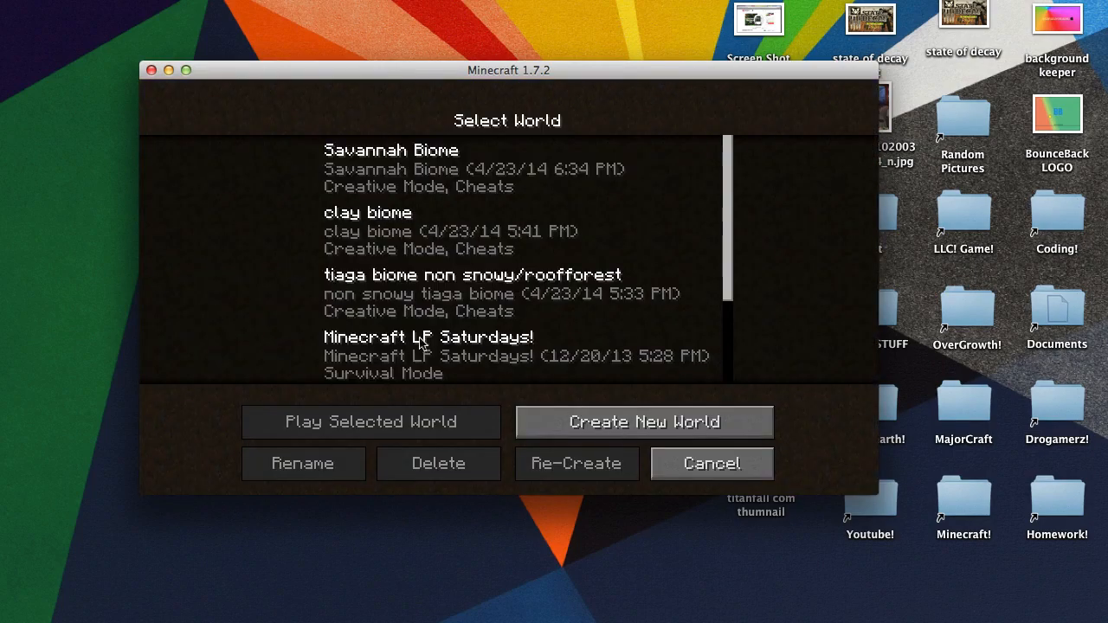
Step: Back out to the main menu, browse the Key Manager's hack list, then Quit Game to the desktop
left_click(710, 463)
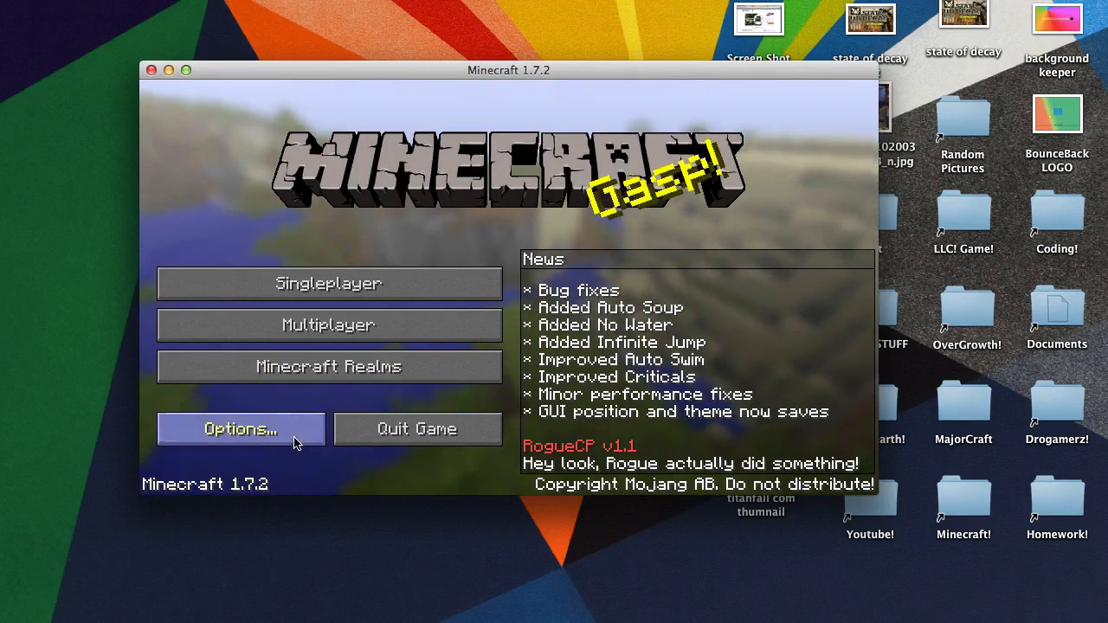
left_click(241, 429)
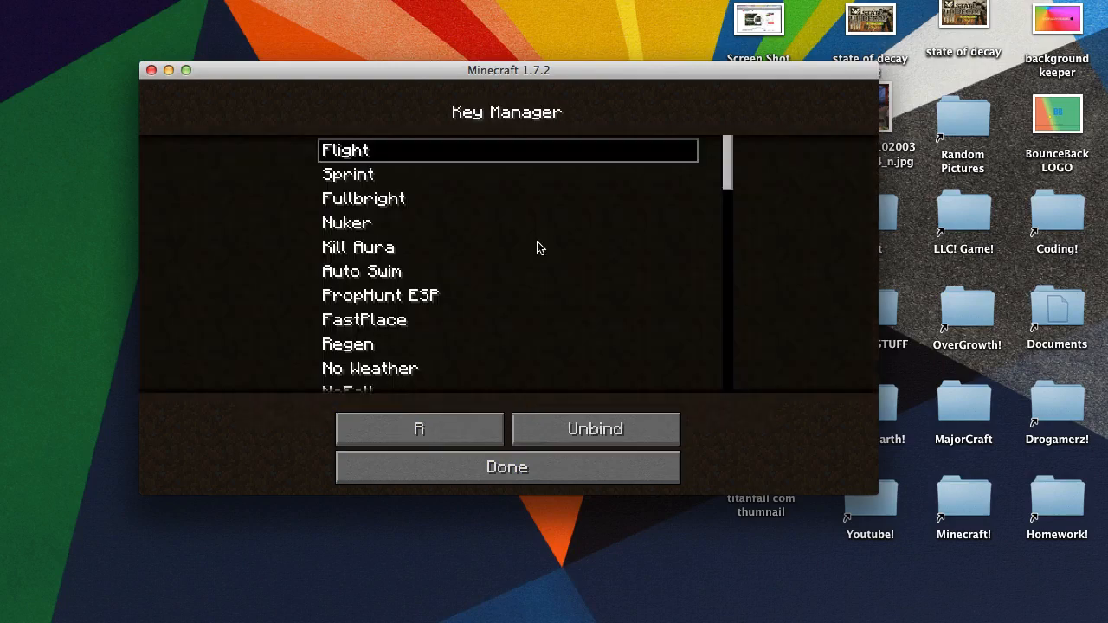
scroll("down", 3)
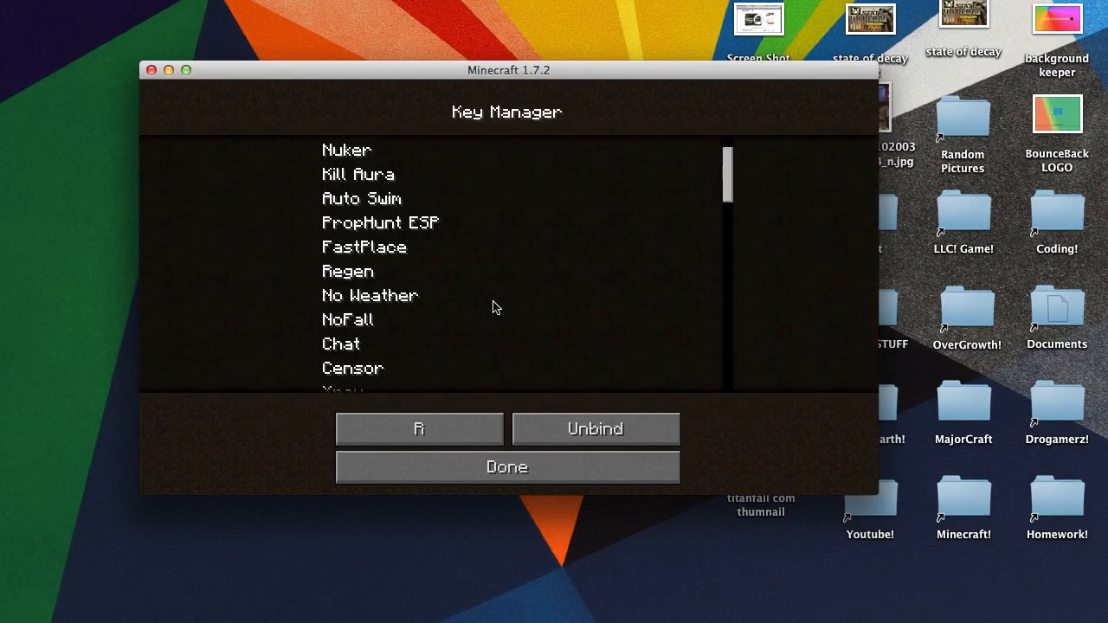
left_click(419, 429)
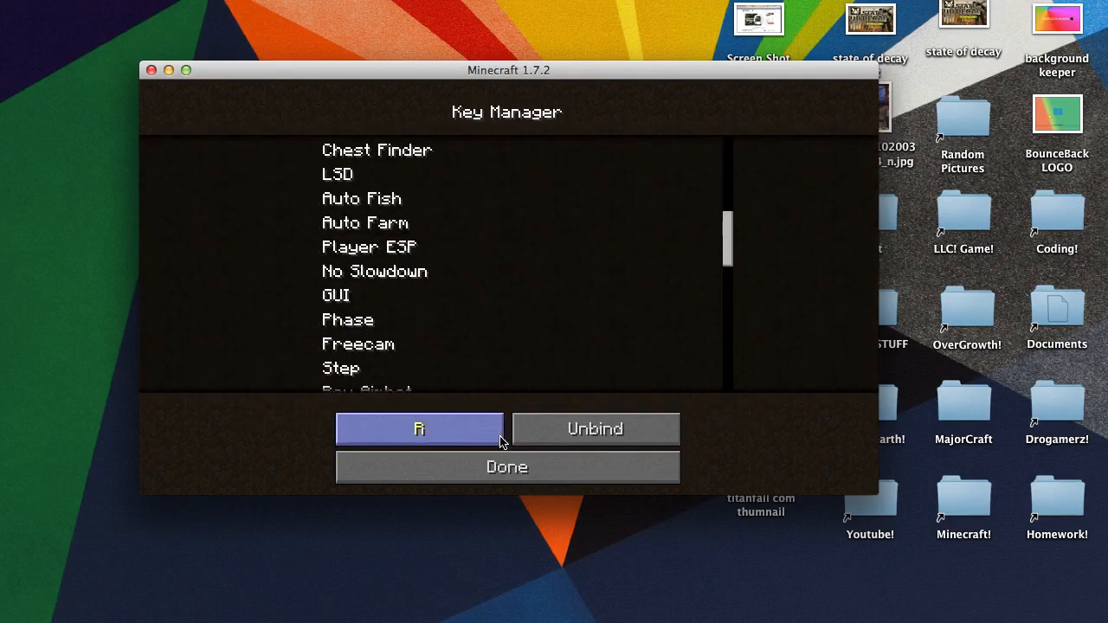
left_click(506, 467)
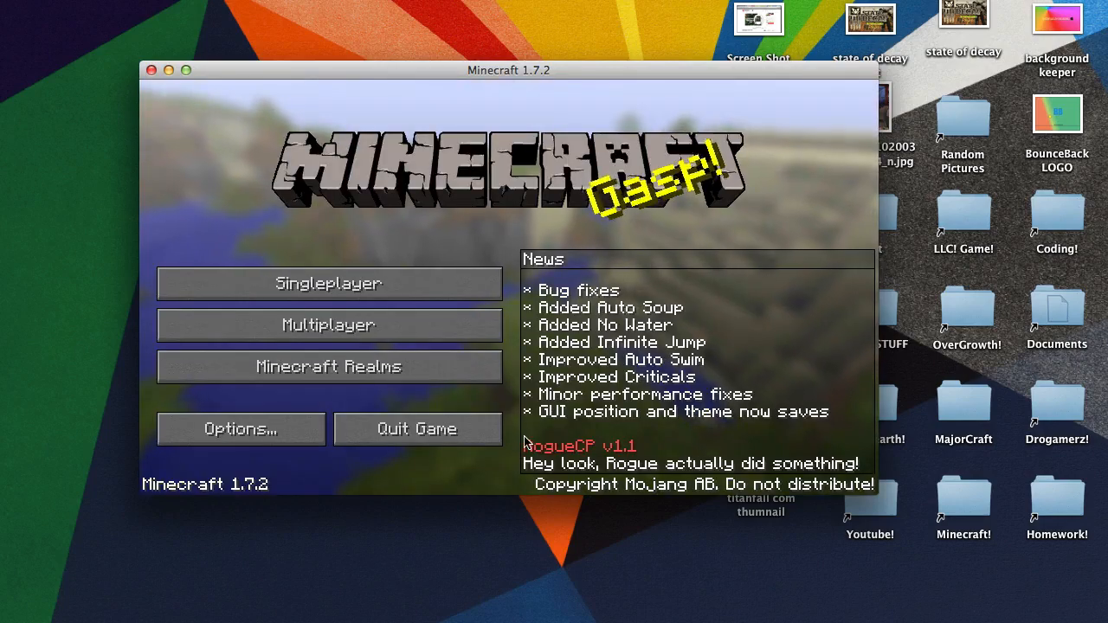
mouse_move(320, 254)
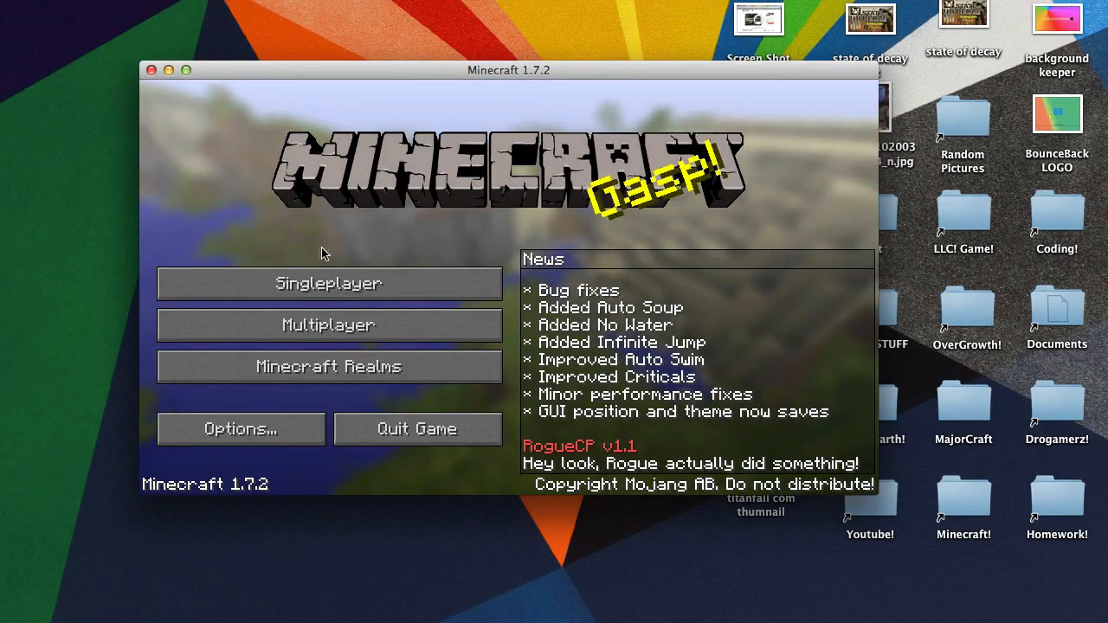
mouse_move(312, 409)
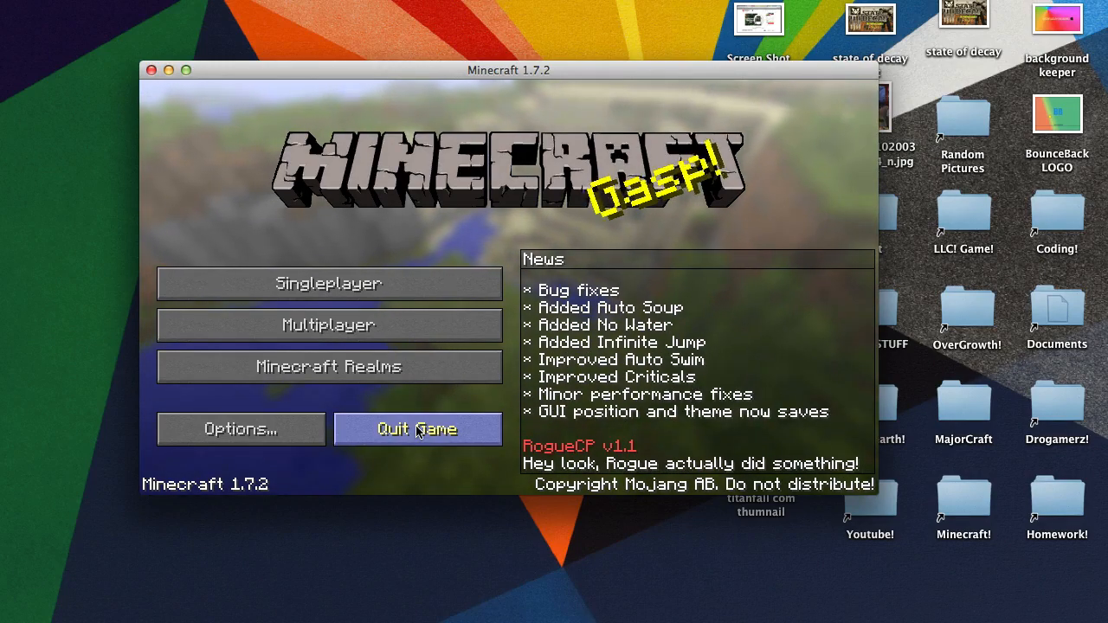
left_click(417, 429)
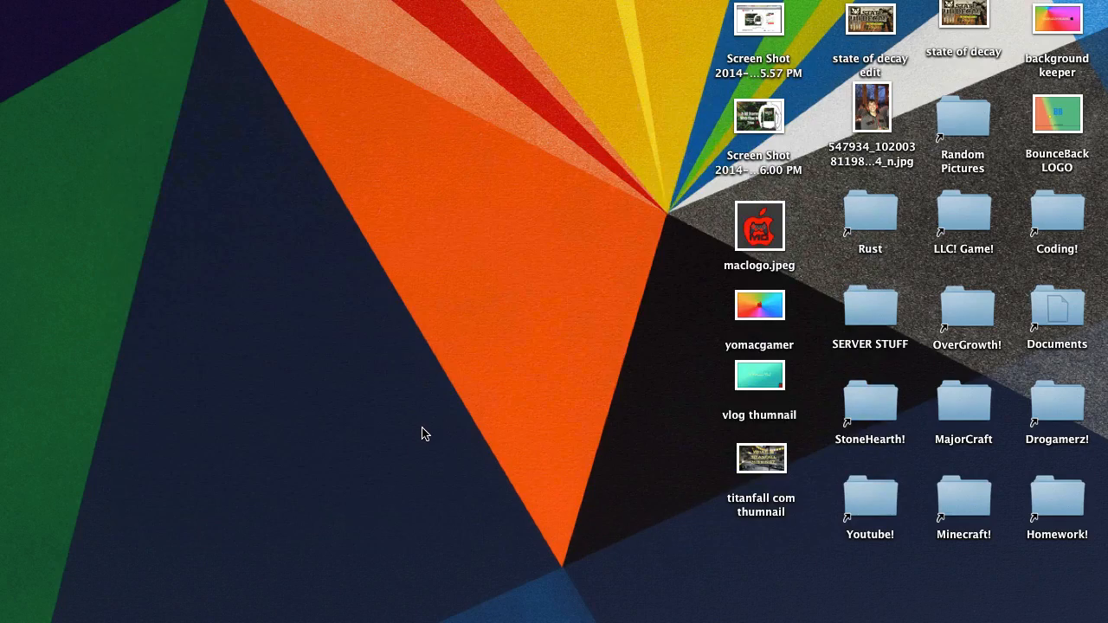